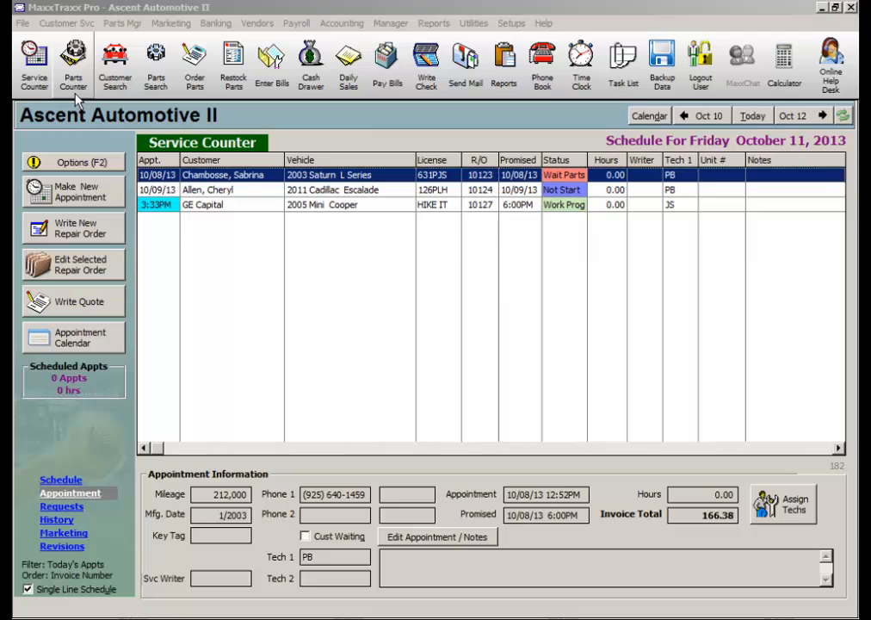
- Switch to the Parts Counter list and start a cash parts invoice
{"action": "left_click", "coordinate": [69, 55]}
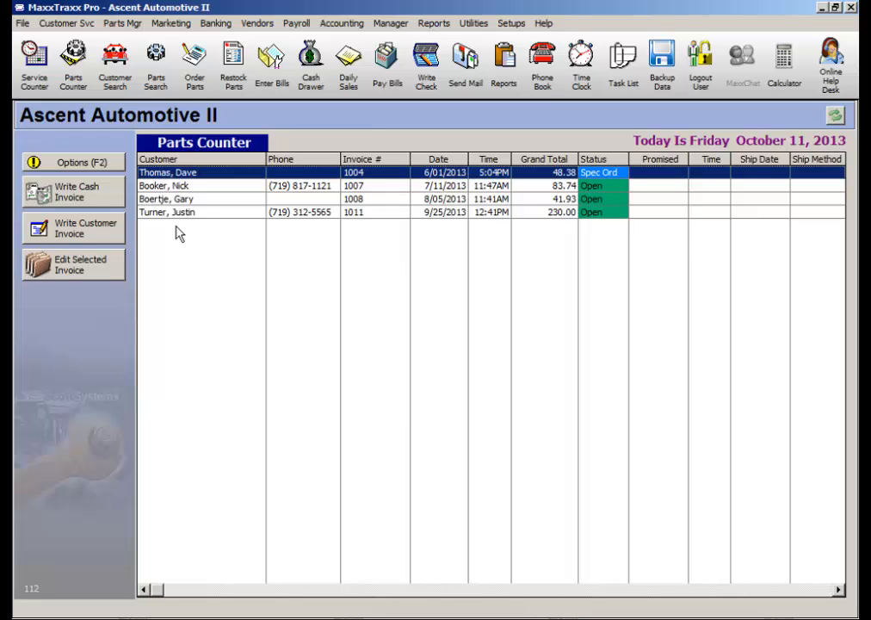
{"action": "mouse_move", "coordinate": [114, 206]}
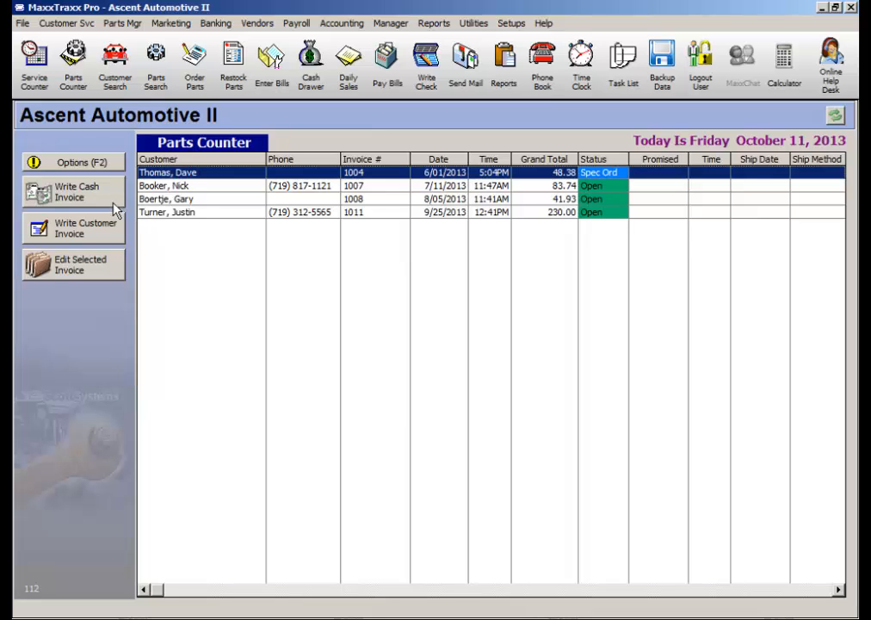
{"action": "left_click", "coordinate": [72, 193]}
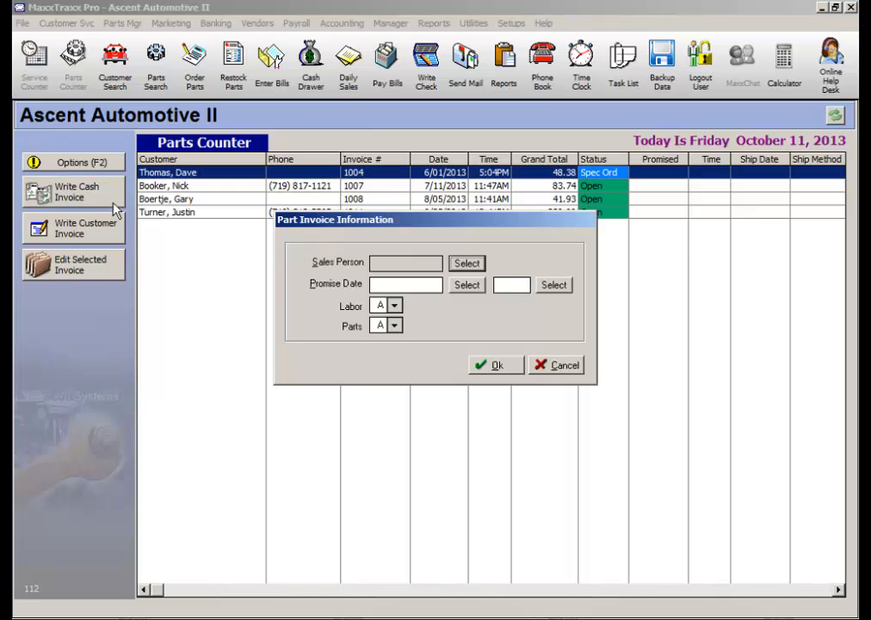
{"action": "mouse_move", "coordinate": [439, 345]}
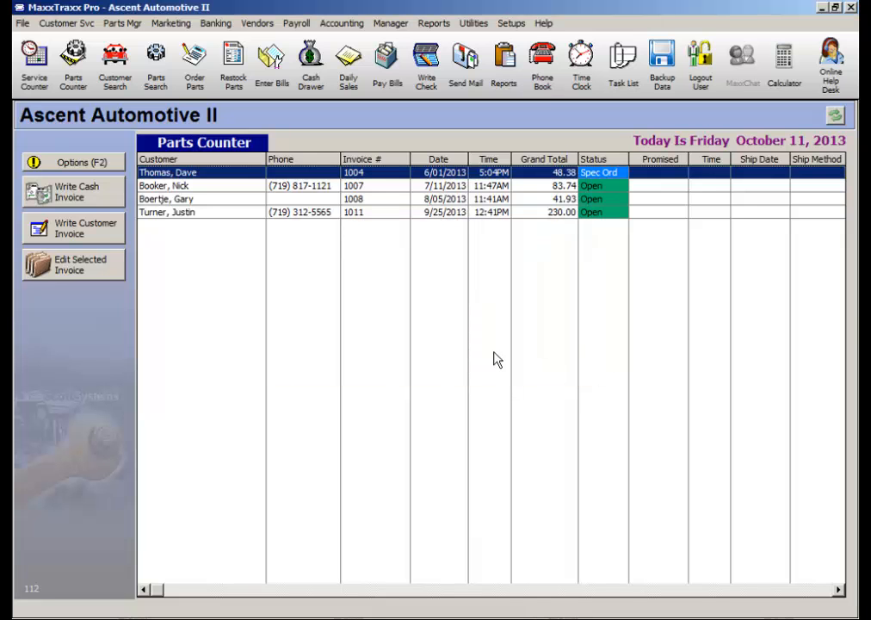
{"action": "mouse_move", "coordinate": [117, 244]}
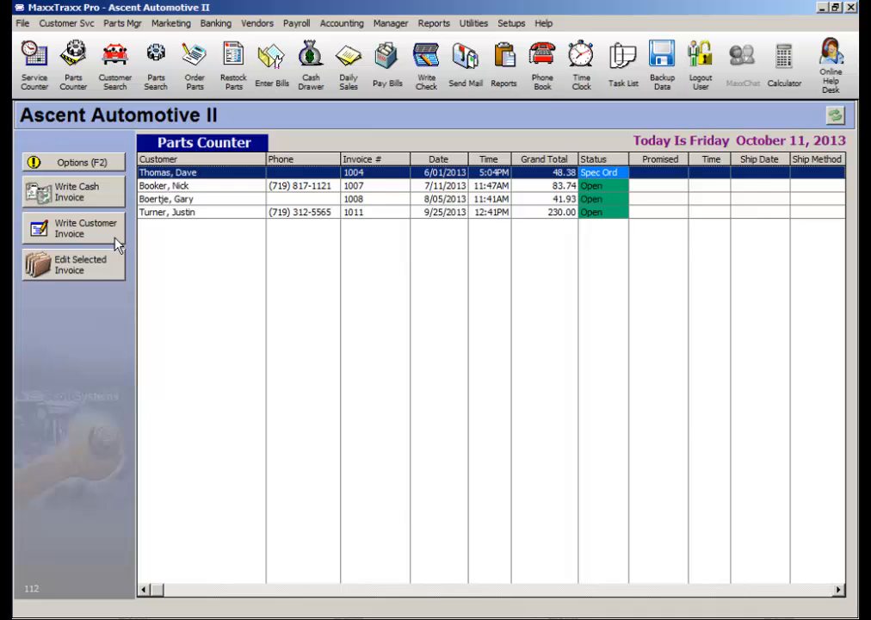
- Start a customer invoice and search customers for last name 'Brown'
{"action": "left_click", "coordinate": [73, 227]}
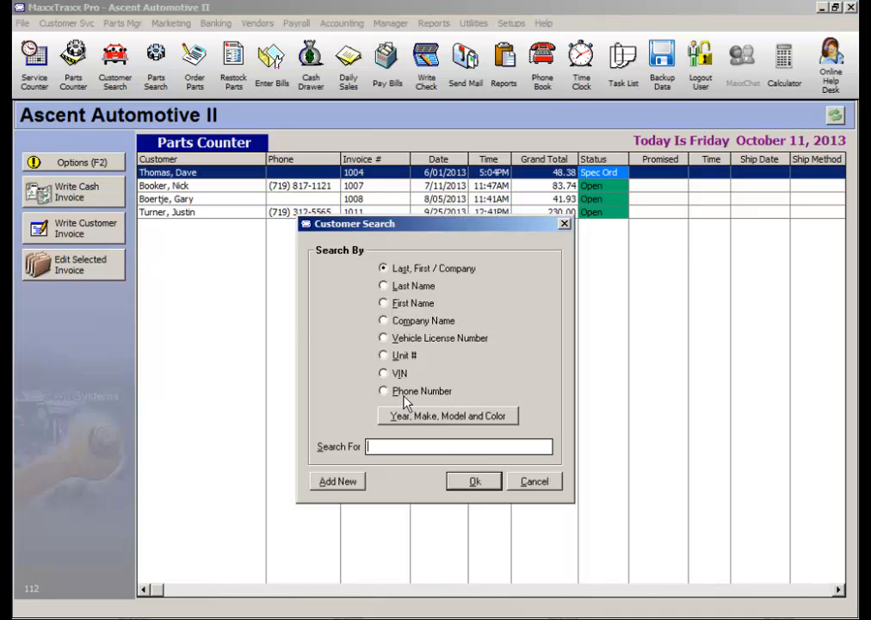
{"action": "type", "text": "B"}
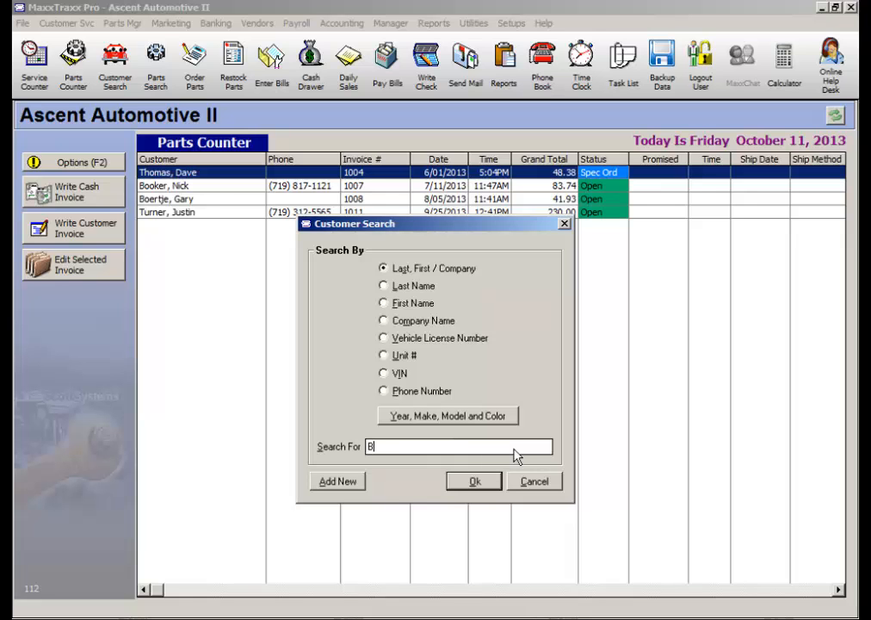
{"action": "type", "text": "rown"}
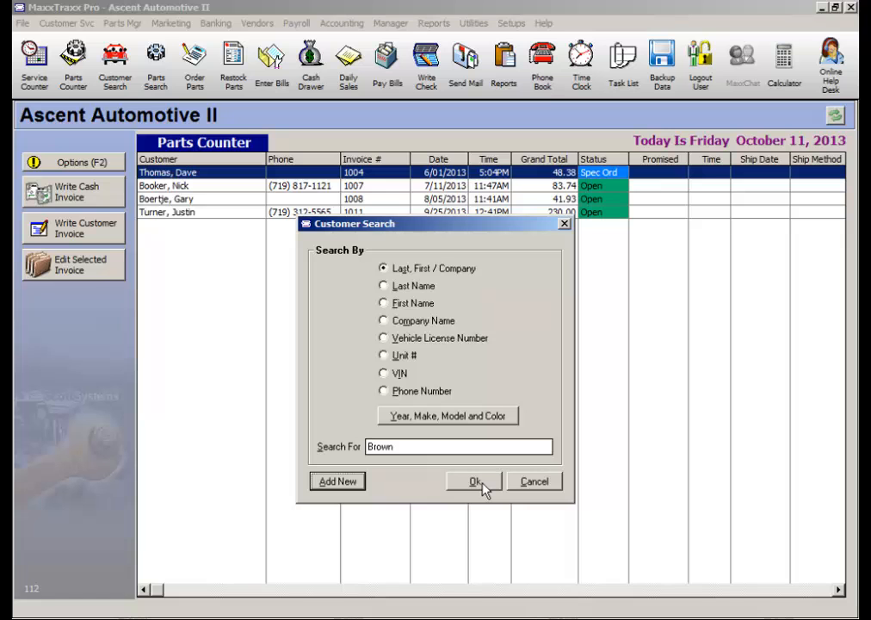
{"action": "mouse_move", "coordinate": [338, 483]}
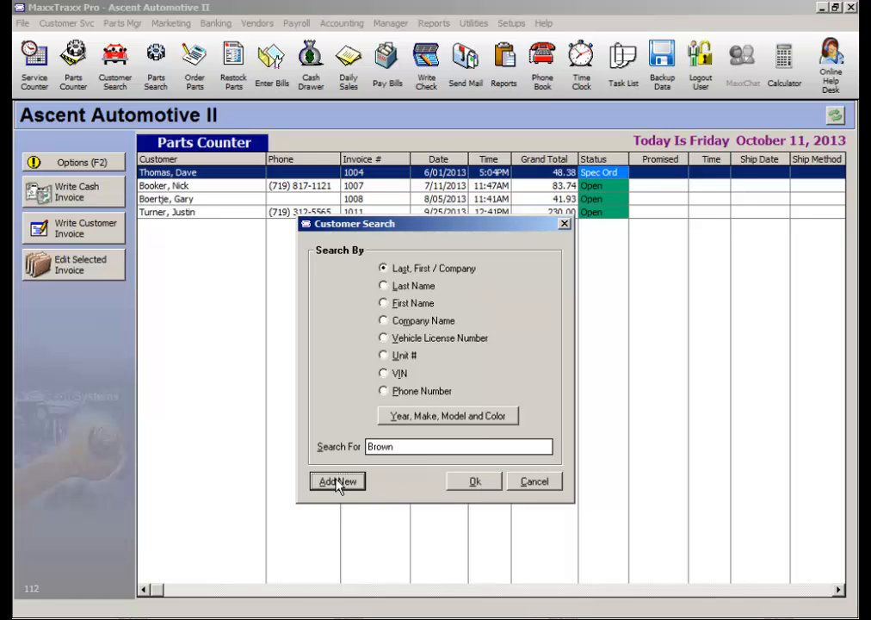
{"action": "left_click", "coordinate": [338, 482]}
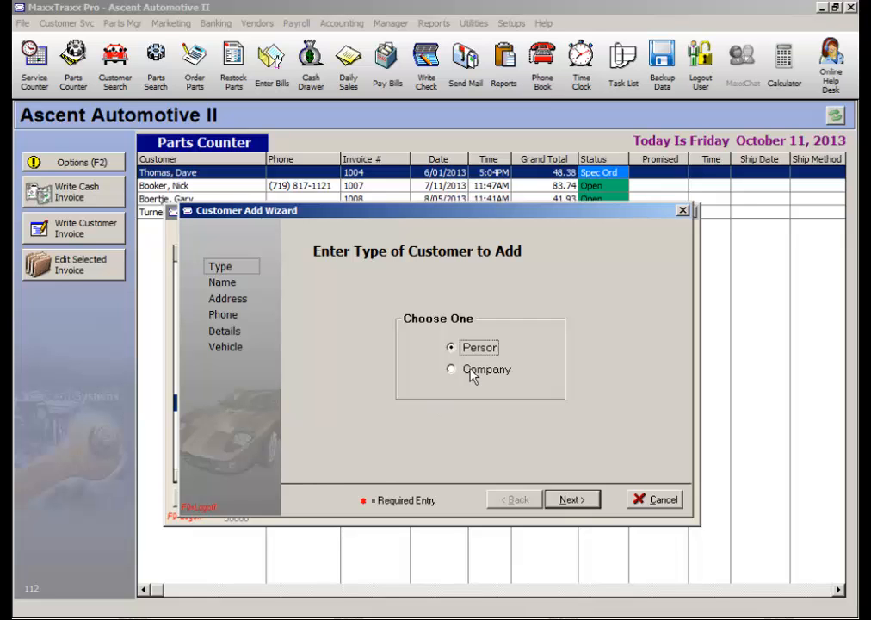
{"action": "mouse_move", "coordinate": [472, 383]}
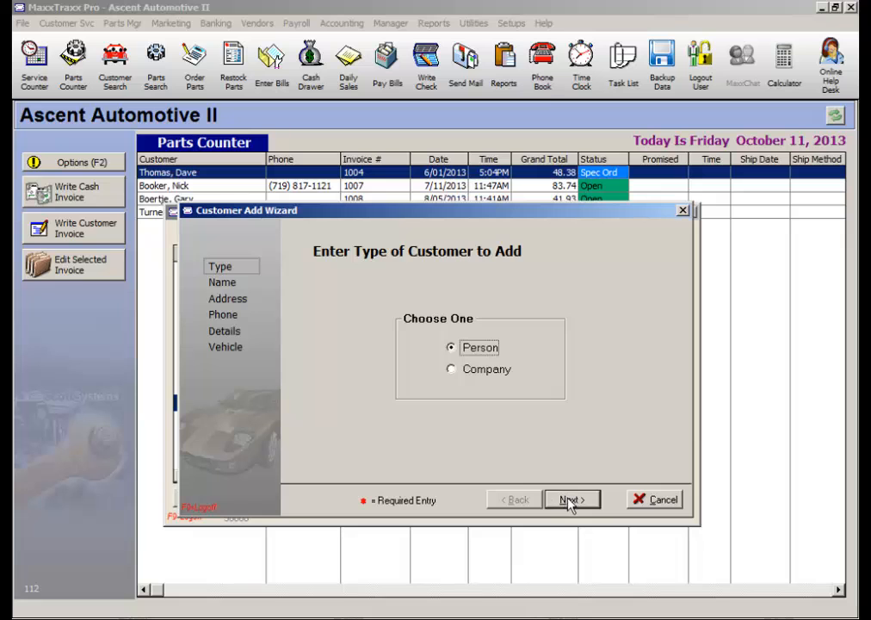
{"action": "left_click", "coordinate": [572, 500]}
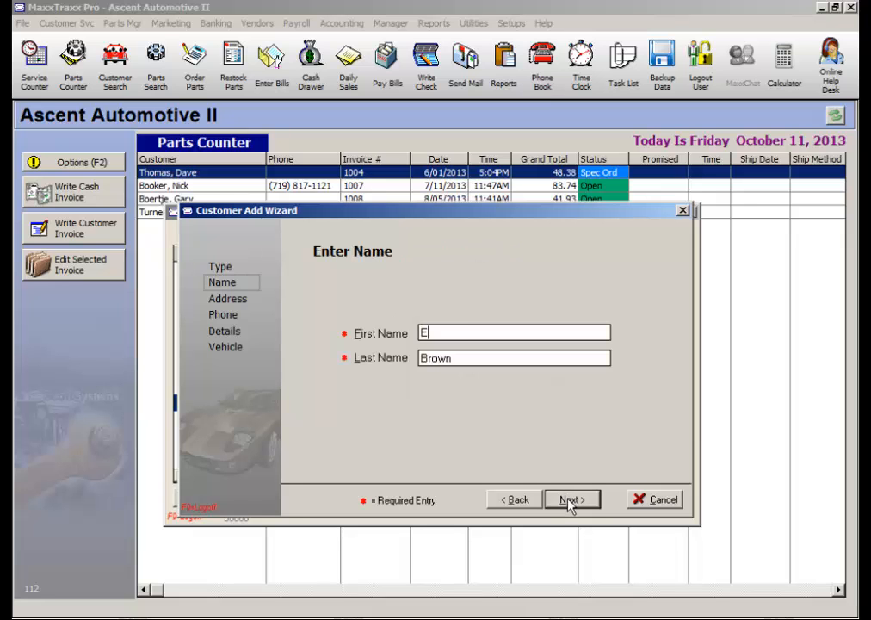
{"action": "type", "text": "dward"}
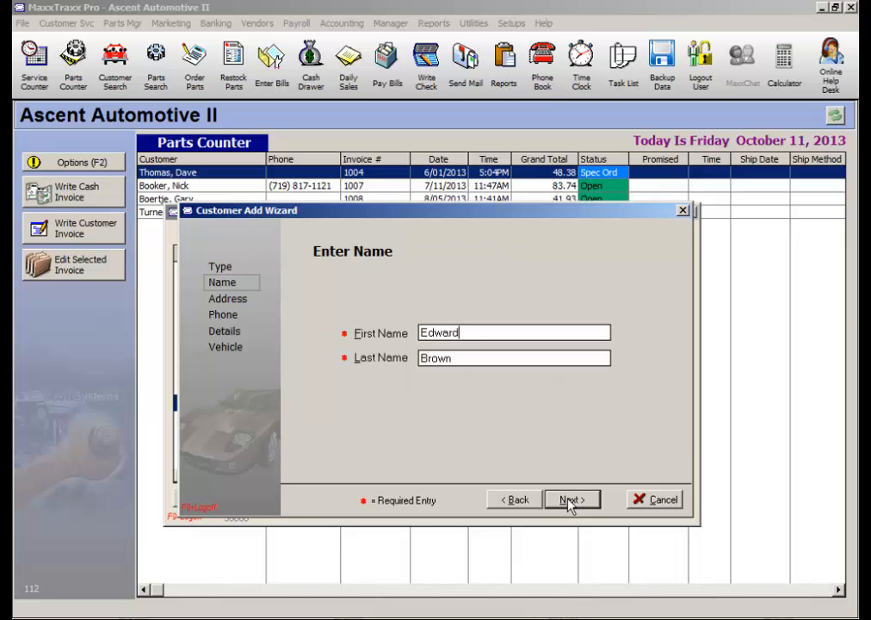
{"action": "mouse_move", "coordinate": [339, 372]}
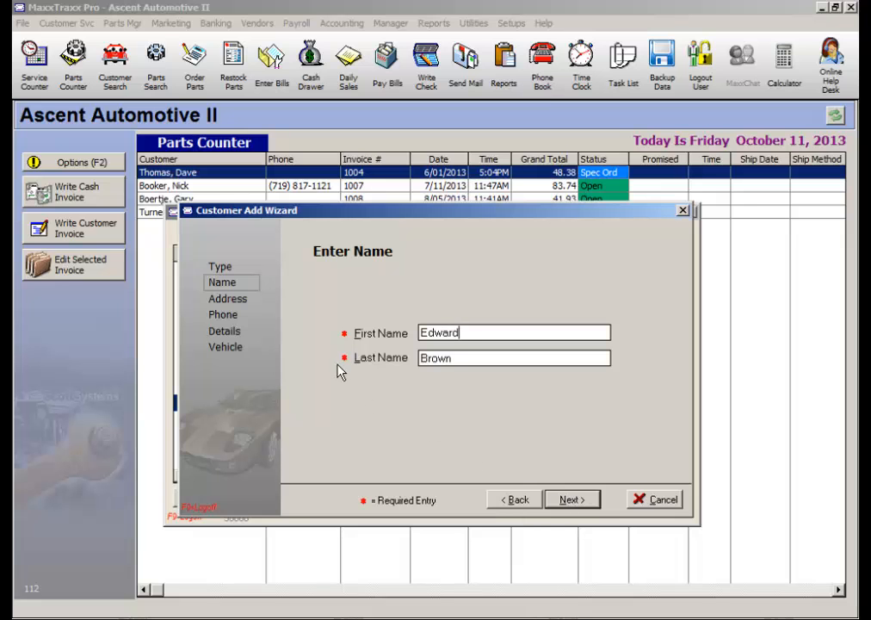
{"action": "mouse_move", "coordinate": [334, 470]}
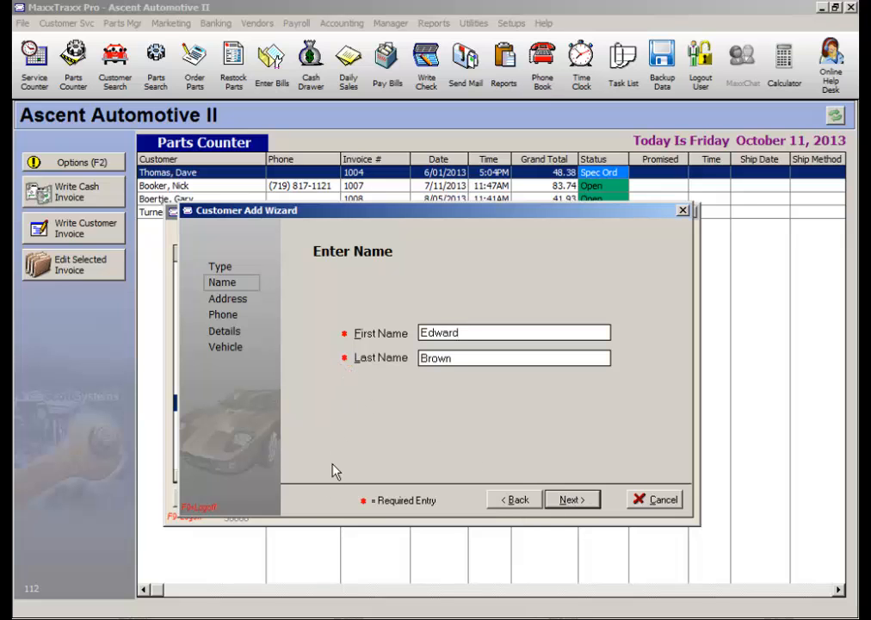
{"action": "mouse_move", "coordinate": [420, 522]}
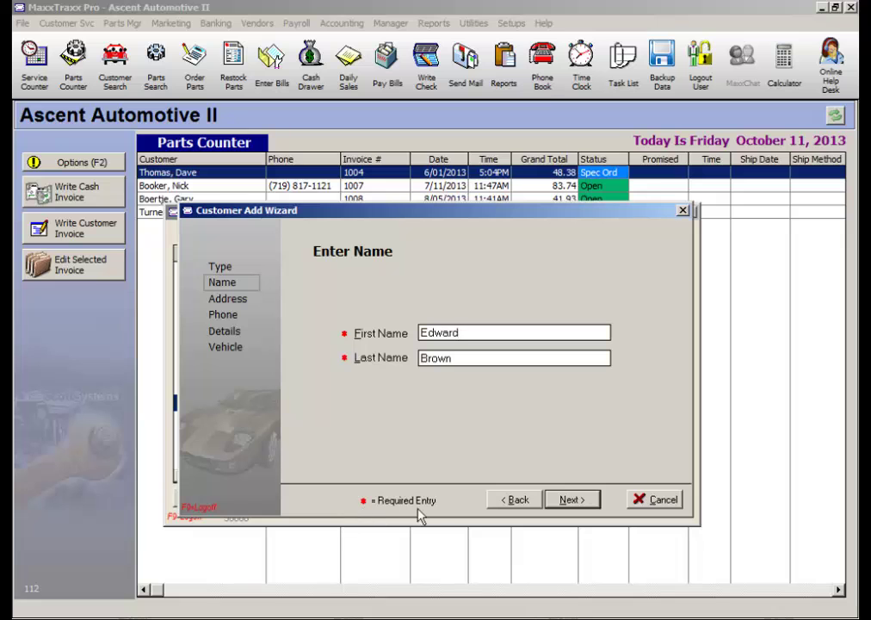
{"action": "mouse_move", "coordinate": [525, 513]}
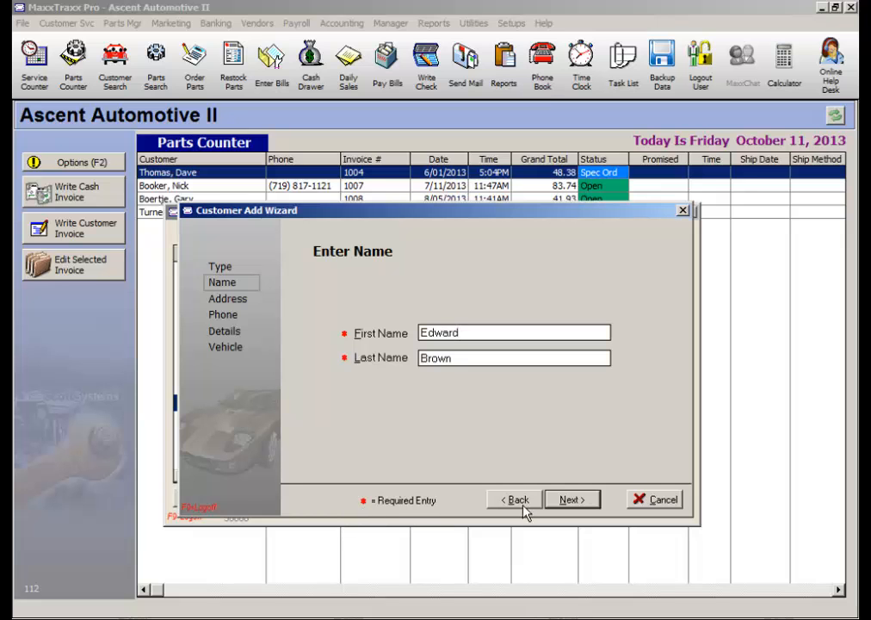
- Skip the Address, Phone and Details steps to reach the vehicle step
{"action": "left_click", "coordinate": [572, 500]}
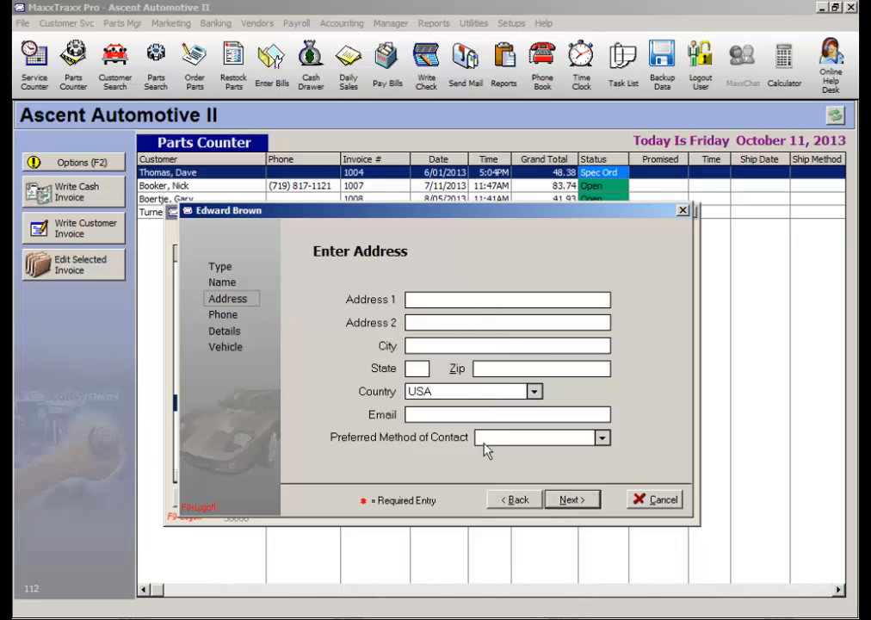
{"action": "left_click", "coordinate": [572, 500]}
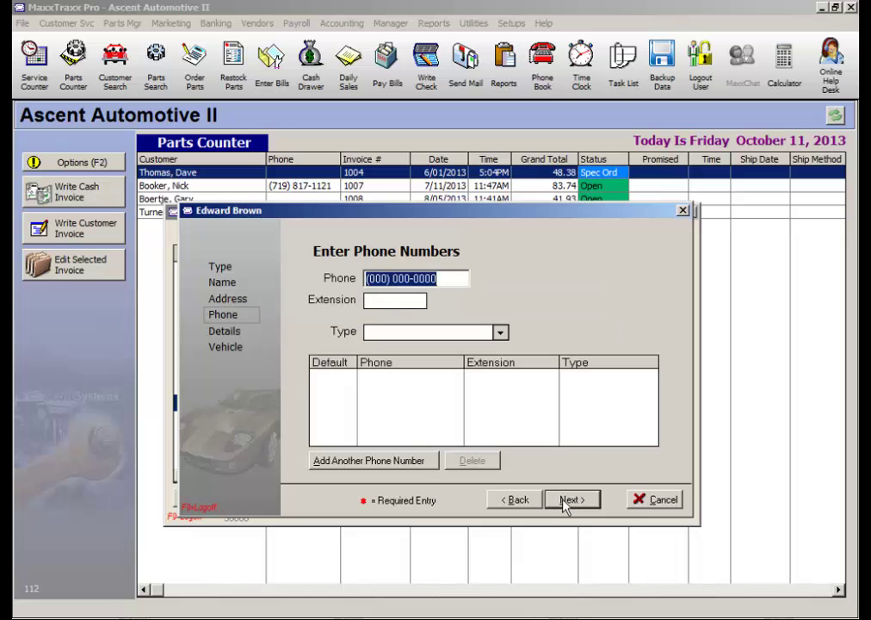
{"action": "mouse_move", "coordinate": [572, 500]}
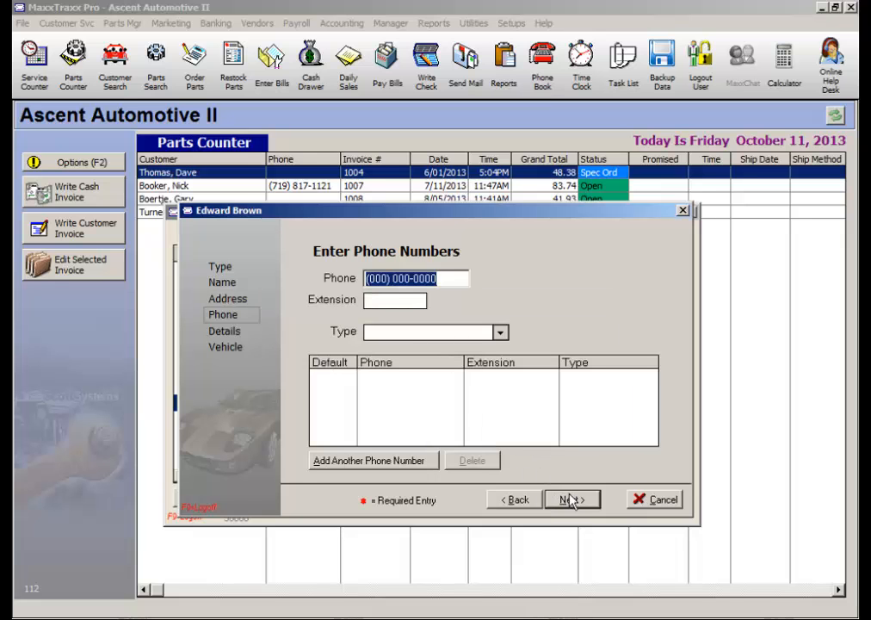
{"action": "left_click", "coordinate": [572, 499]}
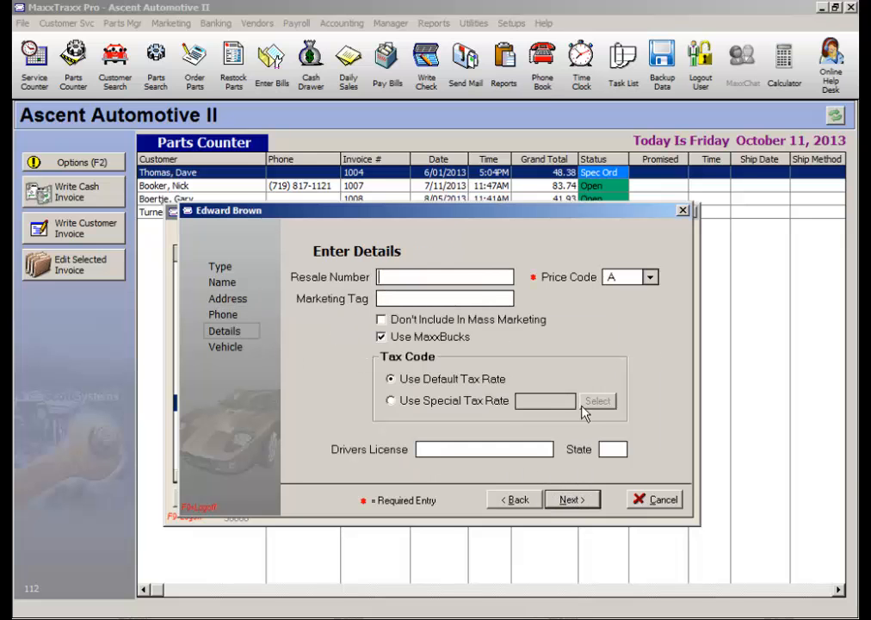
{"action": "mouse_move", "coordinate": [624, 308]}
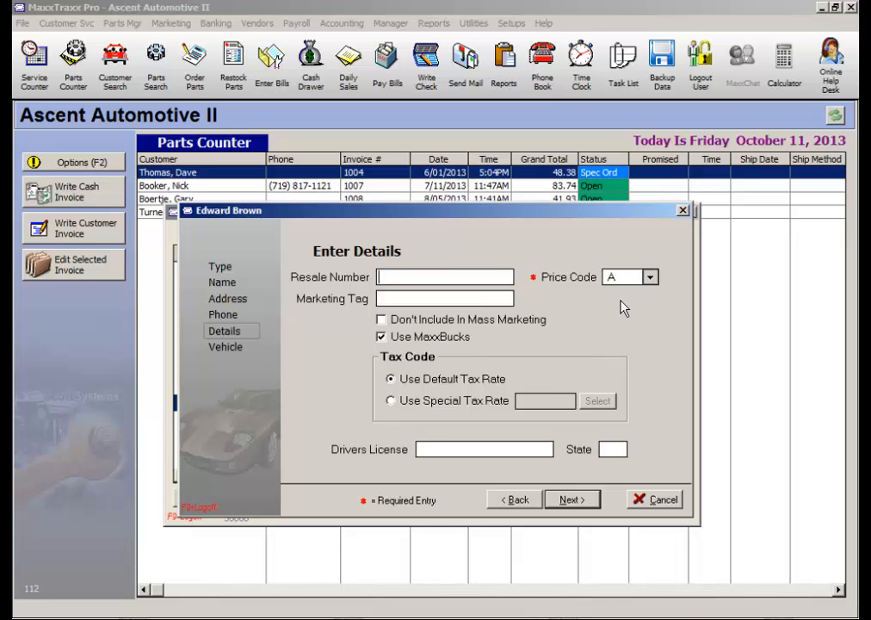
{"action": "mouse_move", "coordinate": [630, 297]}
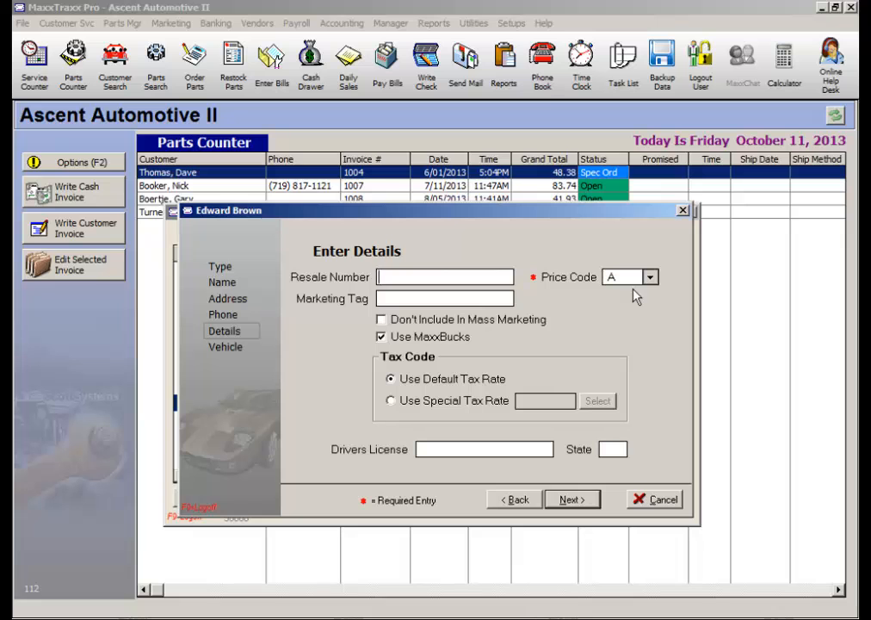
{"action": "left_click", "coordinate": [572, 499]}
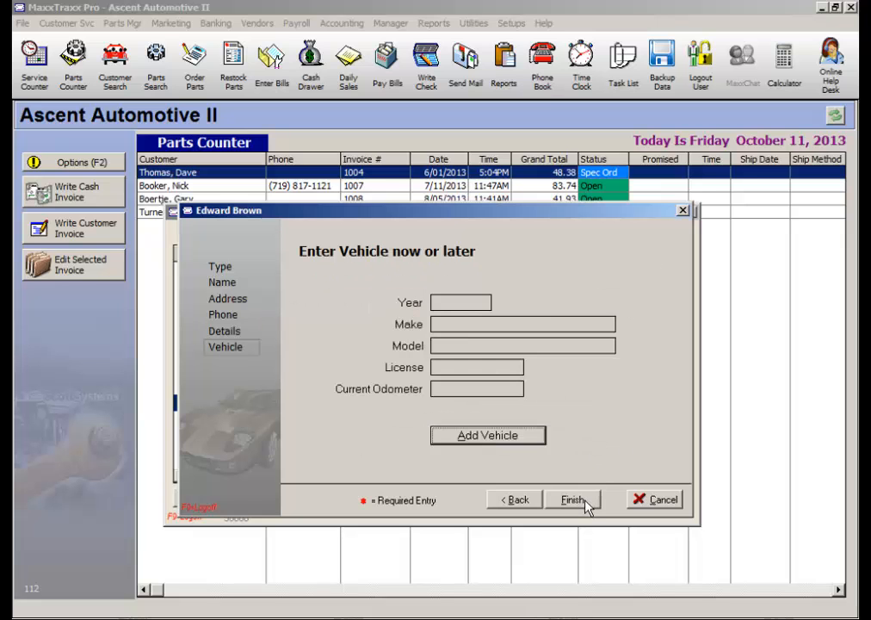
{"action": "mouse_move", "coordinate": [506, 467]}
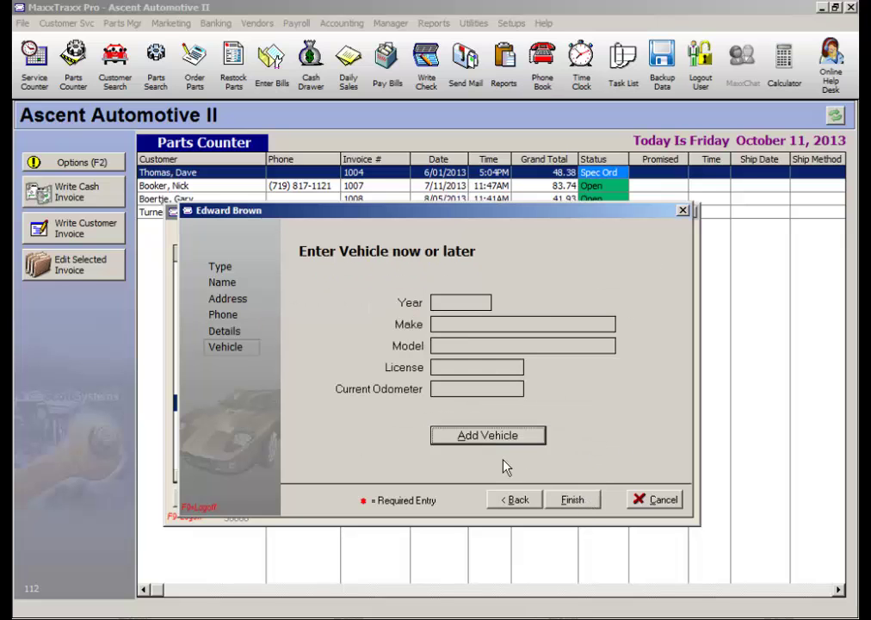
{"action": "mouse_move", "coordinate": [513, 473]}
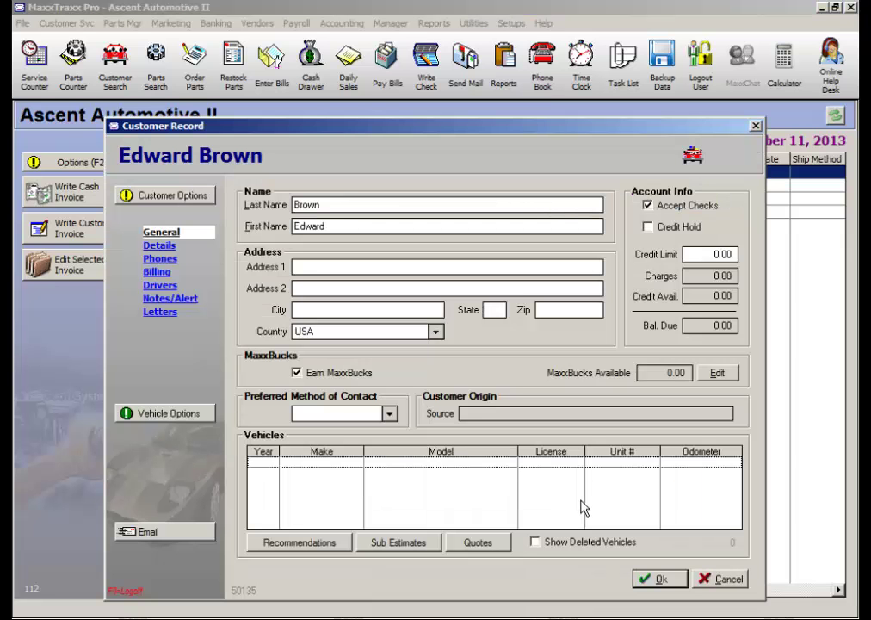
- Finish saving the new customer without adding a vehicle
{"action": "left_click", "coordinate": [343, 267]}
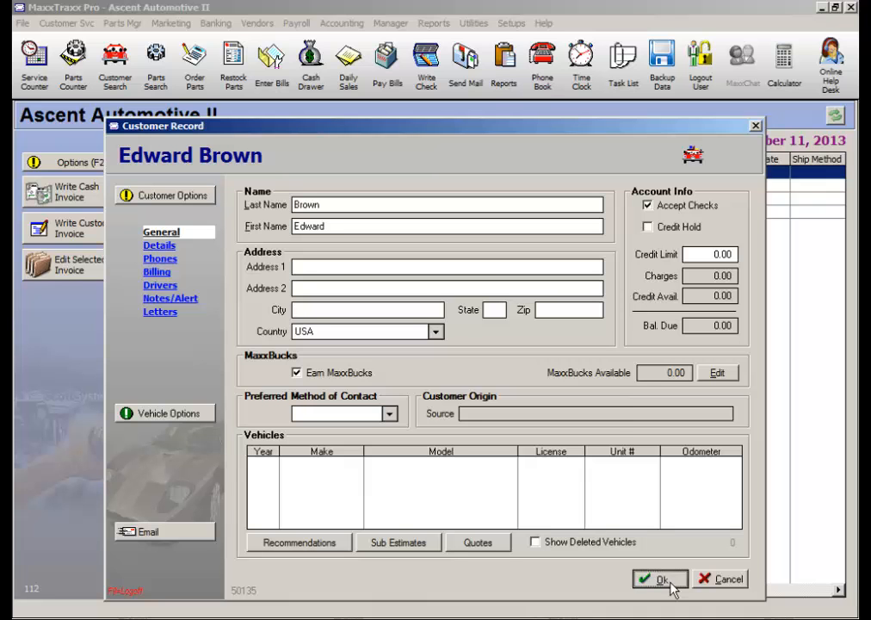
{"action": "left_click", "coordinate": [661, 579]}
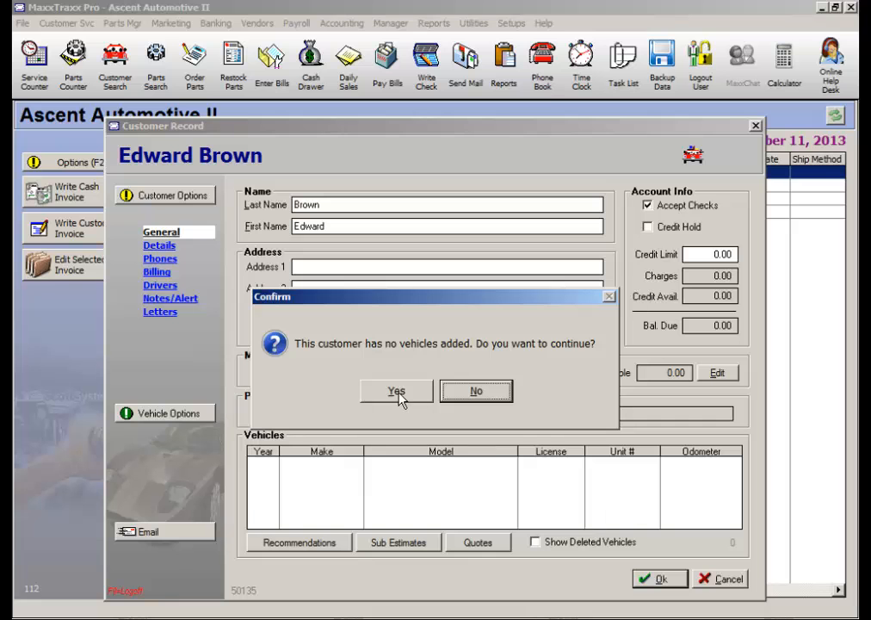
{"action": "left_click", "coordinate": [396, 391]}
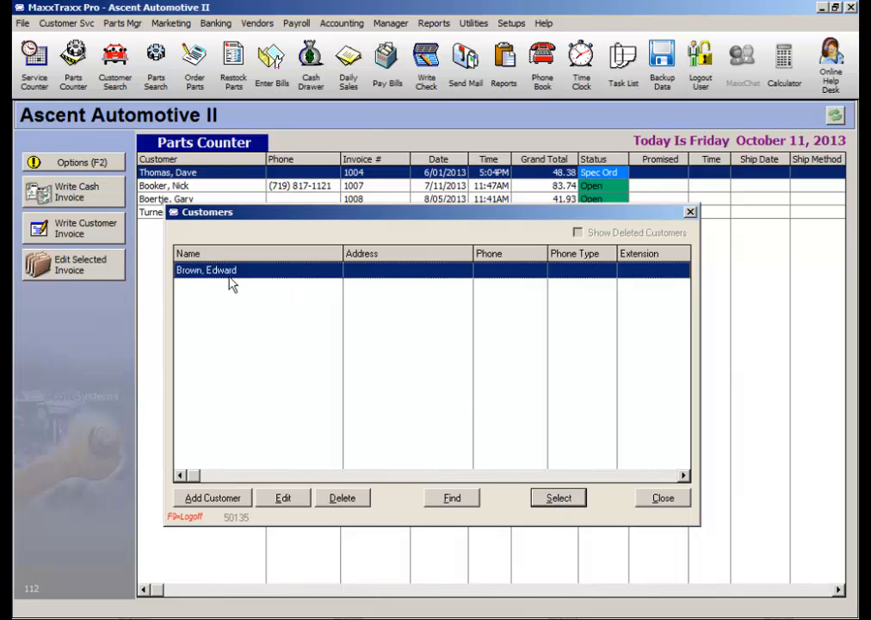
{"action": "mouse_move", "coordinate": [241, 280]}
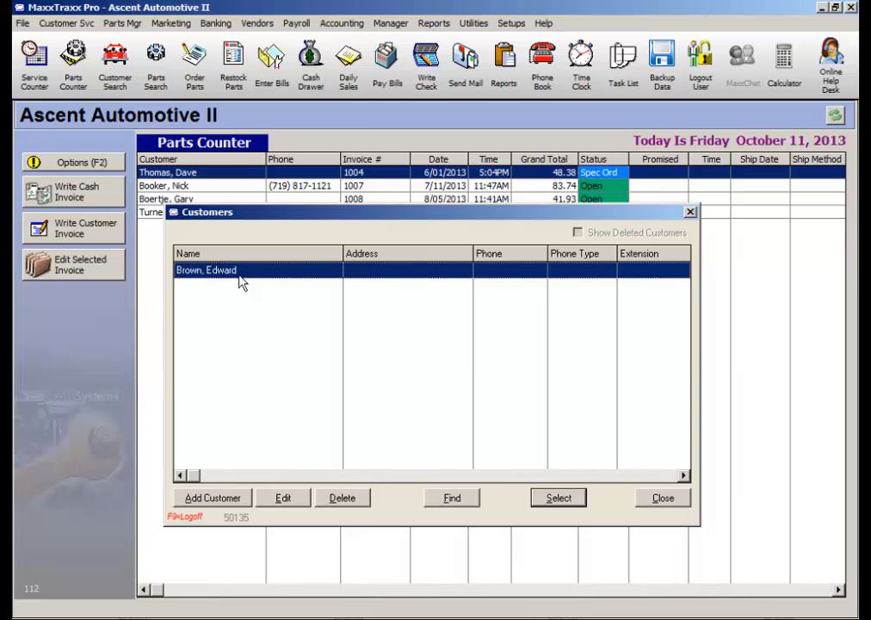
{"action": "left_click", "coordinate": [558, 498]}
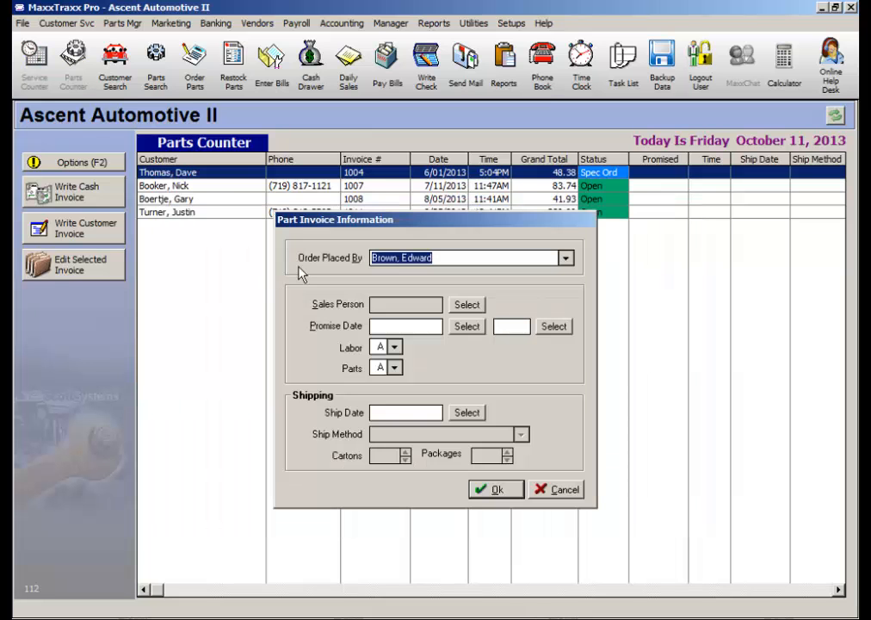
{"action": "mouse_move", "coordinate": [361, 275]}
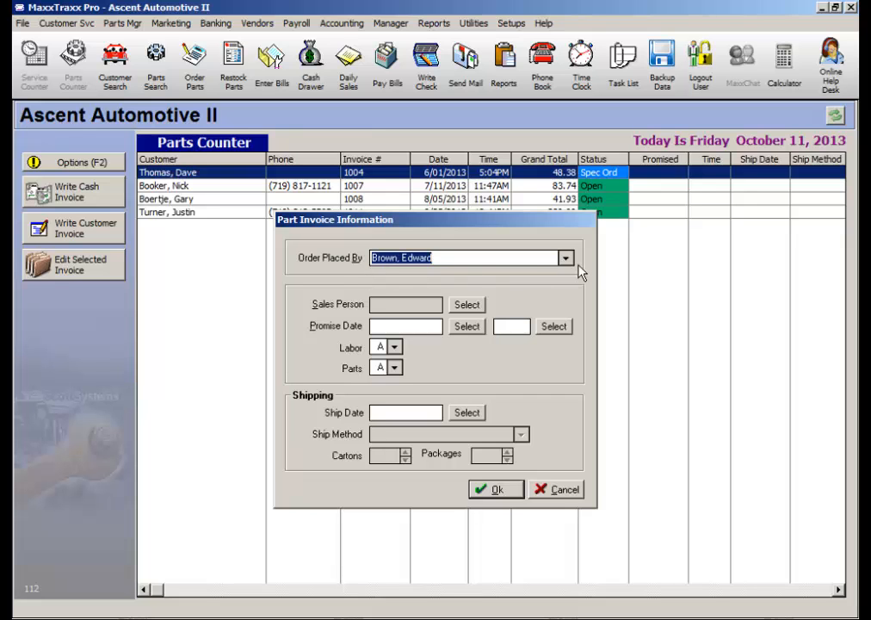
{"action": "left_click", "coordinate": [565, 258]}
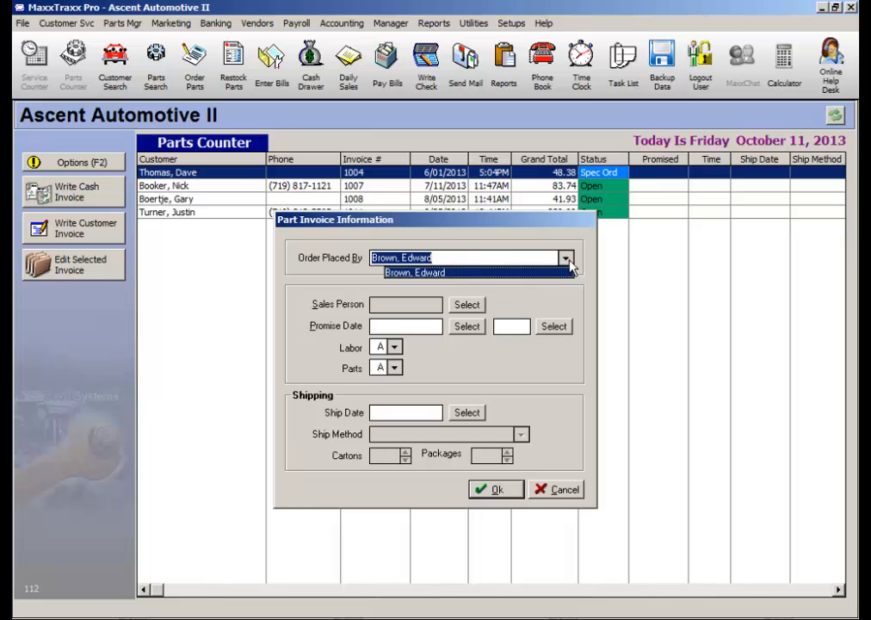
{"action": "mouse_move", "coordinate": [568, 272]}
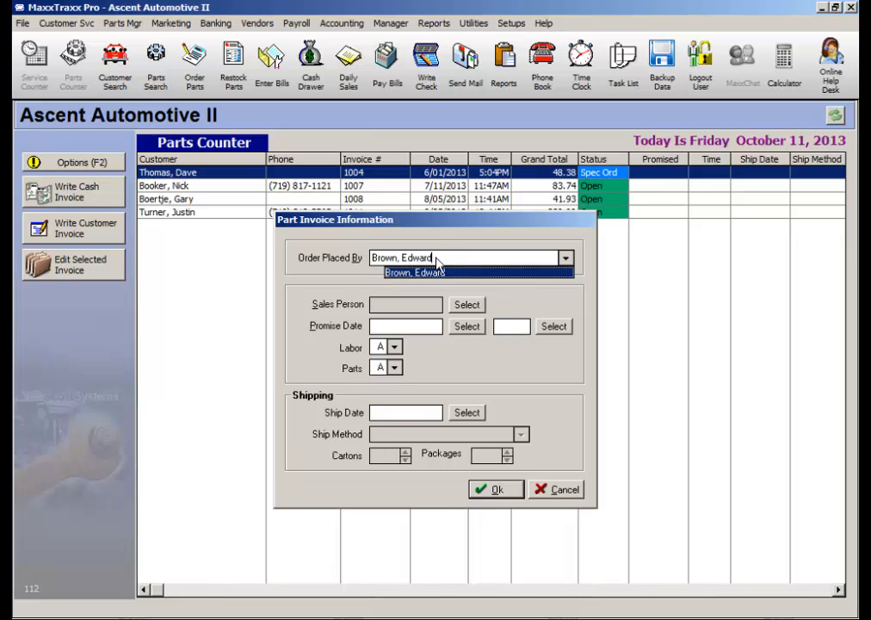
{"action": "left_click", "coordinate": [416, 272]}
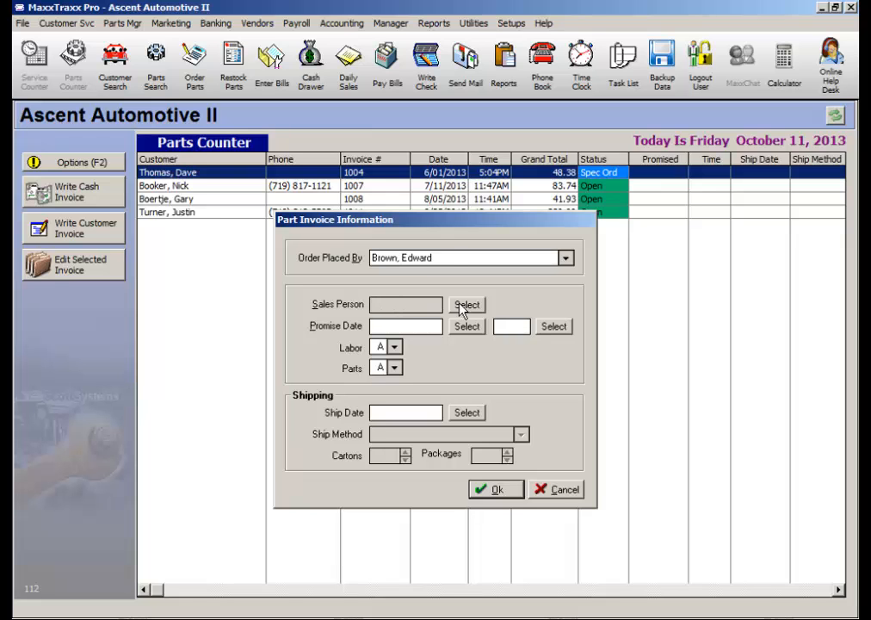
{"action": "left_click", "coordinate": [467, 305]}
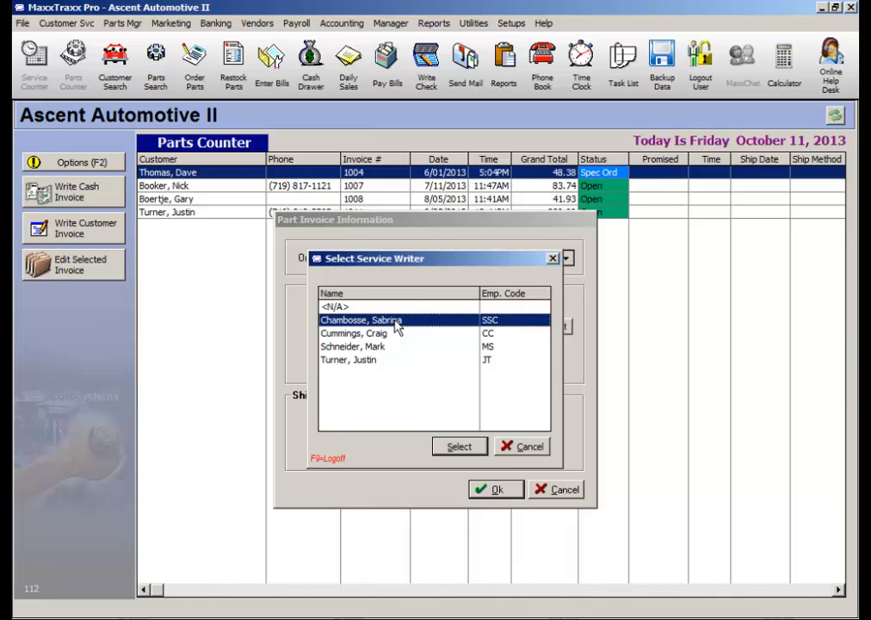
{"action": "left_click", "coordinate": [458, 446]}
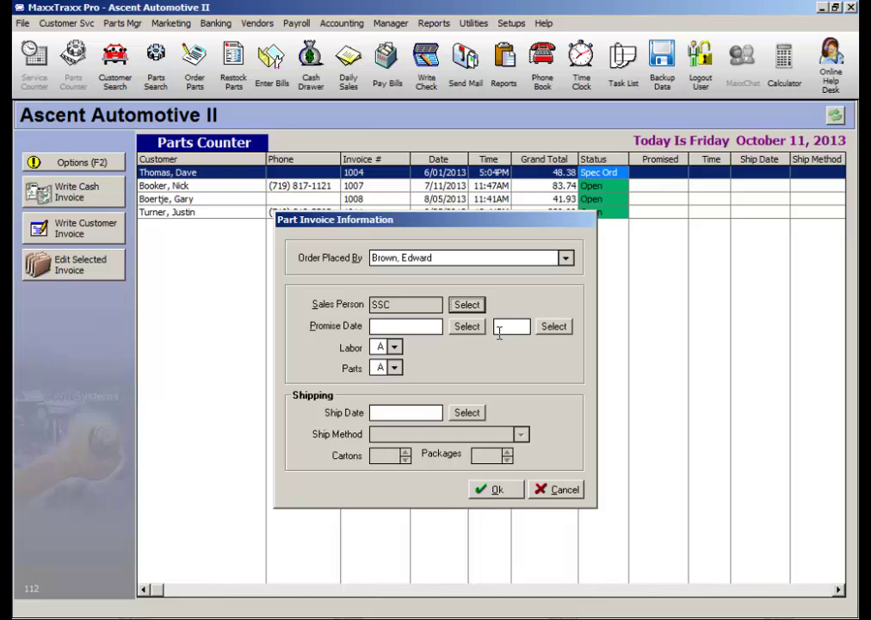
{"action": "mouse_move", "coordinate": [417, 365]}
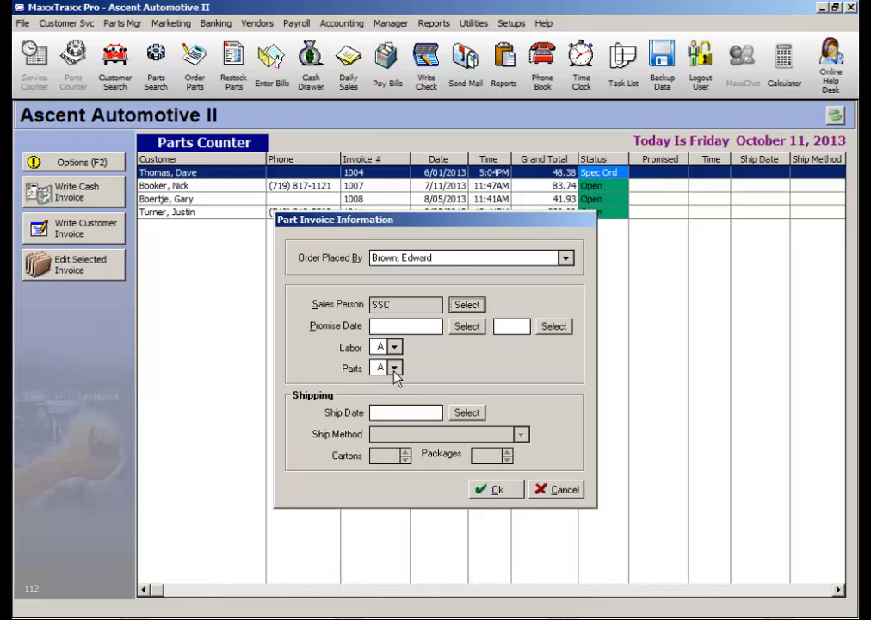
{"action": "mouse_move", "coordinate": [421, 286]}
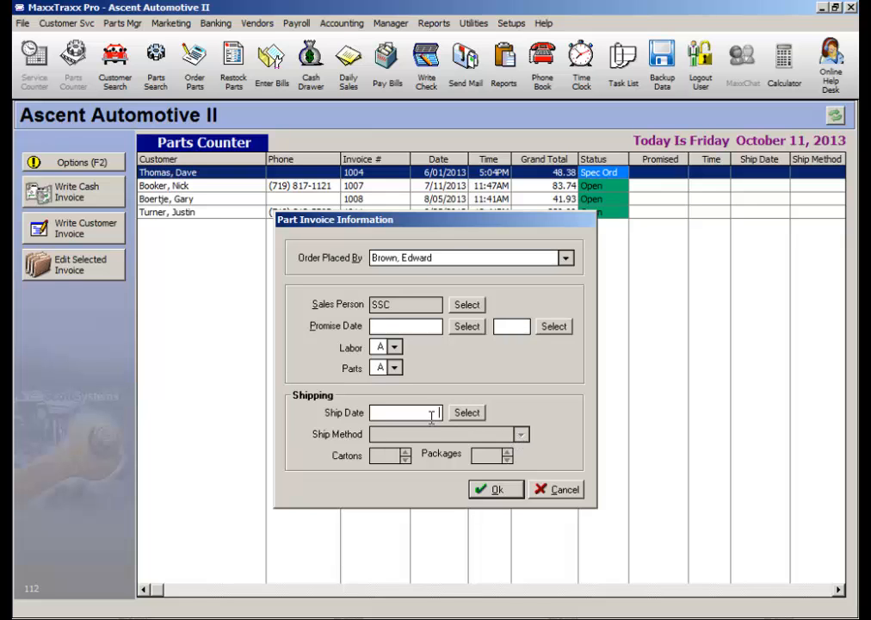
{"action": "mouse_move", "coordinate": [400, 486]}
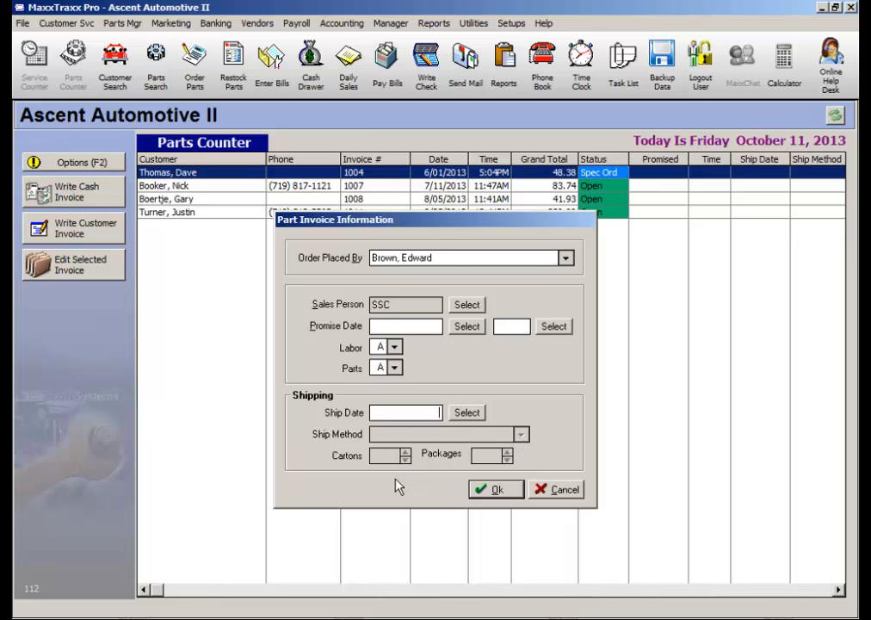
{"action": "mouse_move", "coordinate": [348, 472]}
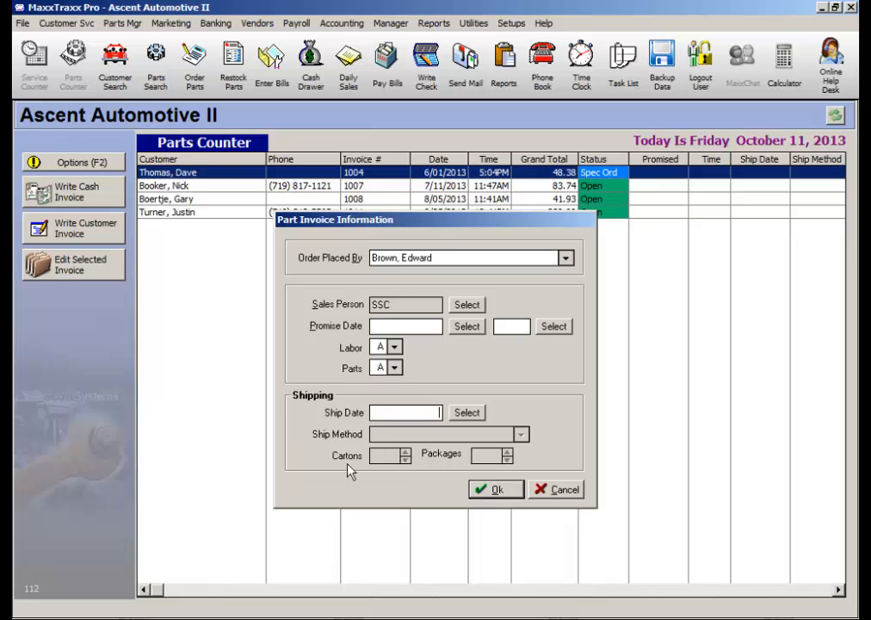
{"action": "mouse_move", "coordinate": [337, 465]}
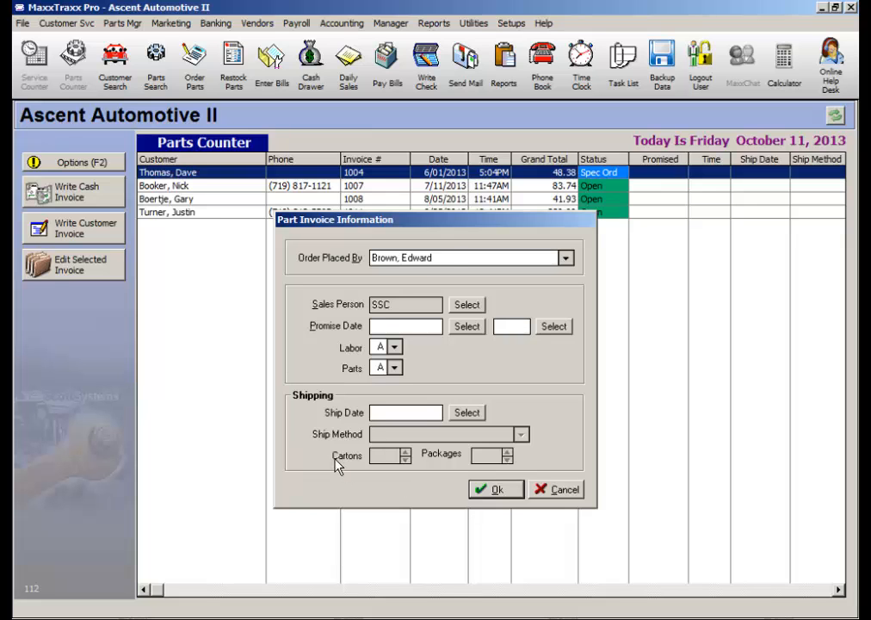
{"action": "mouse_move", "coordinate": [458, 465]}
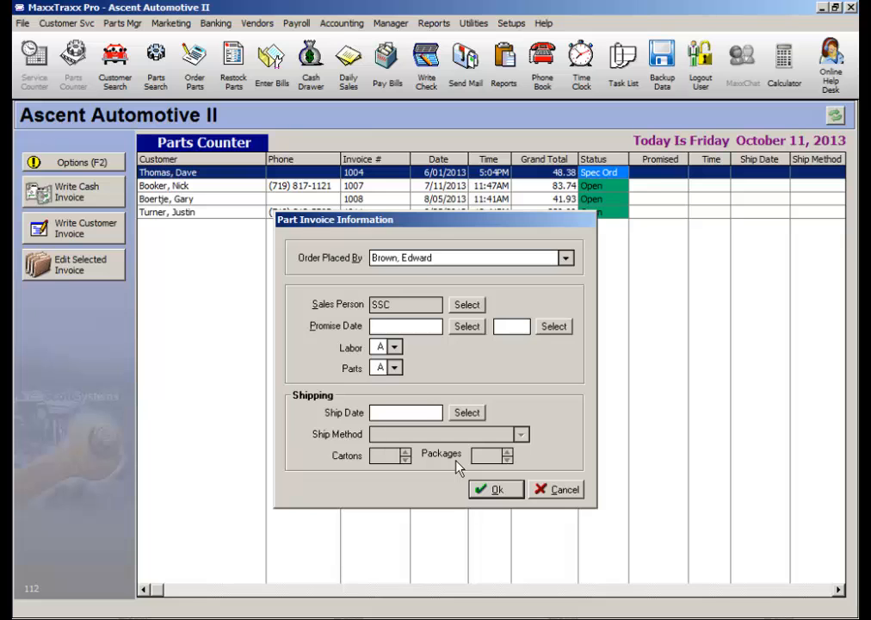
{"action": "mouse_move", "coordinate": [492, 489]}
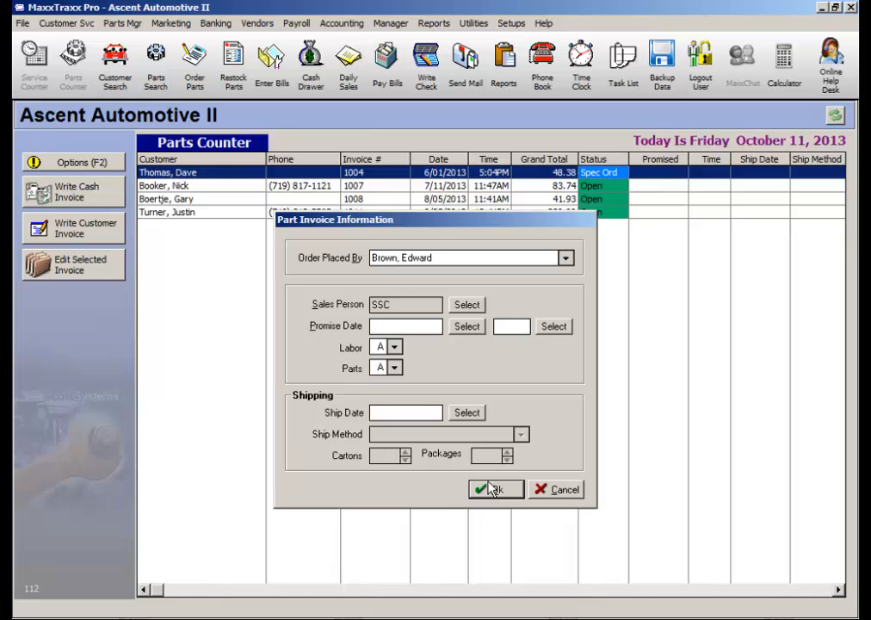
{"action": "left_click", "coordinate": [494, 489]}
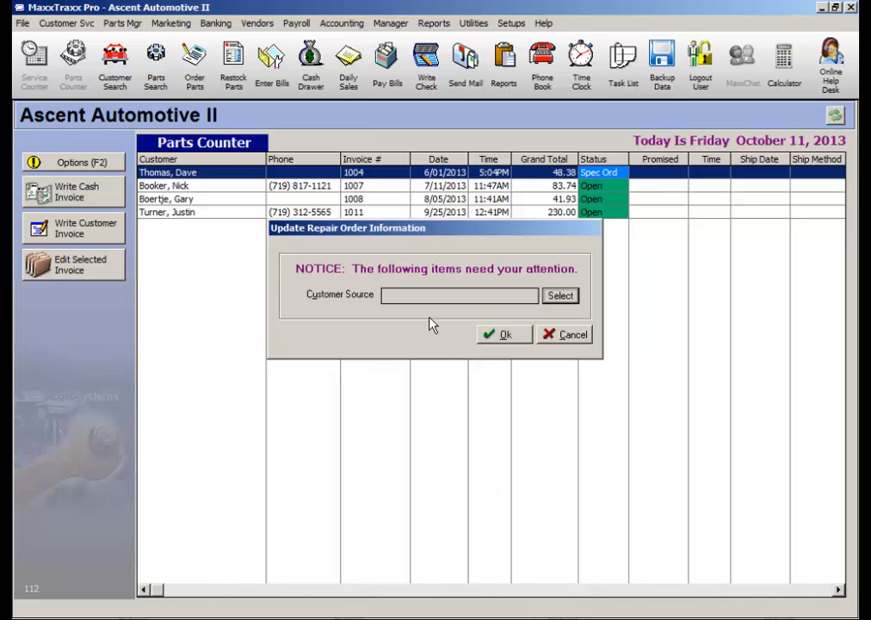
- Set the customer source to Referral from a customer
{"action": "left_click", "coordinate": [560, 296]}
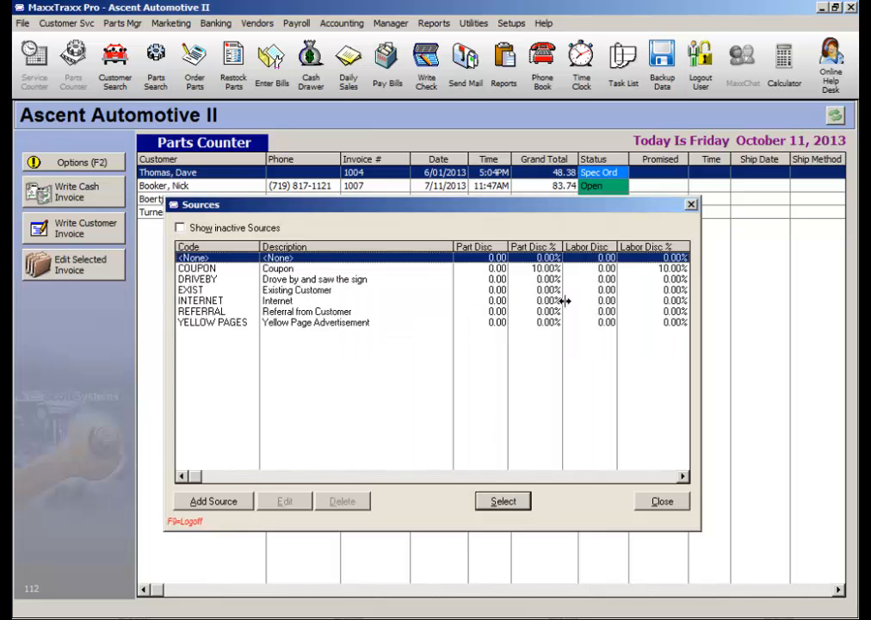
{"action": "left_click", "coordinate": [201, 311]}
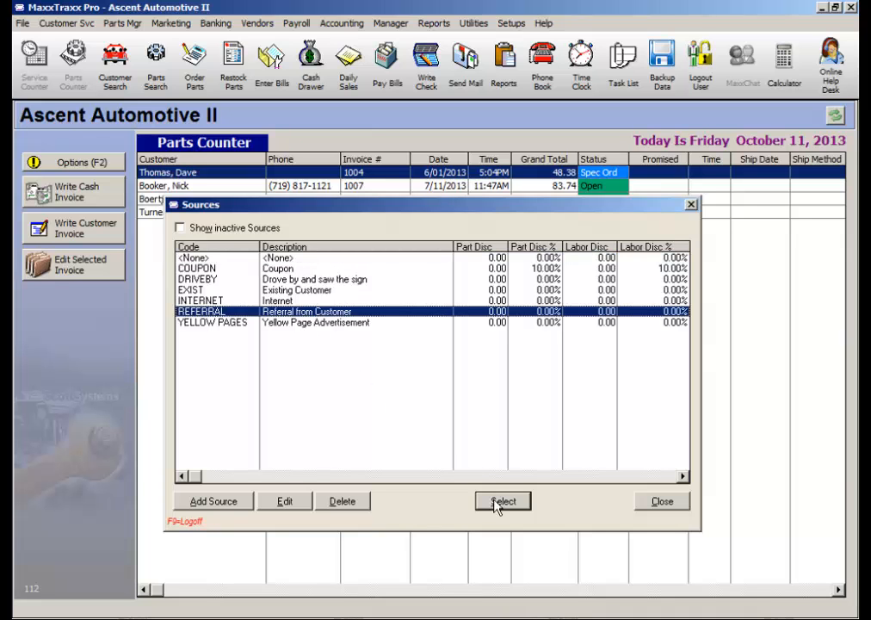
{"action": "left_click", "coordinate": [502, 502]}
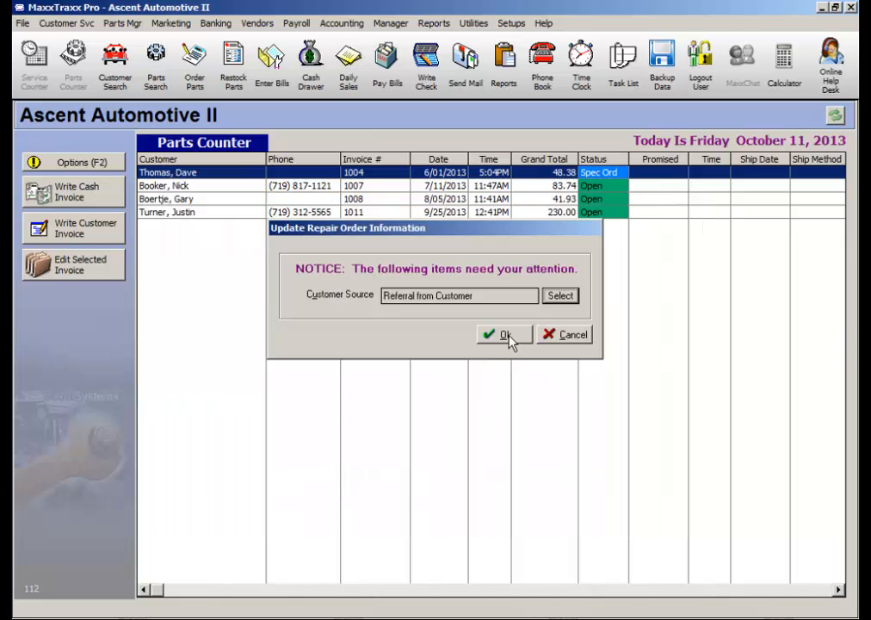
- Accept the new blank parts invoice and start adding a part
{"action": "left_click", "coordinate": [501, 334]}
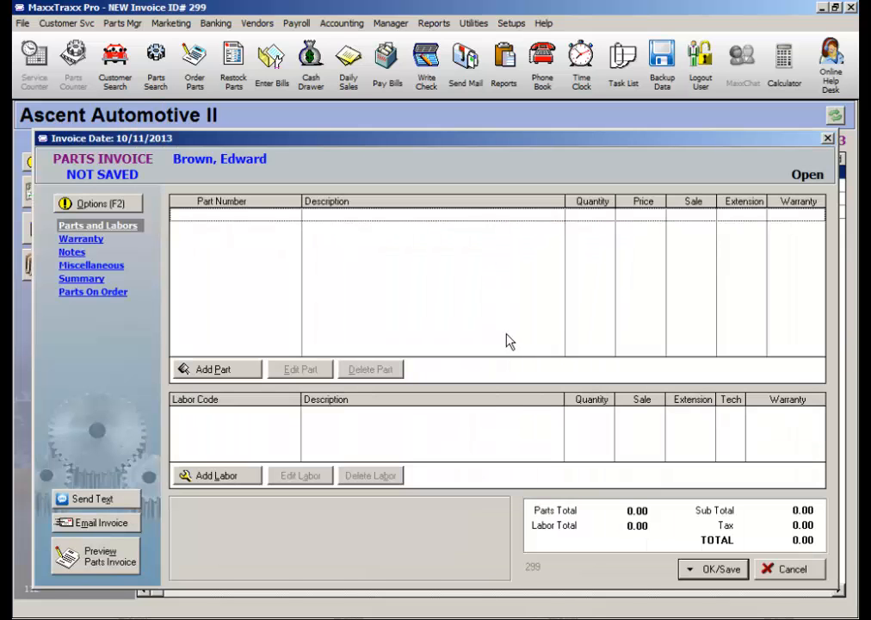
{"action": "mouse_move", "coordinate": [499, 441]}
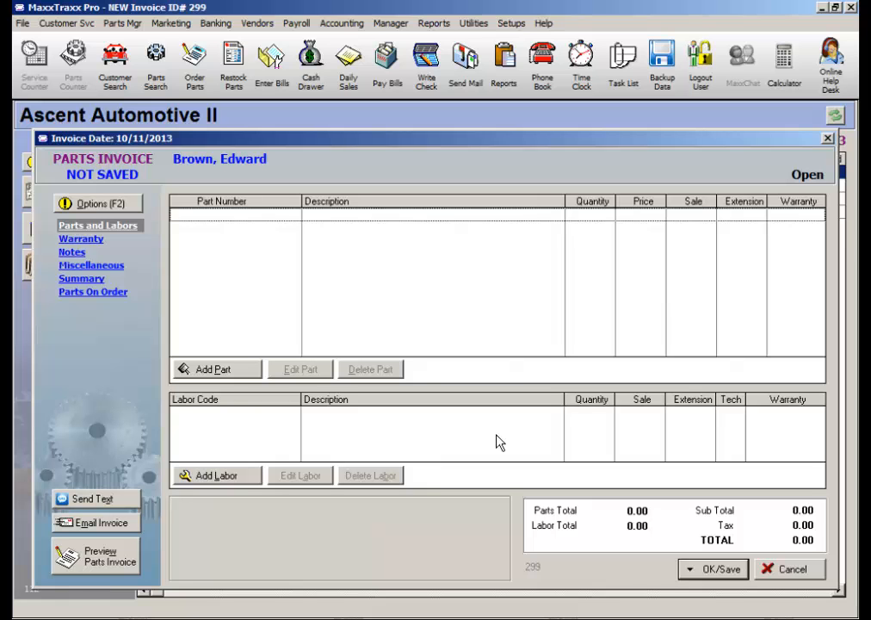
{"action": "mouse_move", "coordinate": [236, 440]}
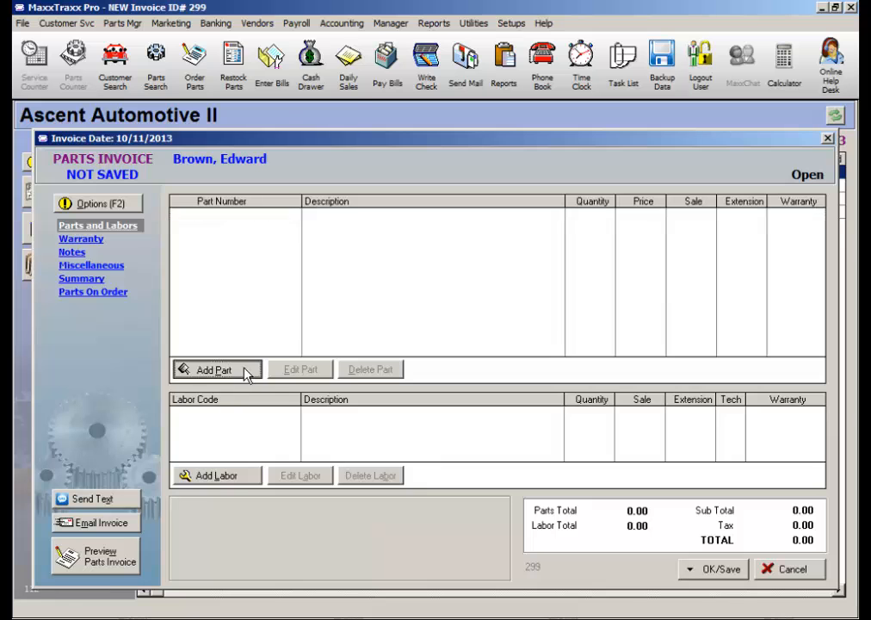
{"action": "left_click", "coordinate": [214, 369]}
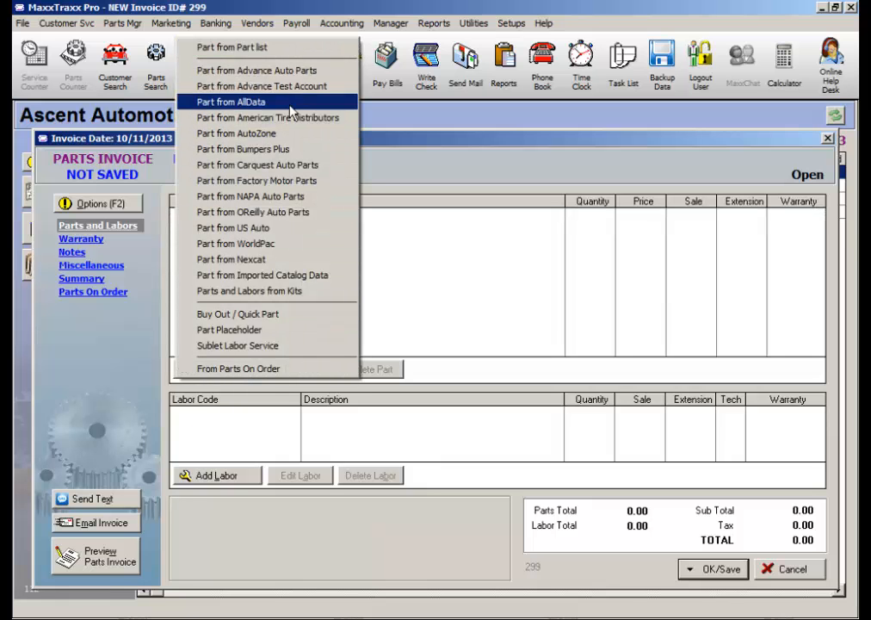
{"action": "mouse_move", "coordinate": [275, 289]}
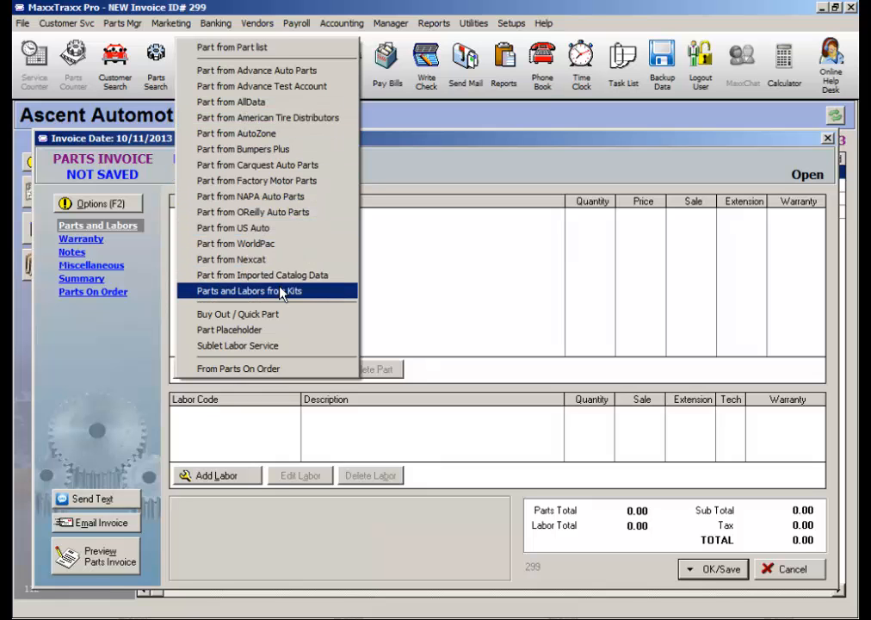
{"action": "mouse_move", "coordinate": [301, 303]}
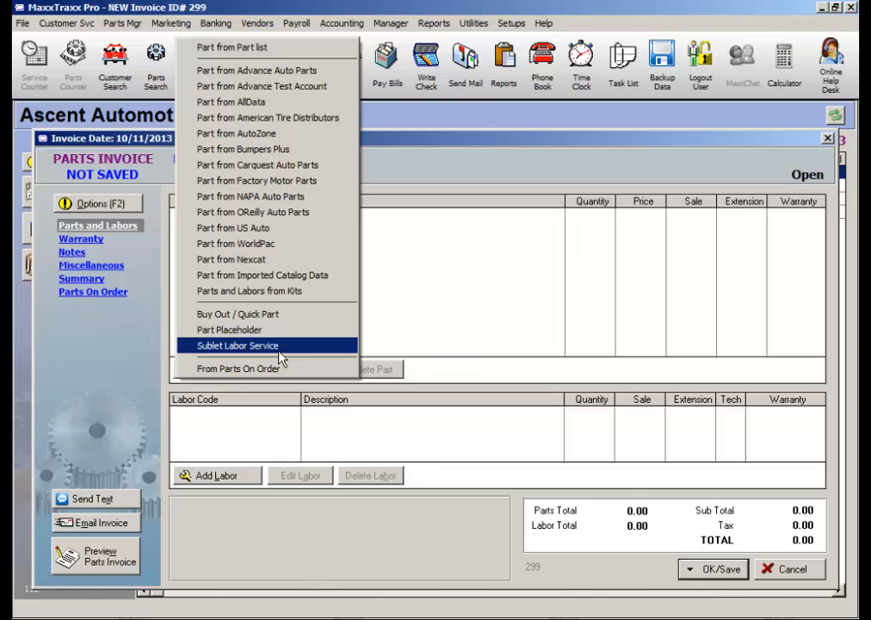
{"action": "mouse_move", "coordinate": [289, 356]}
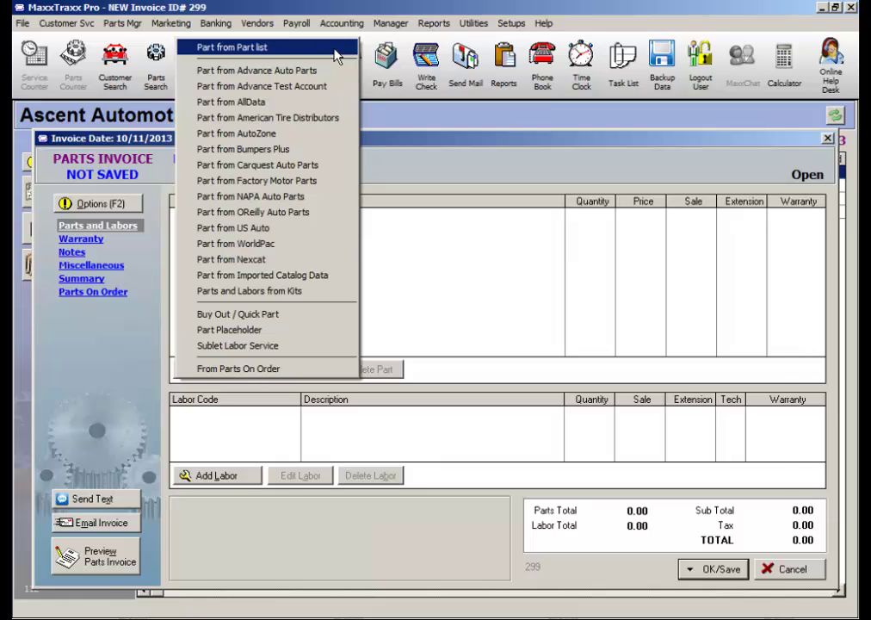
- Pick the Thermostat from the shop part list and show it at price level C
{"action": "left_click", "coordinate": [255, 48]}
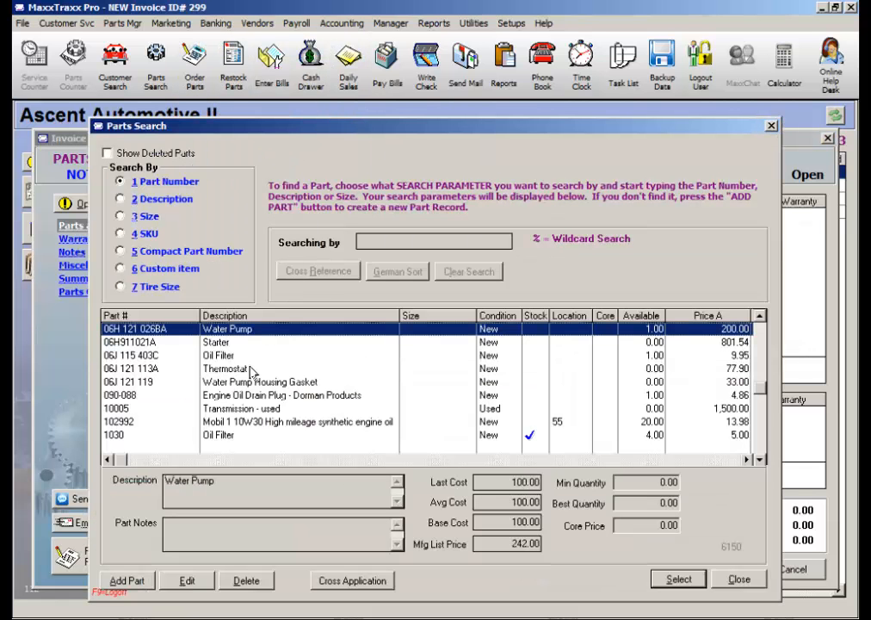
{"action": "left_click", "coordinate": [225, 369]}
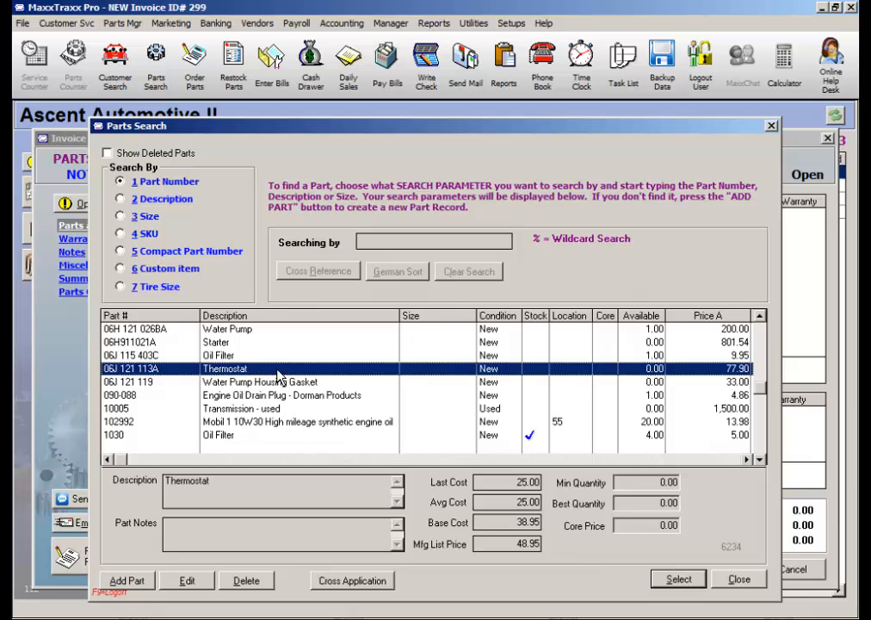
{"action": "right_click", "coordinate": [277, 369]}
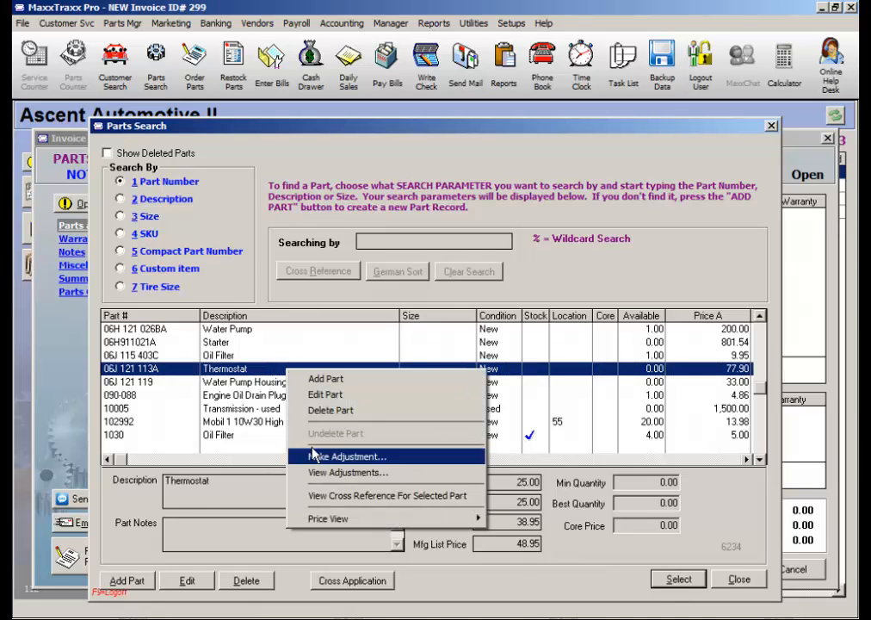
{"action": "mouse_move", "coordinate": [328, 519]}
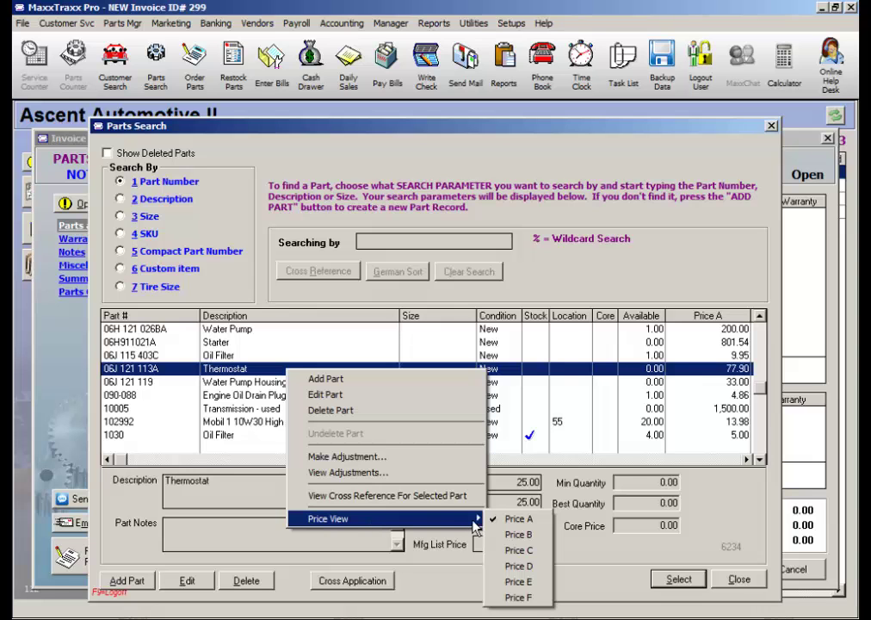
{"action": "mouse_move", "coordinate": [519, 551]}
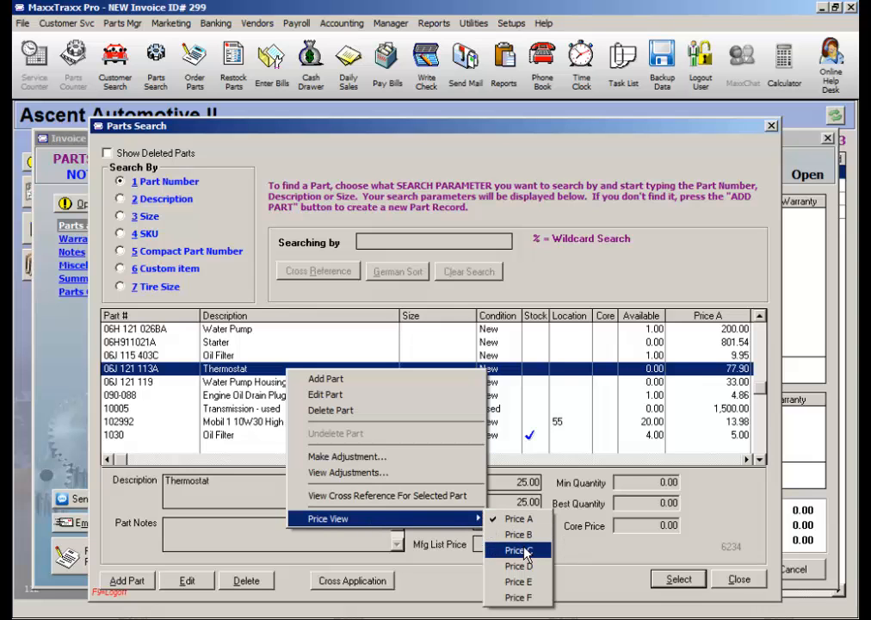
{"action": "mouse_move", "coordinate": [523, 597]}
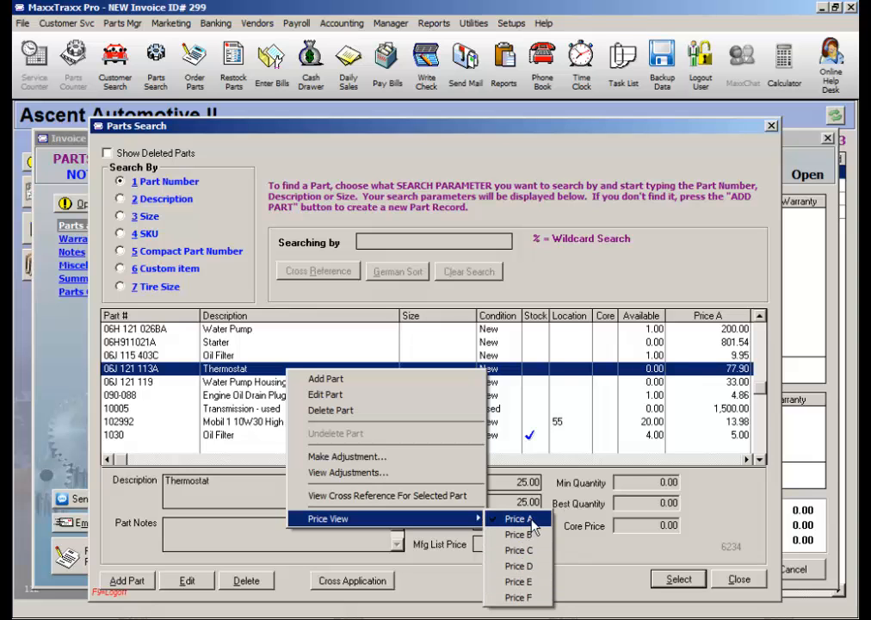
{"action": "mouse_move", "coordinate": [516, 518]}
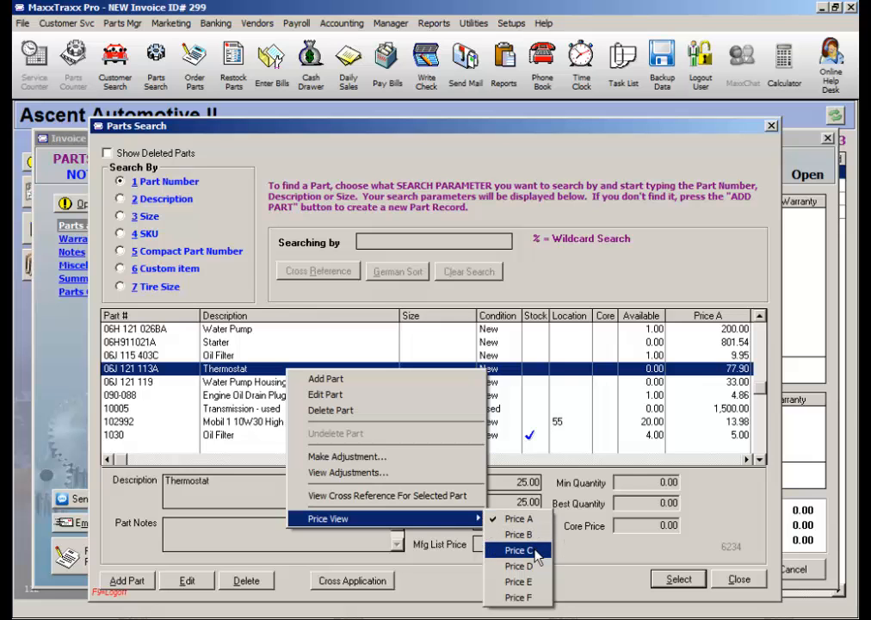
{"action": "left_click", "coordinate": [516, 551]}
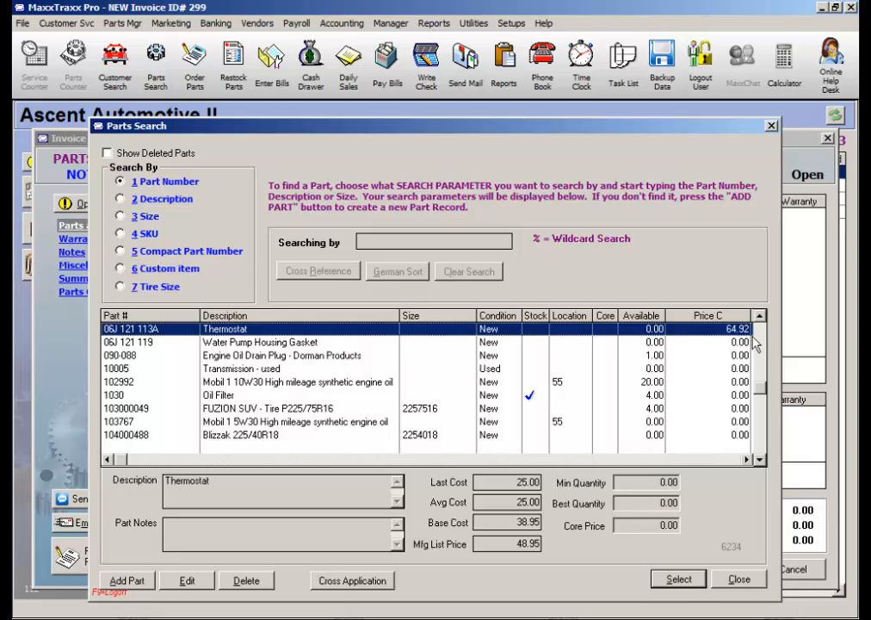
{"action": "mouse_move", "coordinate": [685, 589]}
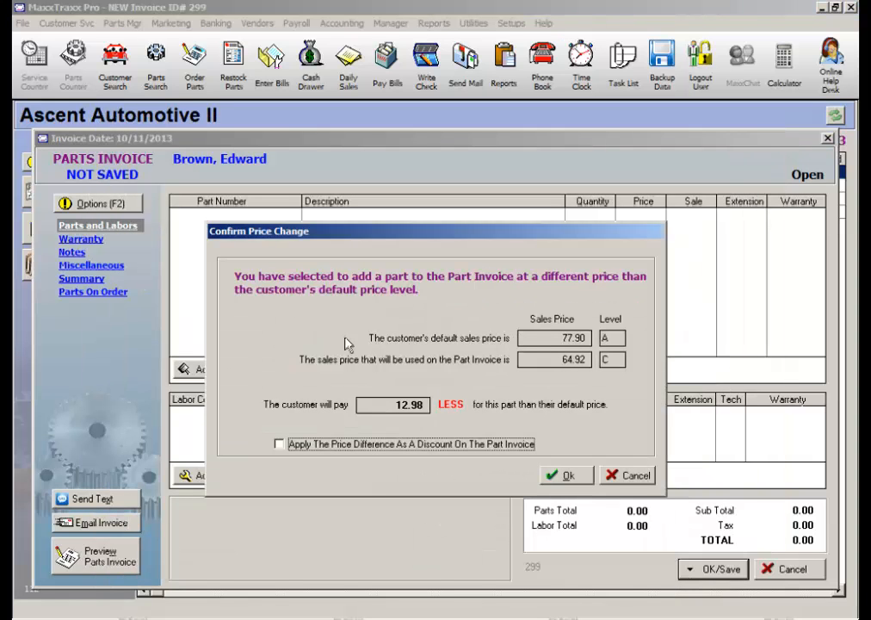
{"action": "mouse_move", "coordinate": [300, 258]}
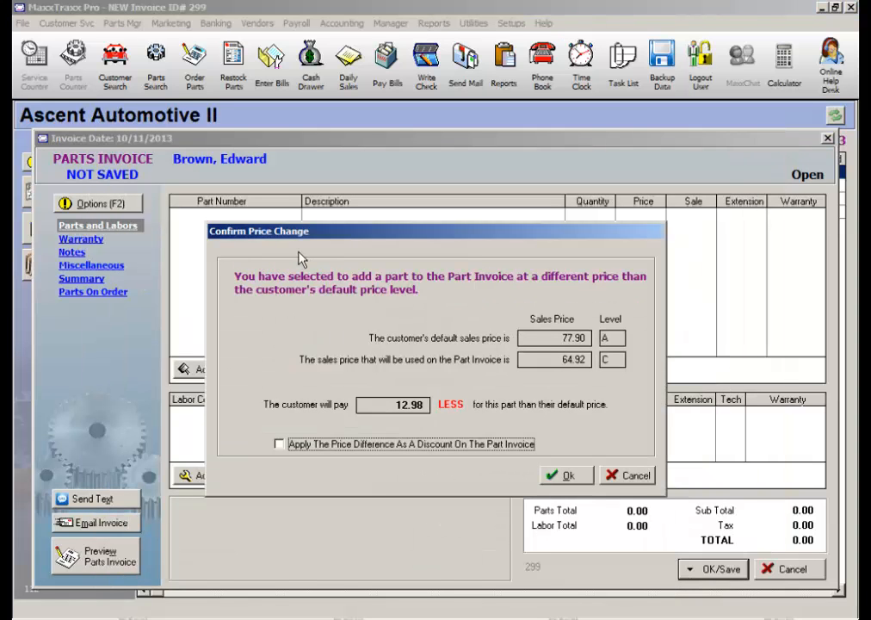
{"action": "mouse_move", "coordinate": [513, 384]}
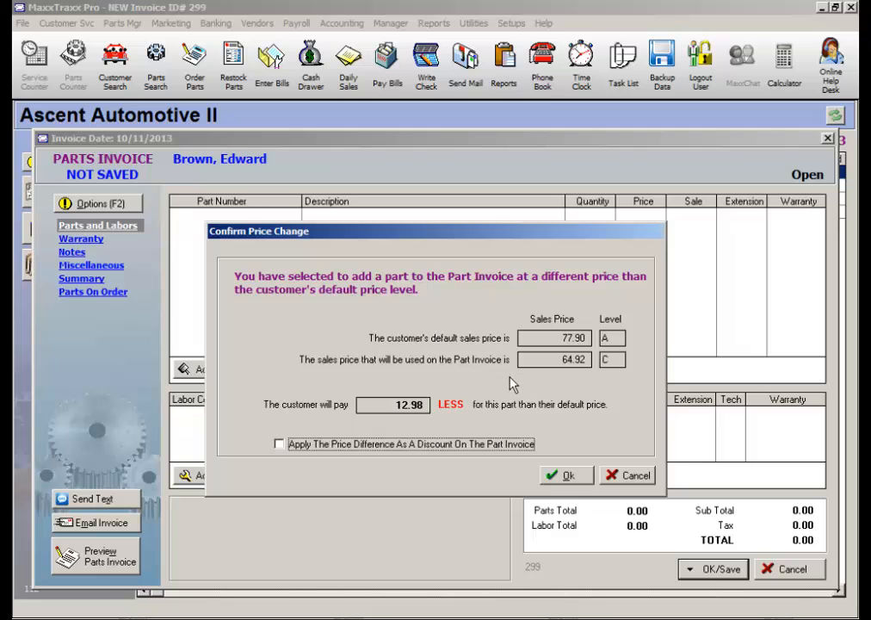
{"action": "mouse_move", "coordinate": [405, 421]}
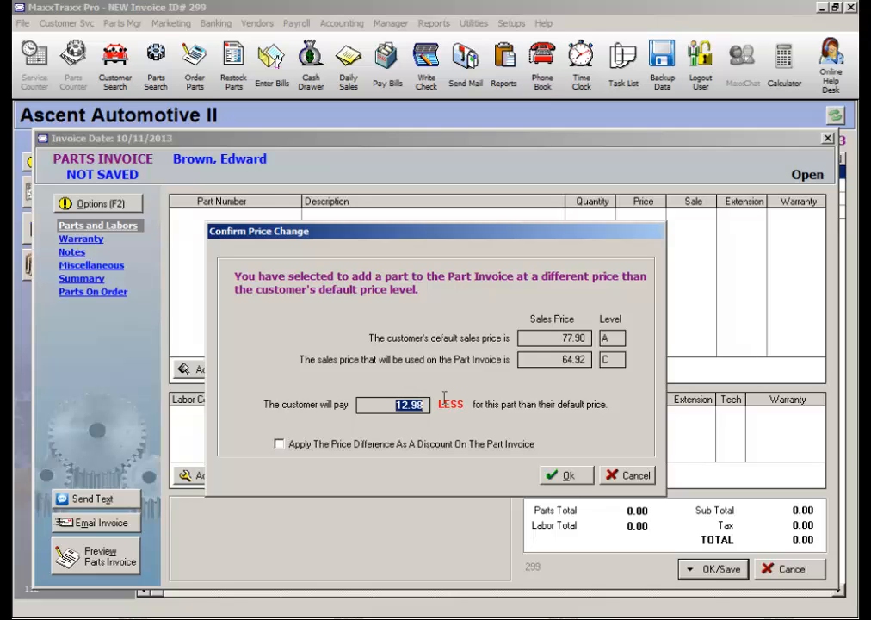
{"action": "mouse_move", "coordinate": [475, 427]}
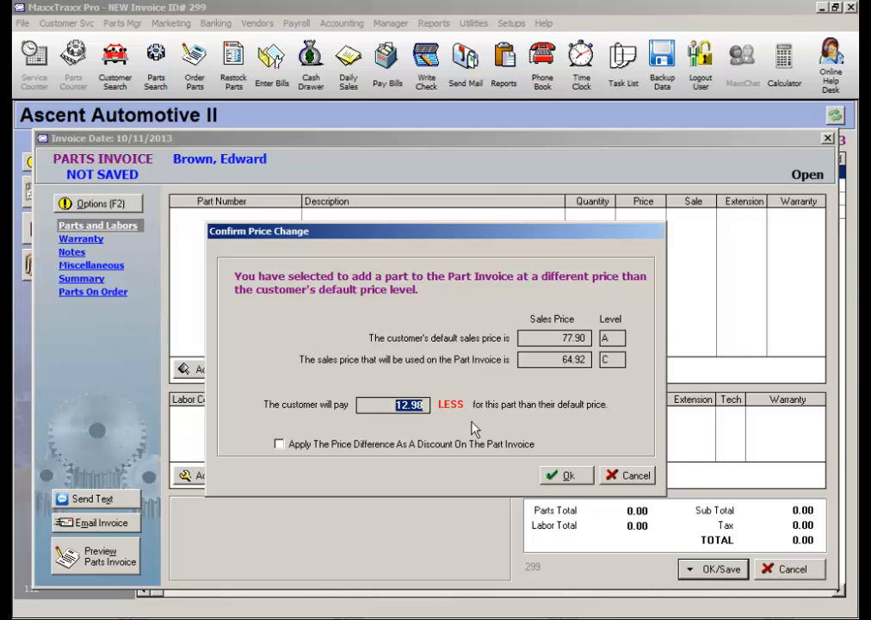
- Accept the thermostat at 64.92 with the 12.98 difference applied as an invoice discount
{"action": "left_click", "coordinate": [553, 360]}
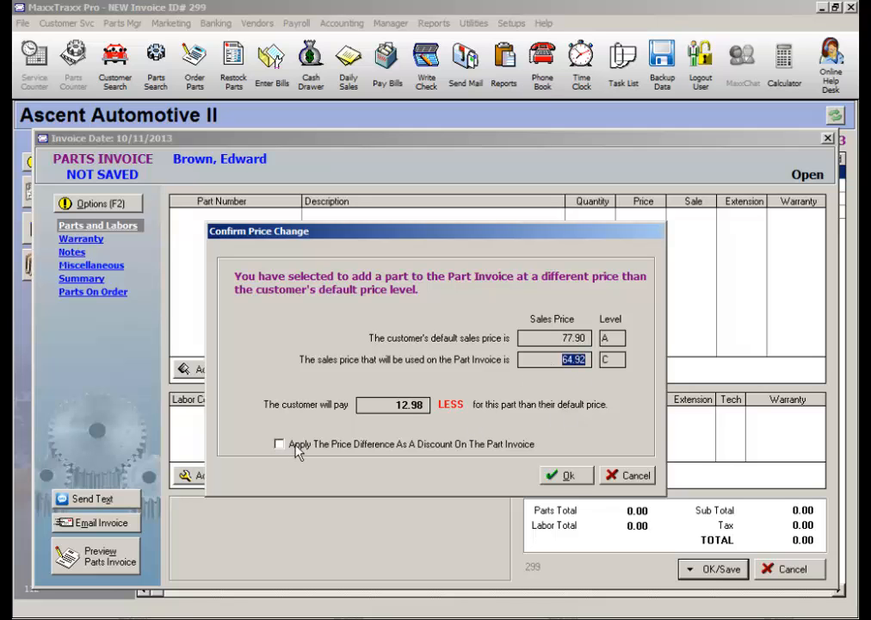
{"action": "left_click", "coordinate": [279, 444]}
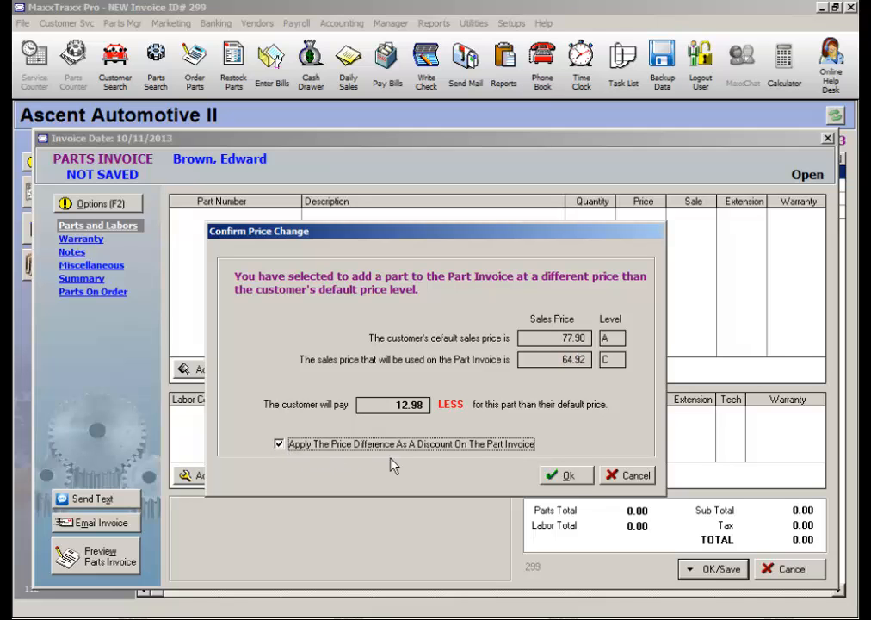
{"action": "mouse_move", "coordinate": [503, 462]}
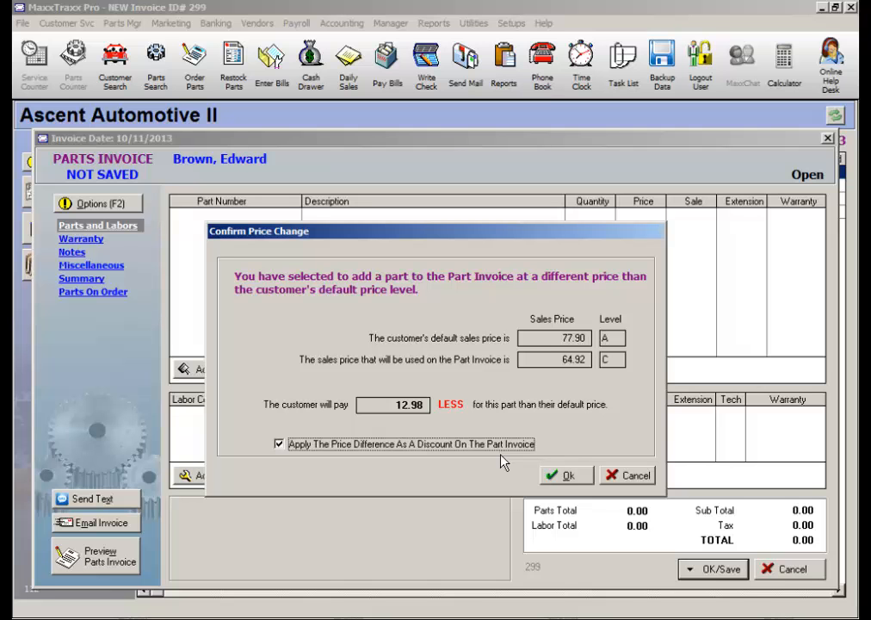
{"action": "left_click", "coordinate": [565, 476]}
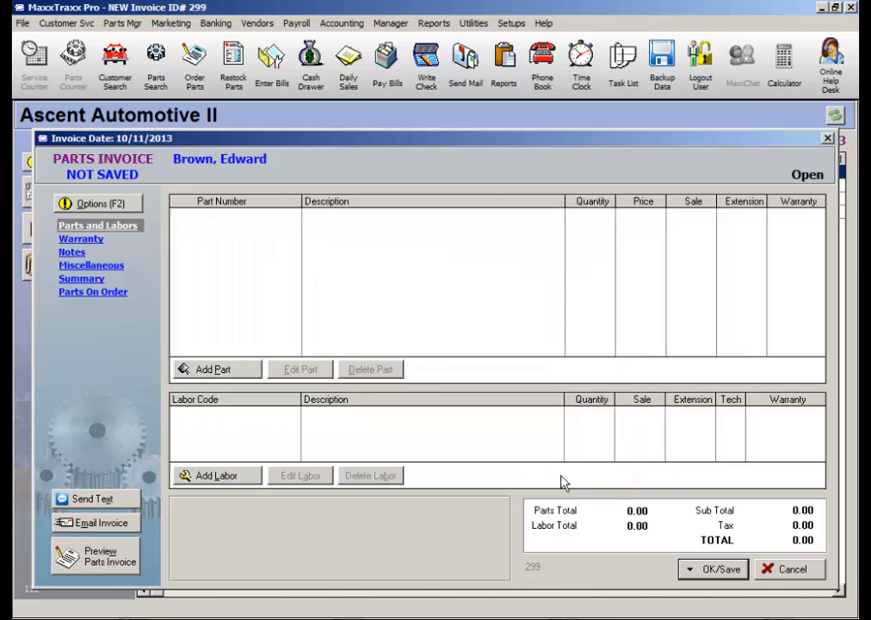
- Turn off matrix pricing for the thermostat and toggle its warranty discount off again
{"action": "left_click", "coordinate": [215, 368]}
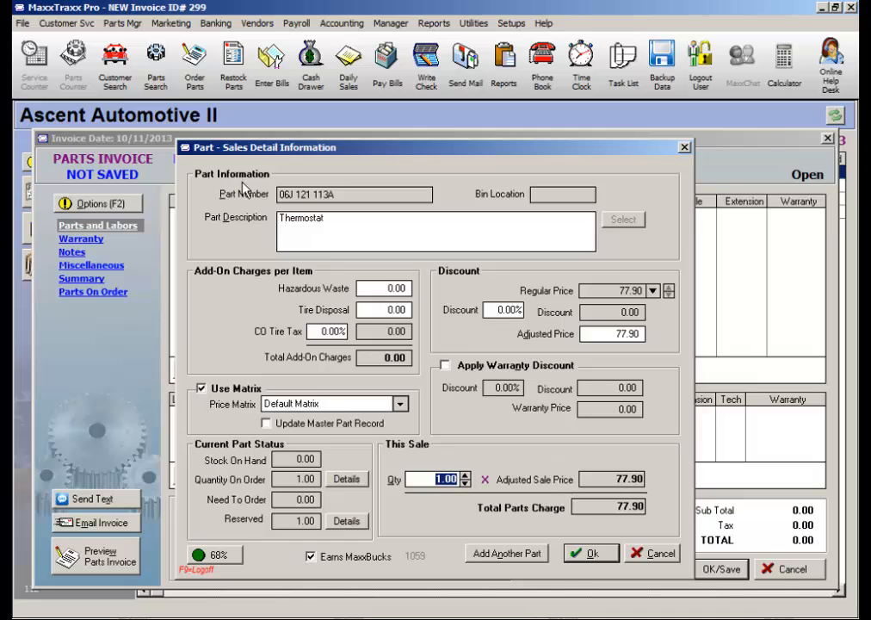
{"action": "mouse_move", "coordinate": [296, 165]}
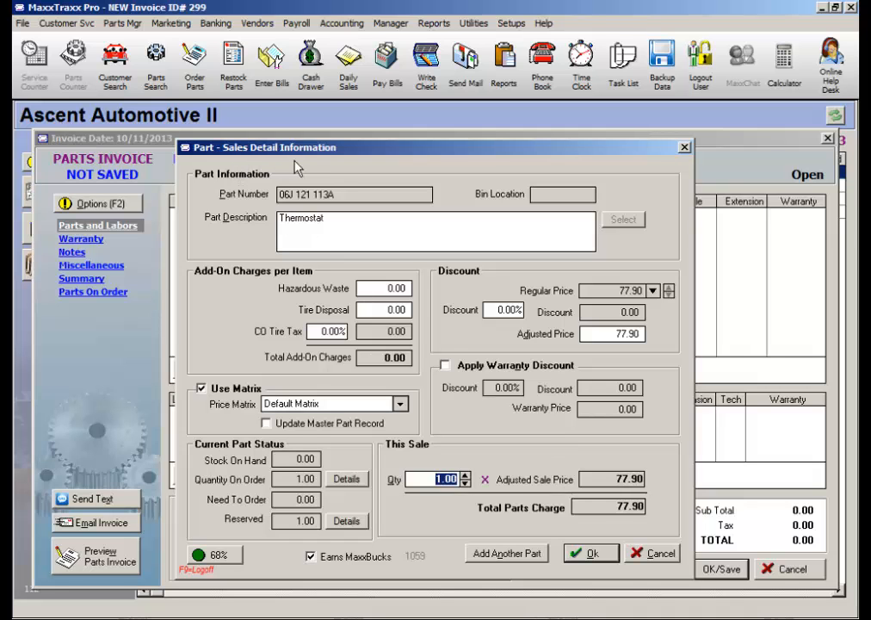
{"action": "mouse_move", "coordinate": [344, 213]}
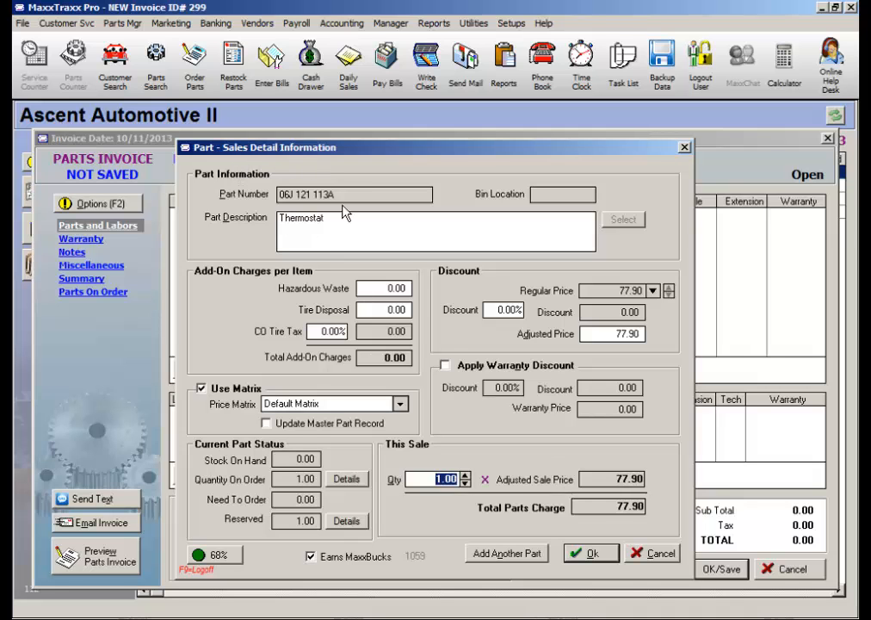
{"action": "mouse_move", "coordinate": [344, 210]}
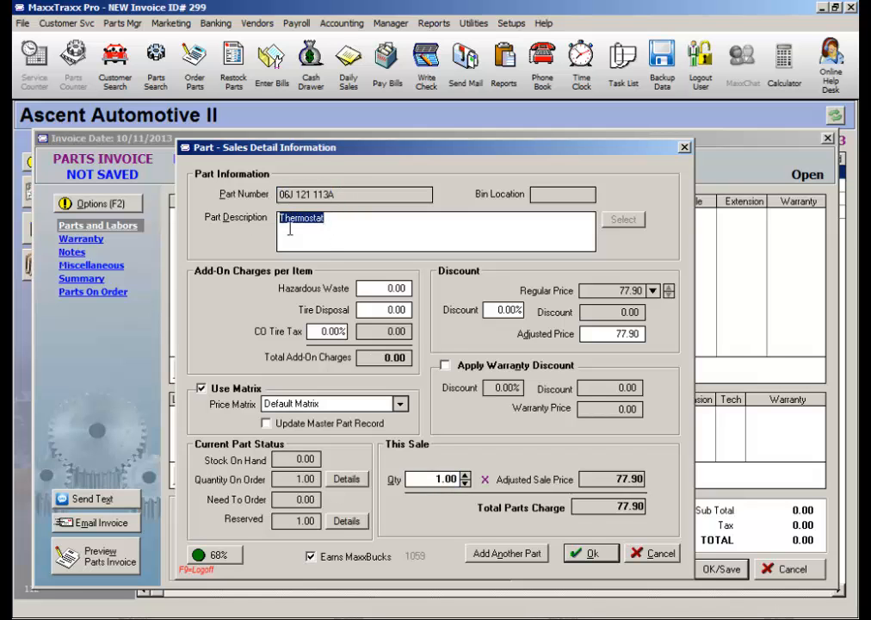
{"action": "left_click", "coordinate": [353, 217]}
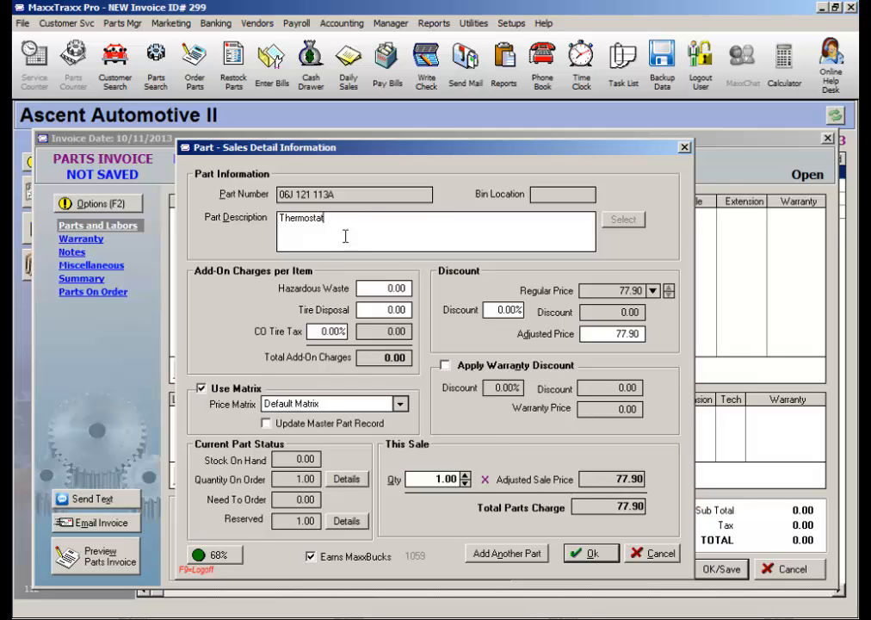
{"action": "left_click", "coordinate": [386, 310]}
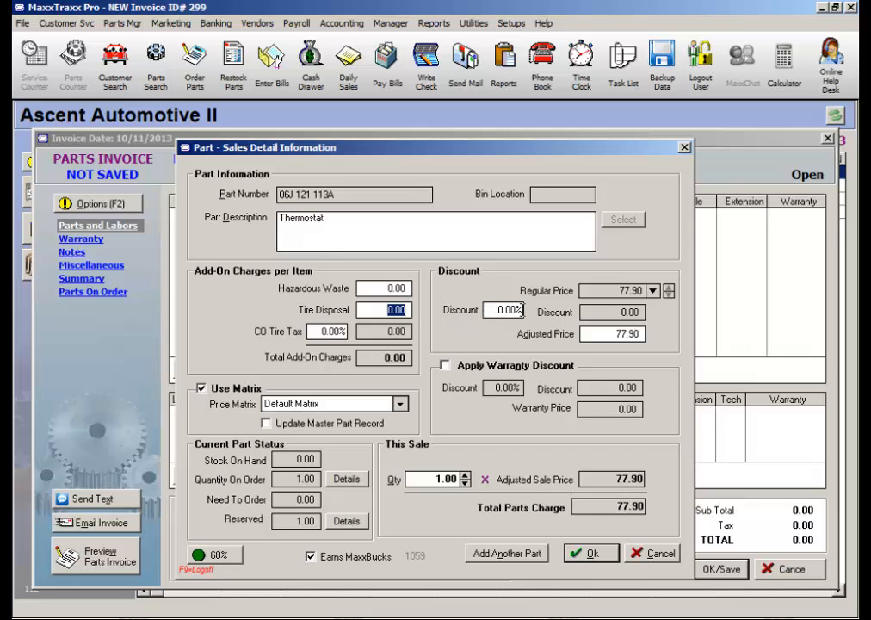
{"action": "left_click", "coordinate": [443, 365]}
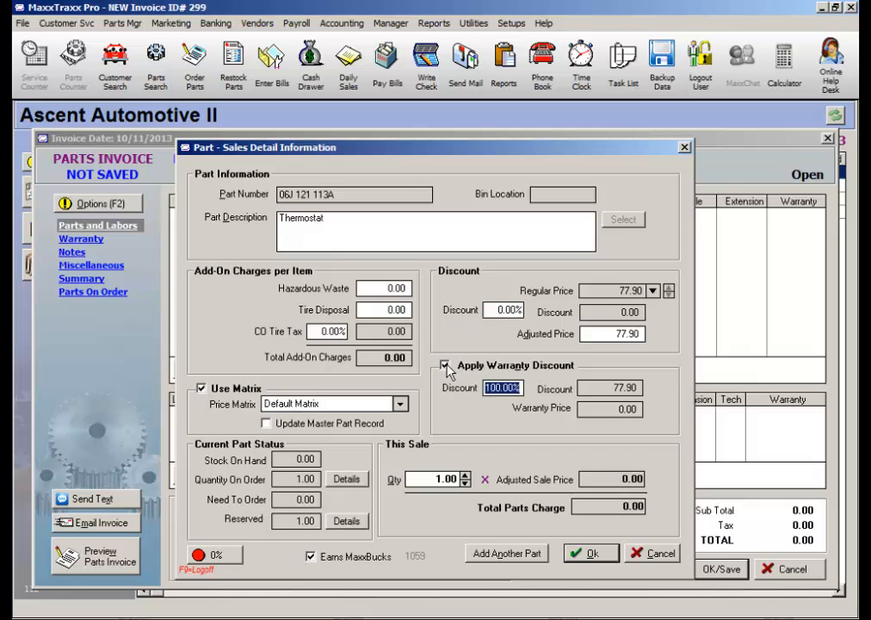
{"action": "left_click", "coordinate": [445, 365]}
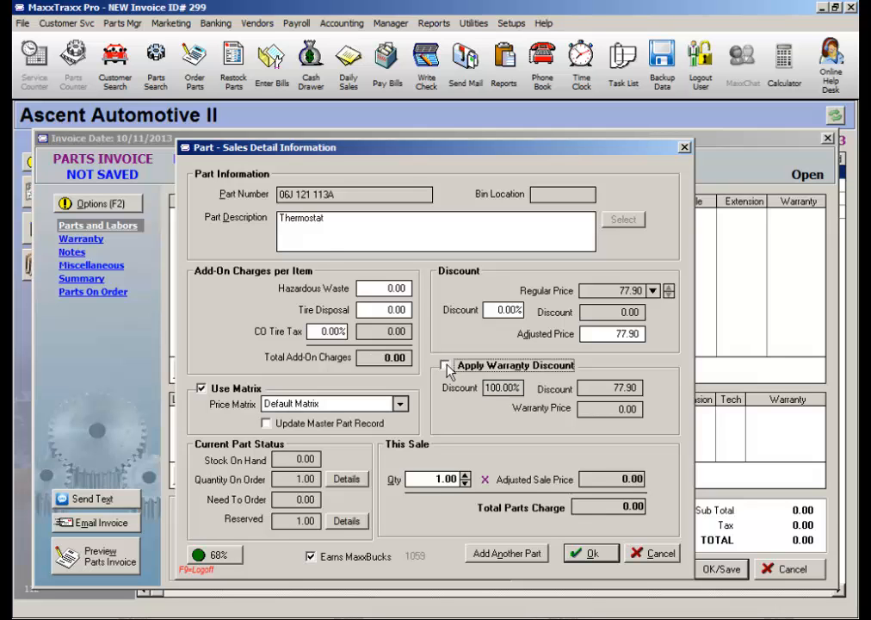
{"action": "left_click", "coordinate": [444, 365]}
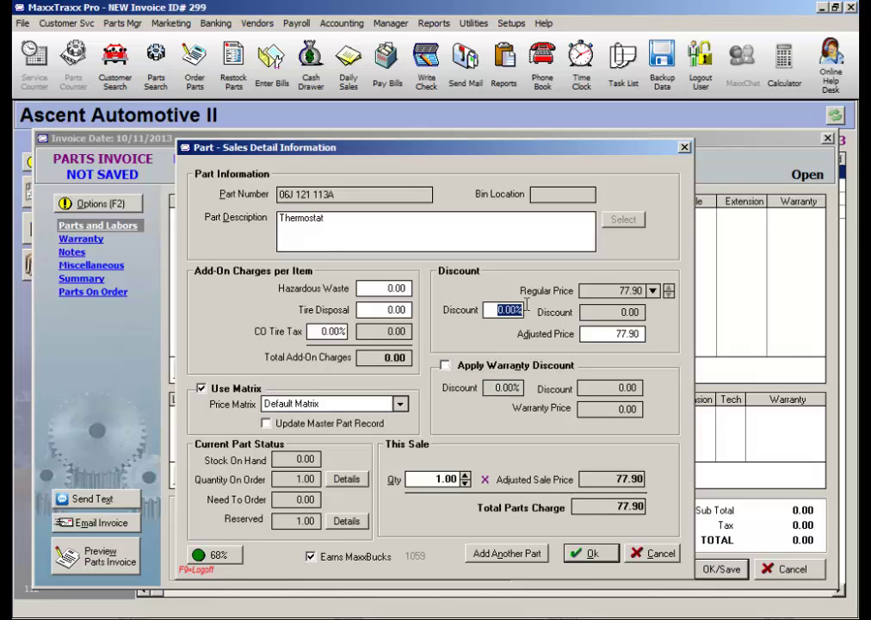
{"action": "mouse_move", "coordinate": [530, 310]}
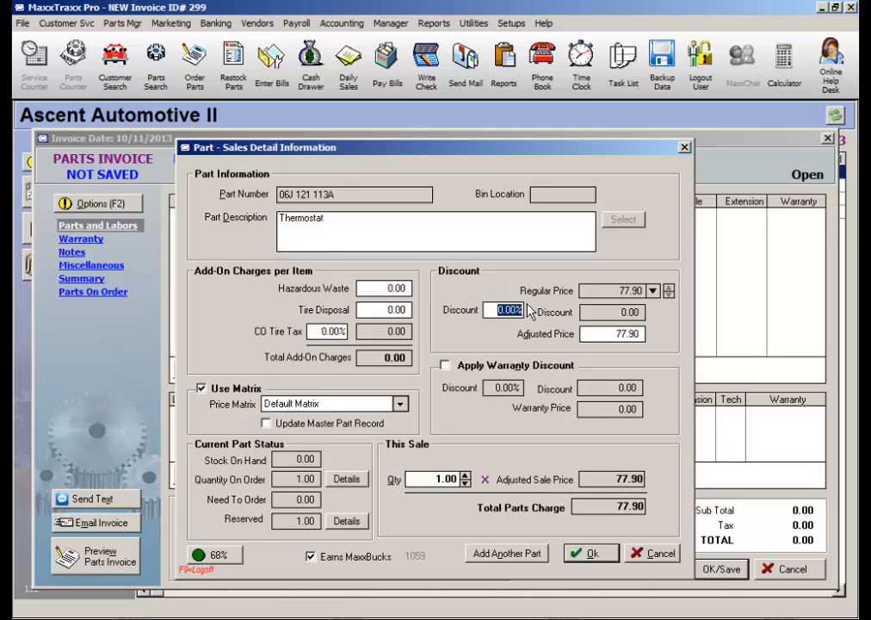
{"action": "mouse_move", "coordinate": [526, 336]}
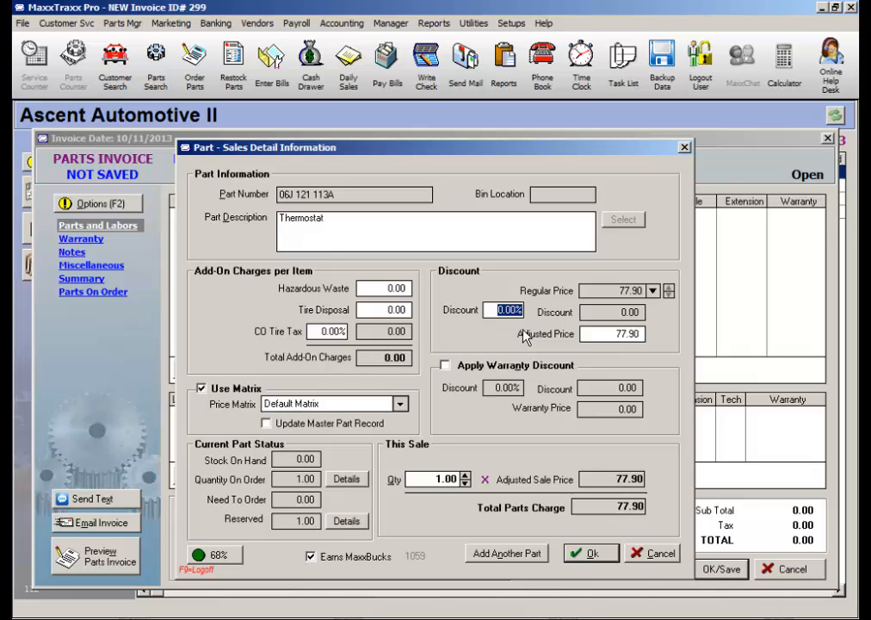
{"action": "mouse_move", "coordinate": [203, 393]}
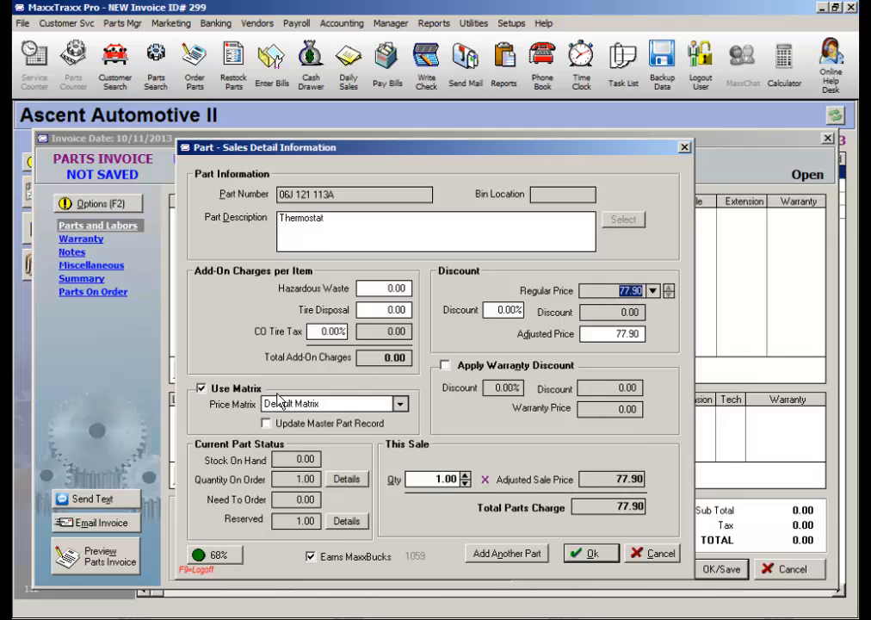
{"action": "mouse_move", "coordinate": [191, 415]}
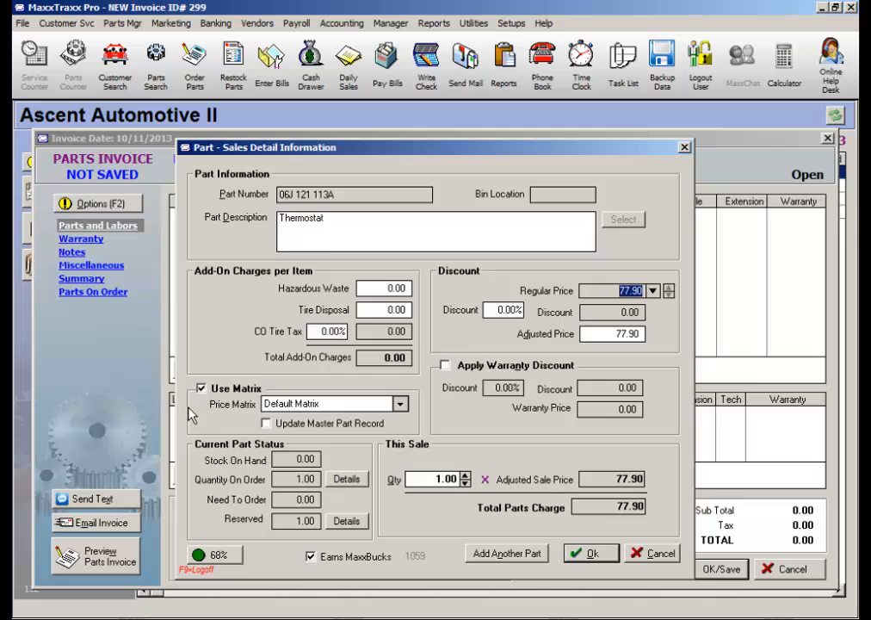
{"action": "mouse_move", "coordinate": [224, 424]}
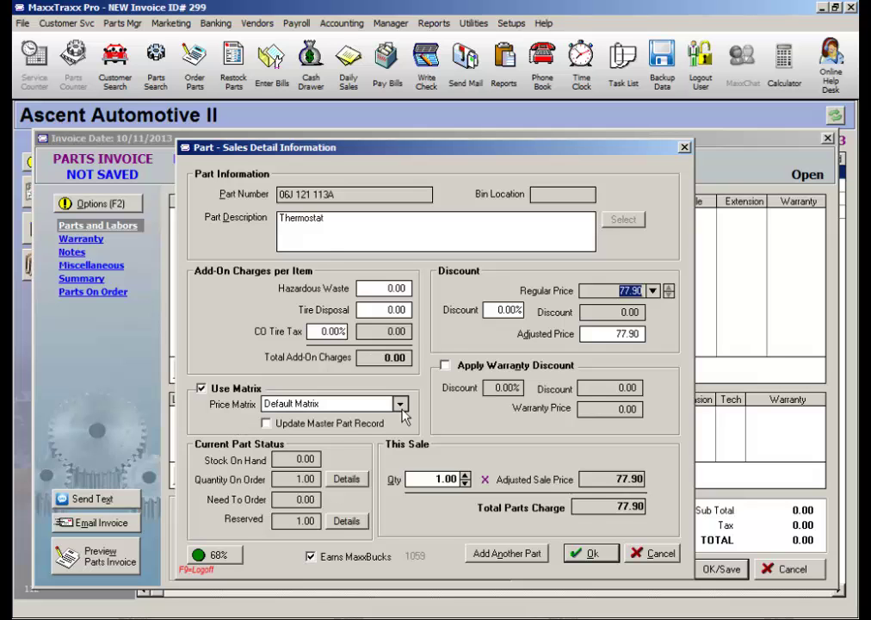
- Step the thermostat's regular price down through 86.21 to 83.33
{"action": "left_click", "coordinate": [400, 403]}
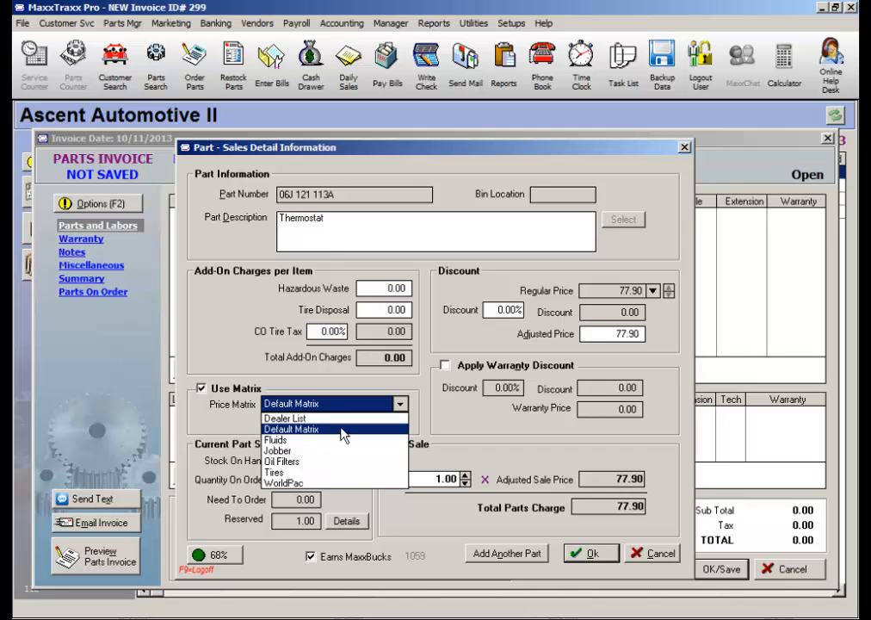
{"action": "left_click", "coordinate": [202, 387]}
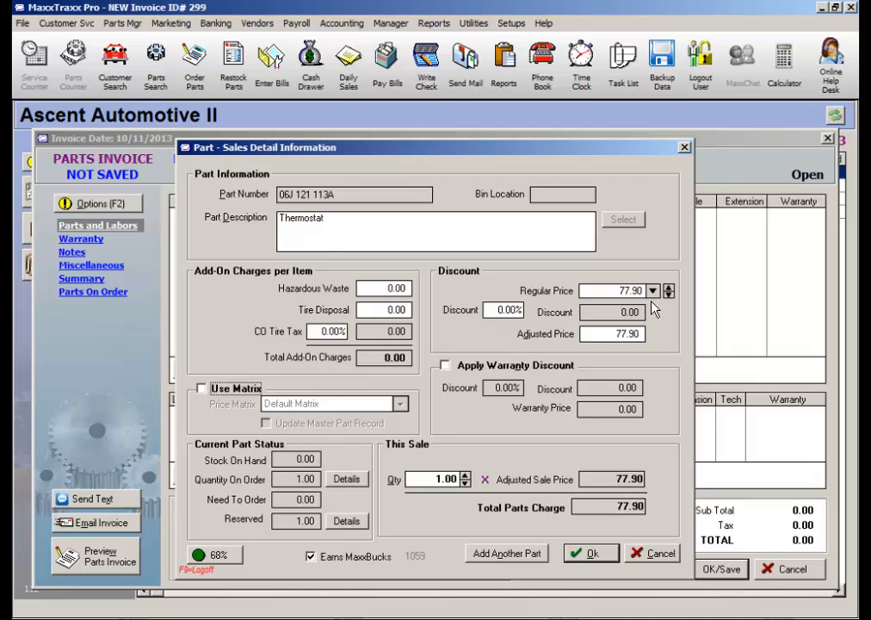
{"action": "left_click", "coordinate": [665, 290]}
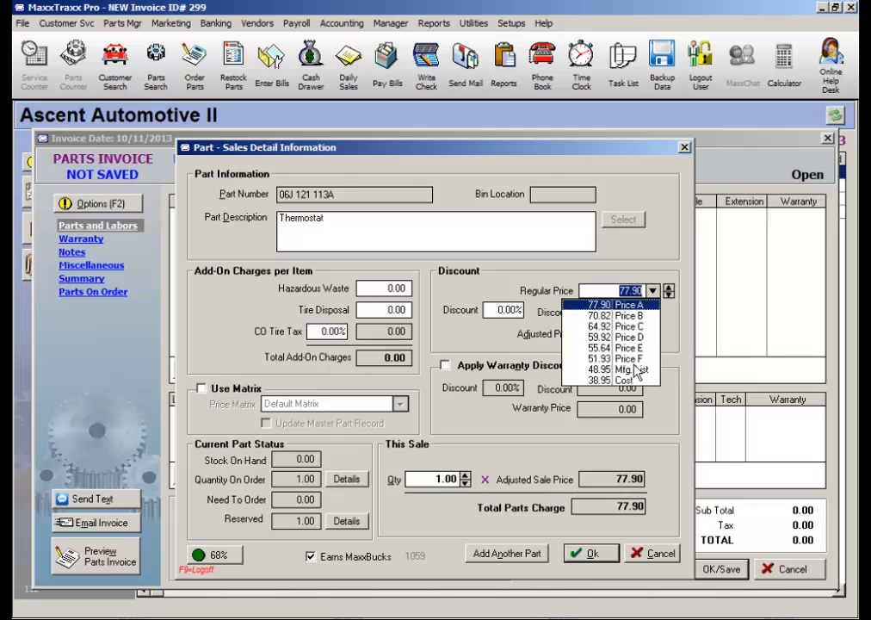
{"action": "mouse_move", "coordinate": [641, 386]}
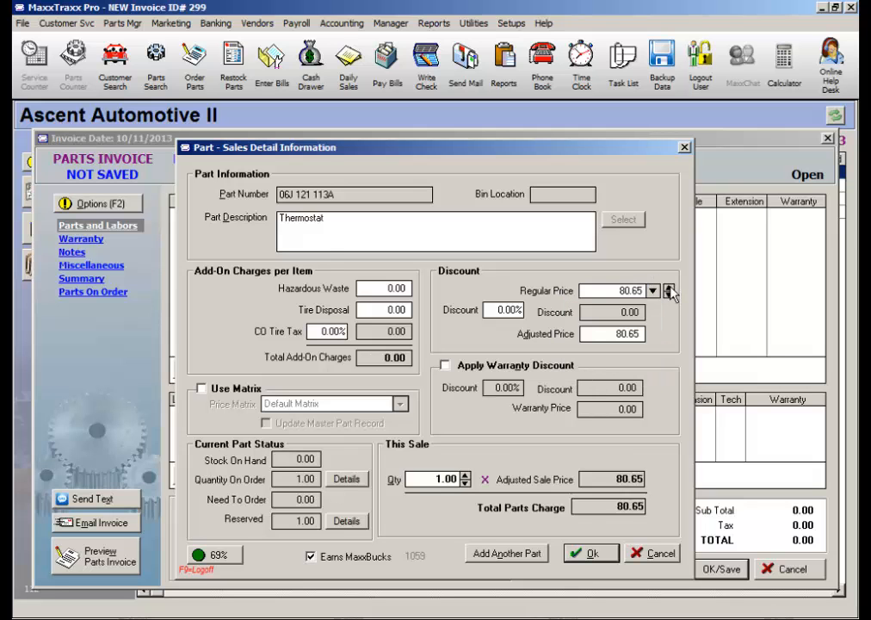
{"action": "mouse_move", "coordinate": [210, 568]}
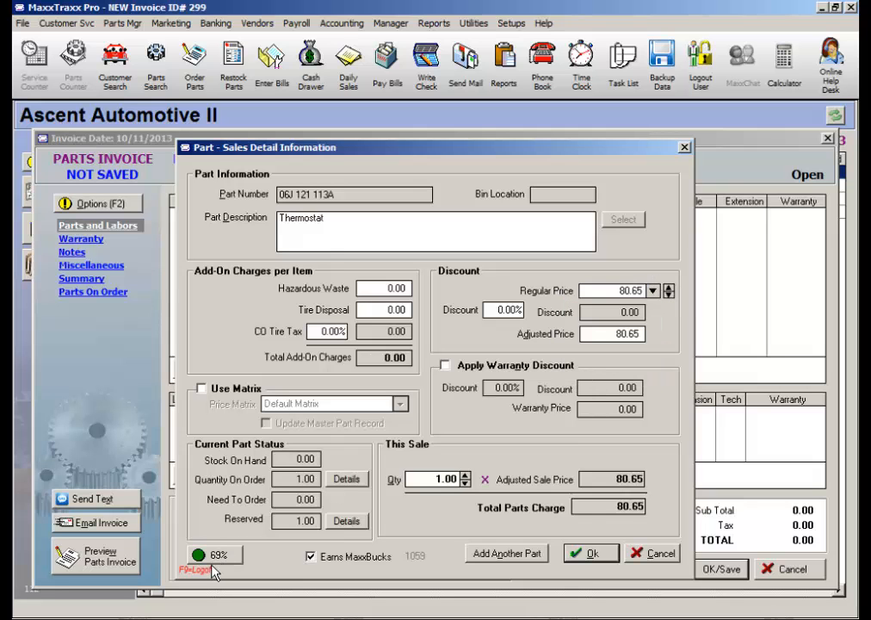
{"action": "mouse_move", "coordinate": [679, 293]}
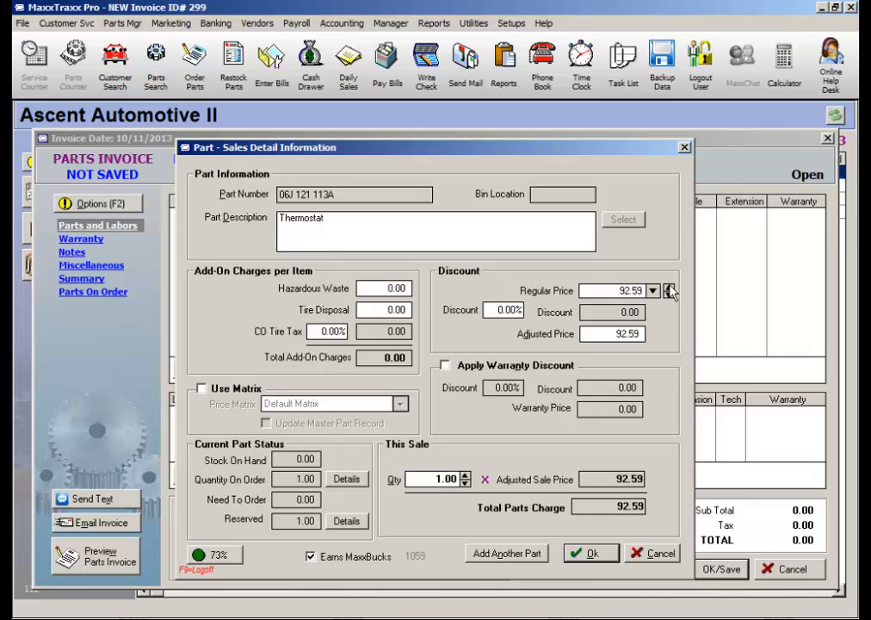
{"action": "left_click", "coordinate": [675, 291]}
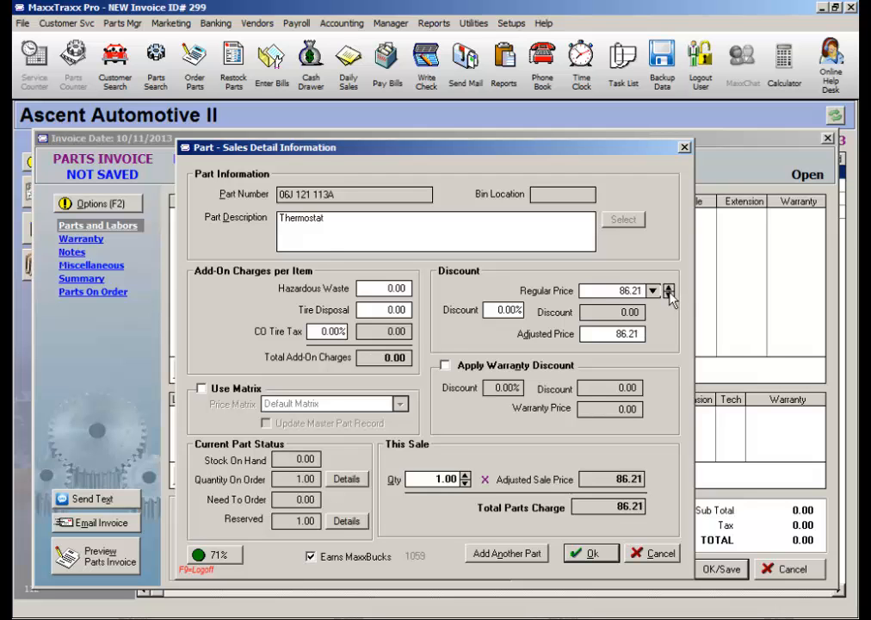
{"action": "left_click", "coordinate": [666, 296]}
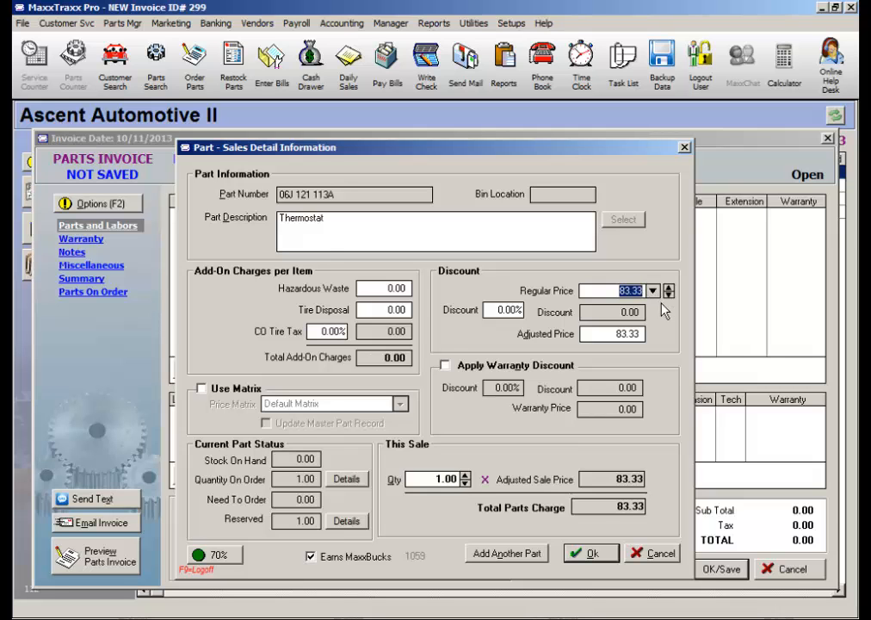
{"action": "mouse_move", "coordinate": [255, 565]}
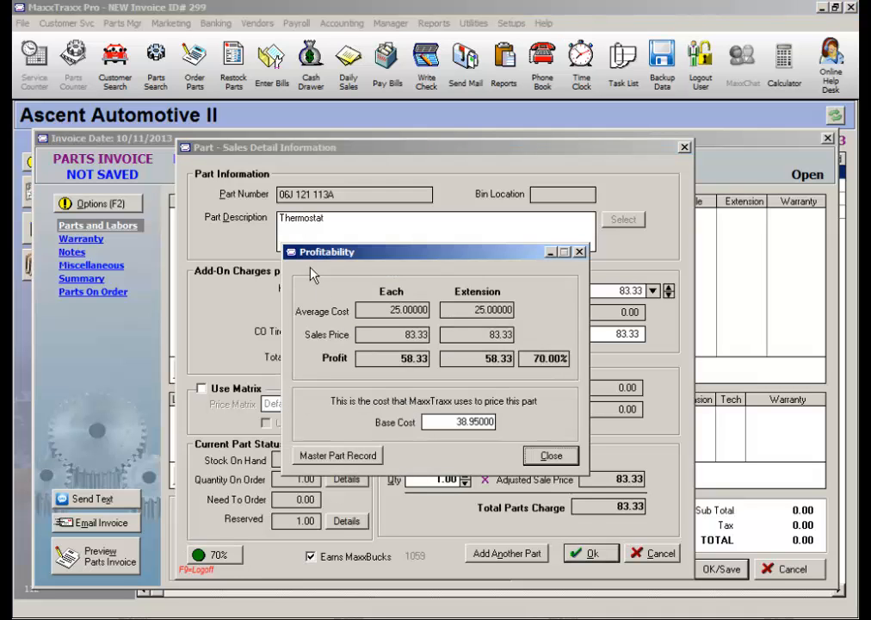
{"action": "mouse_move", "coordinate": [348, 274]}
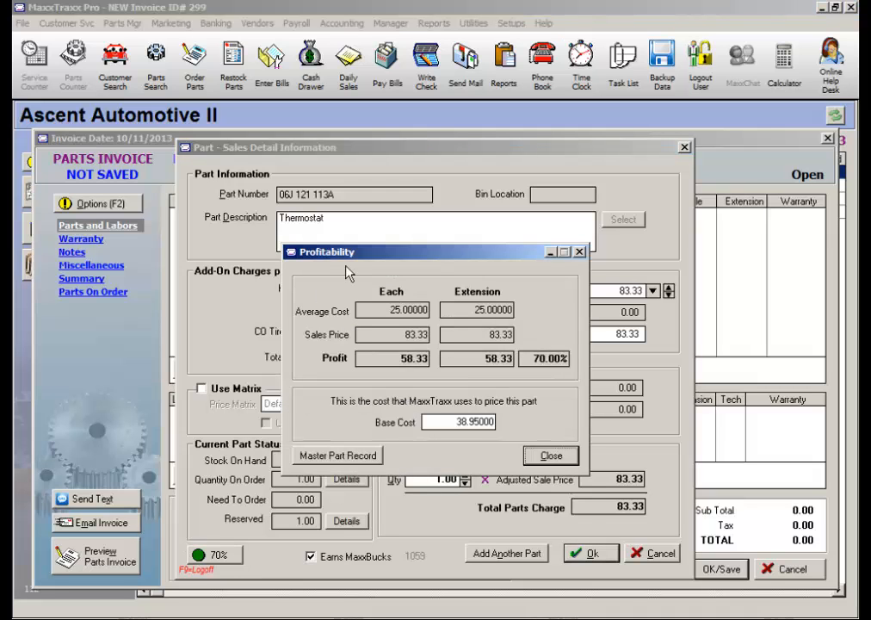
- Highlight the thermostat's average cost 25.00 and base cost in the profitability view
{"action": "left_click", "coordinate": [393, 310]}
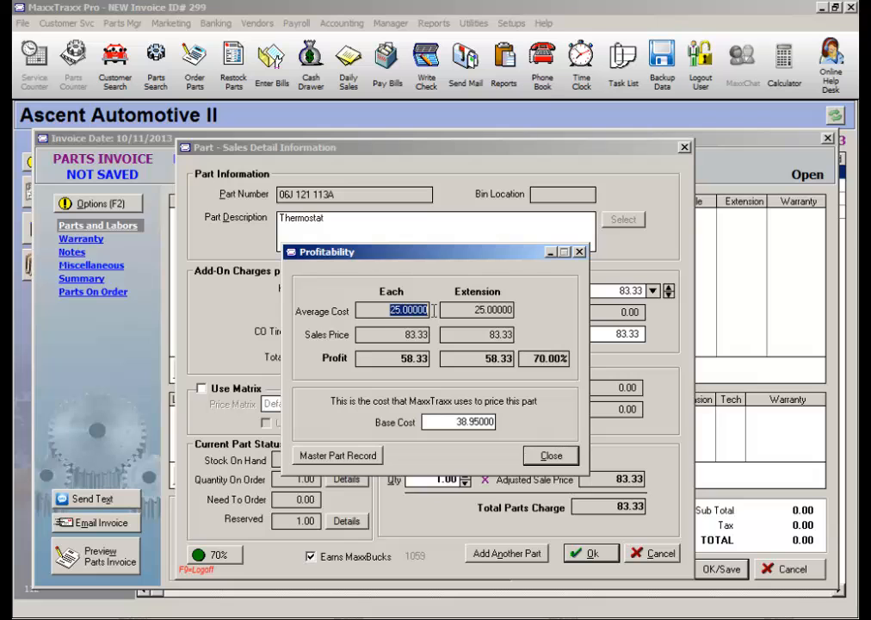
{"action": "mouse_move", "coordinate": [365, 269]}
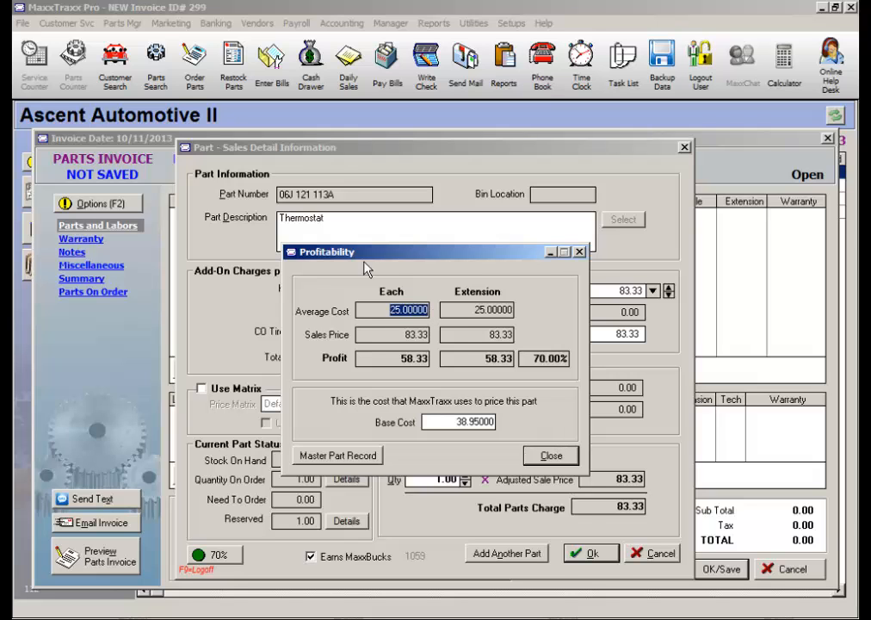
{"action": "mouse_move", "coordinate": [316, 238]}
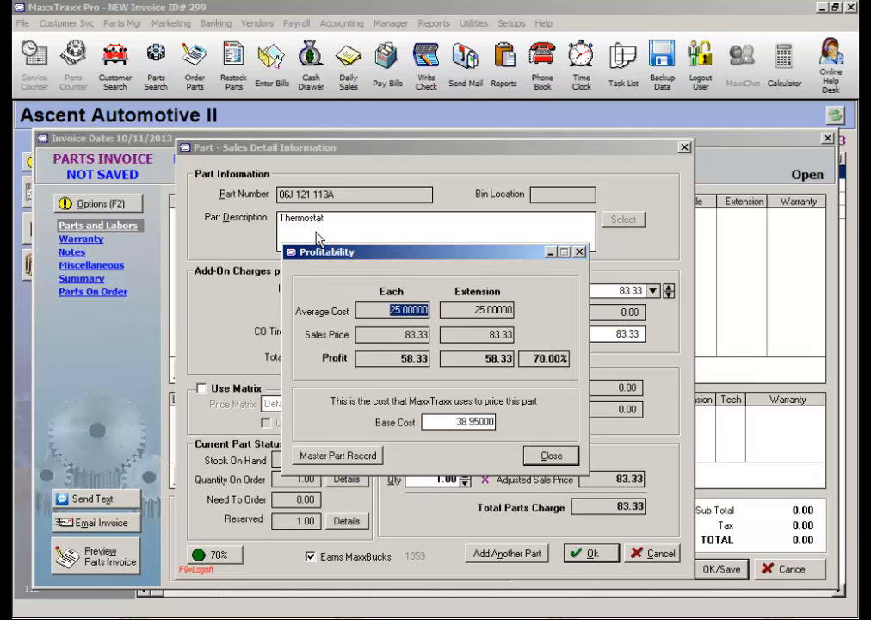
{"action": "left_click", "coordinate": [458, 422]}
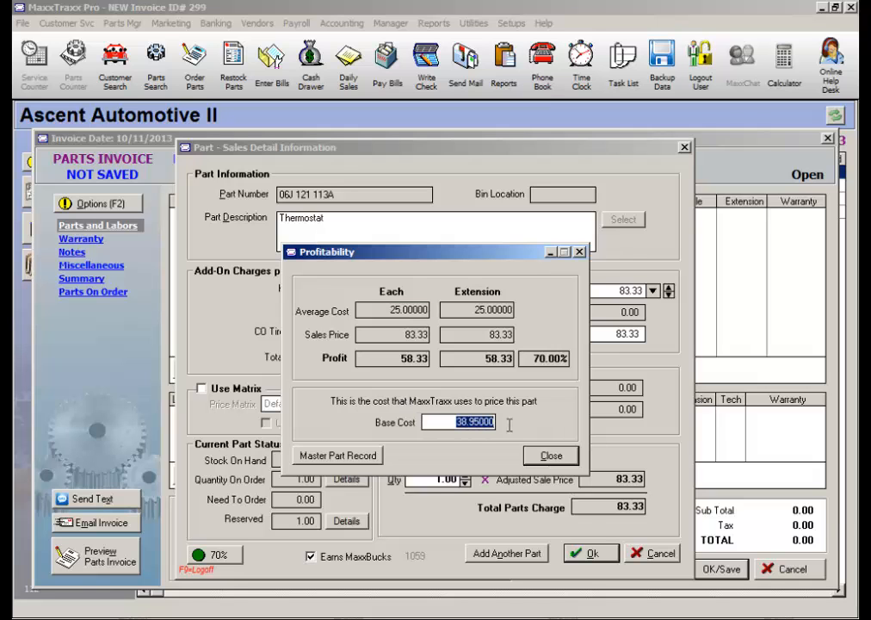
{"action": "mouse_move", "coordinate": [473, 441]}
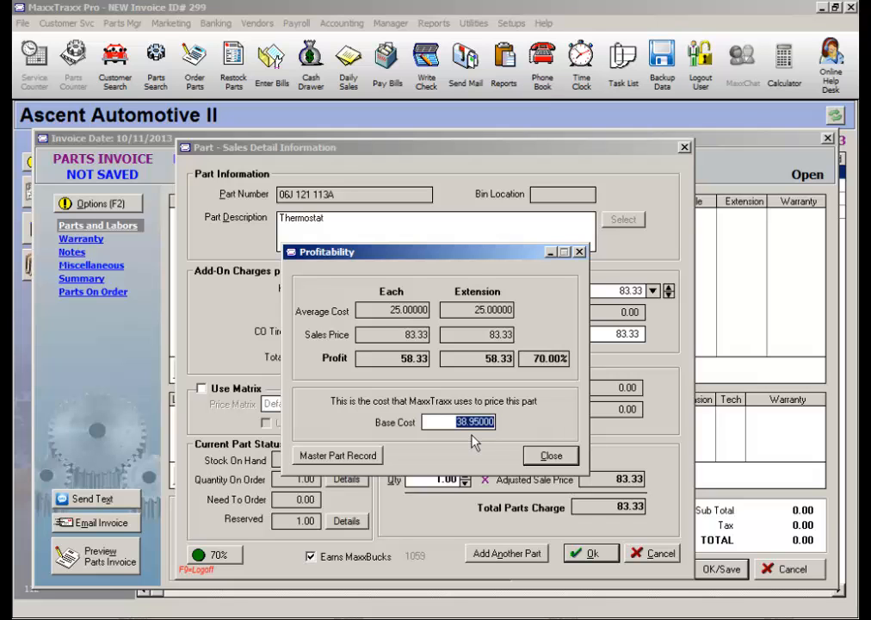
{"action": "mouse_move", "coordinate": [202, 399]}
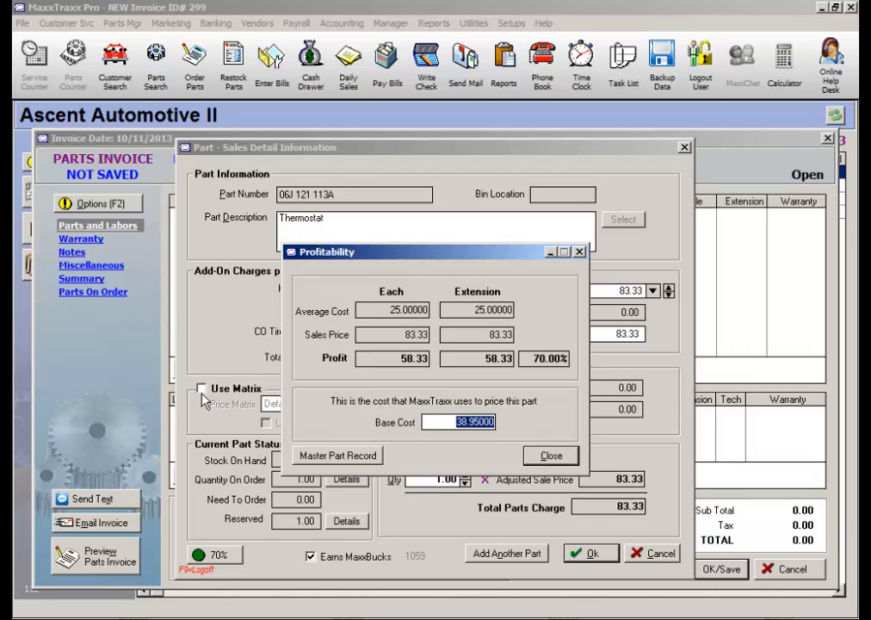
- Dismiss the profitability breakdown and view the purchase order holding the thermostat on order
{"action": "left_click", "coordinate": [551, 454]}
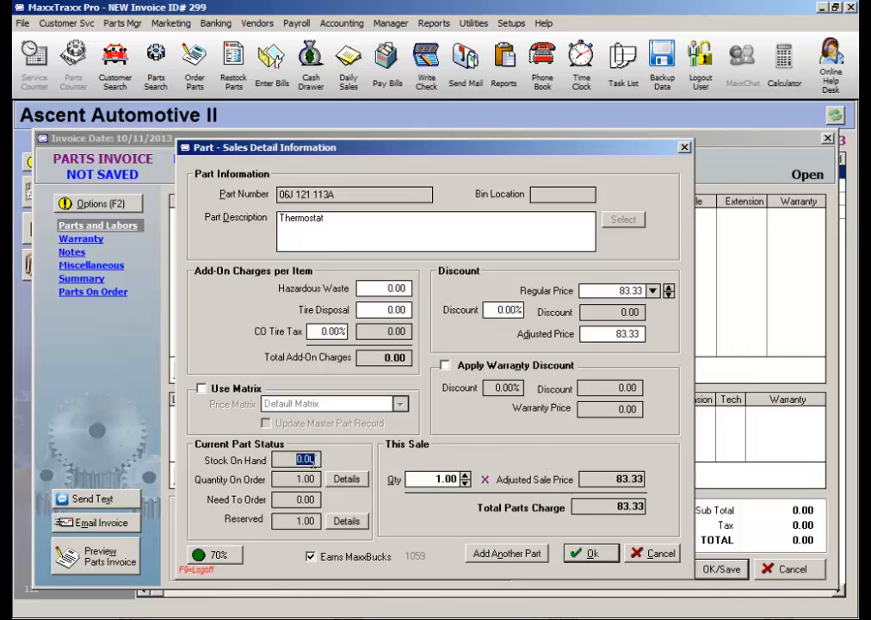
{"action": "mouse_move", "coordinate": [329, 474]}
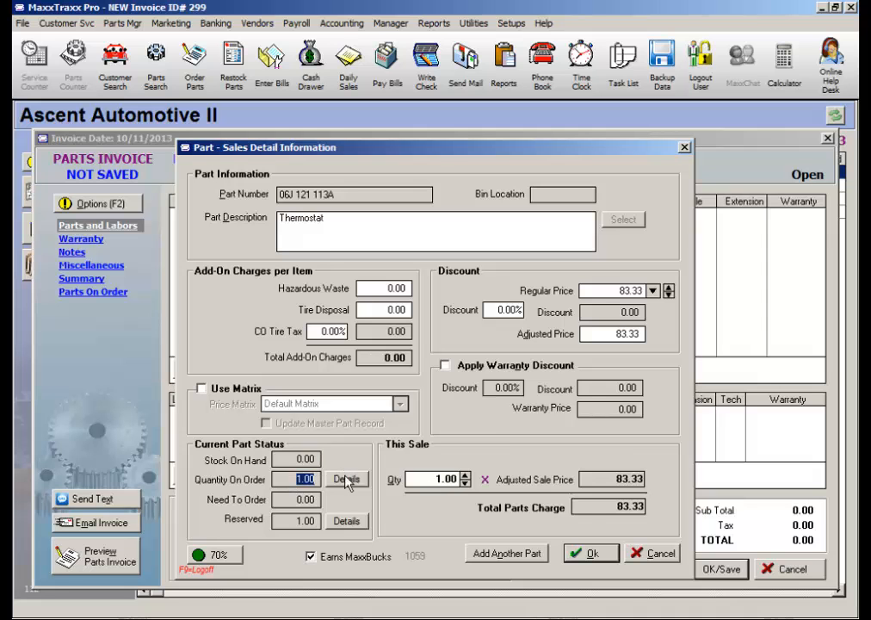
{"action": "mouse_move", "coordinate": [351, 489]}
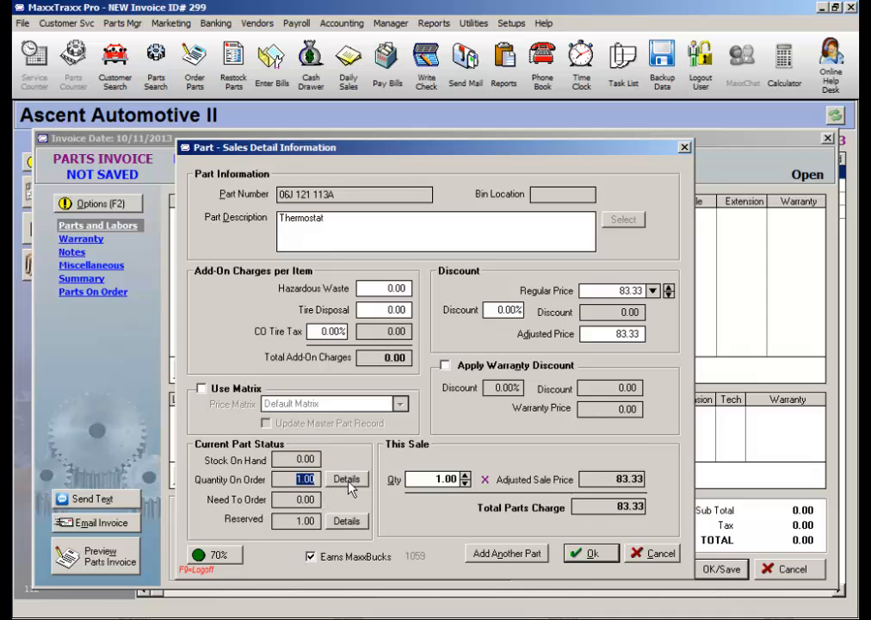
{"action": "left_click", "coordinate": [346, 478]}
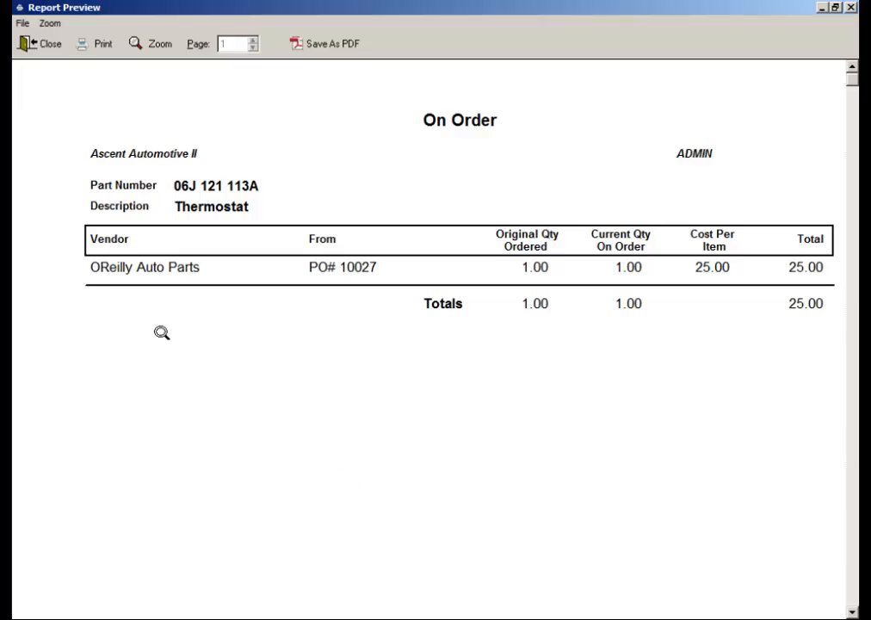
{"action": "mouse_move", "coordinate": [200, 285]}
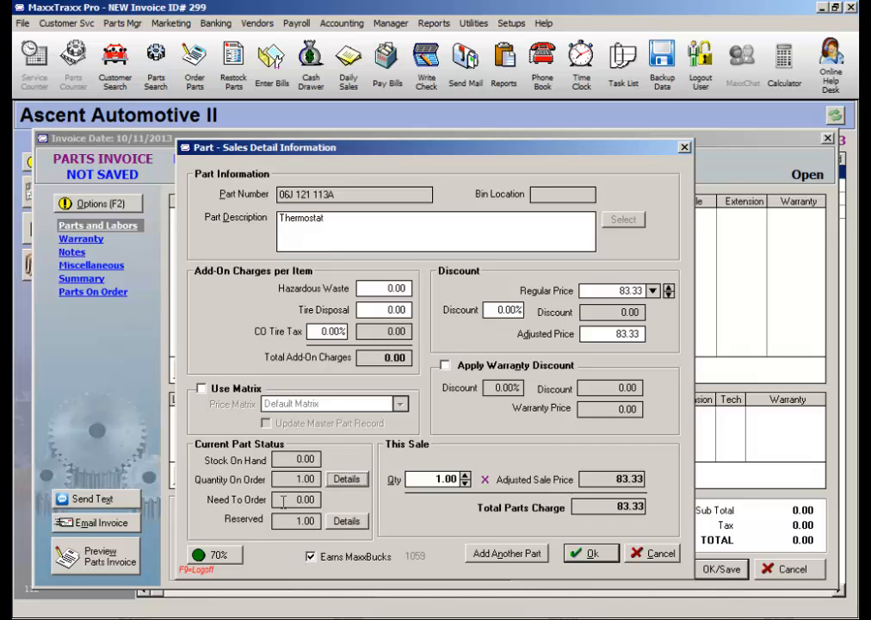
{"action": "triple_click", "coordinate": [296, 500]}
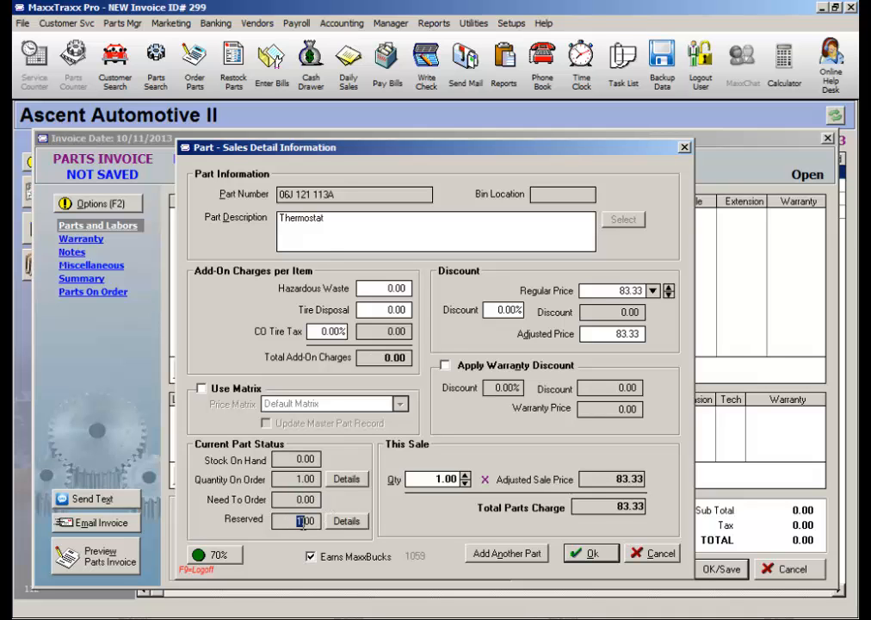
- View the open invoice reserving one thermostat at quantity 1.00
{"action": "left_click", "coordinate": [344, 520]}
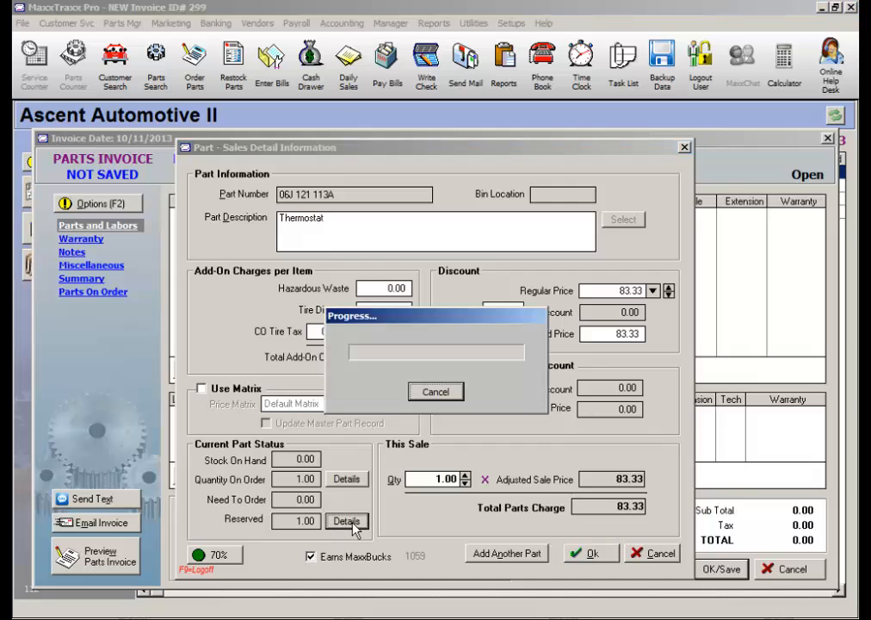
{"action": "left_click", "coordinate": [346, 520]}
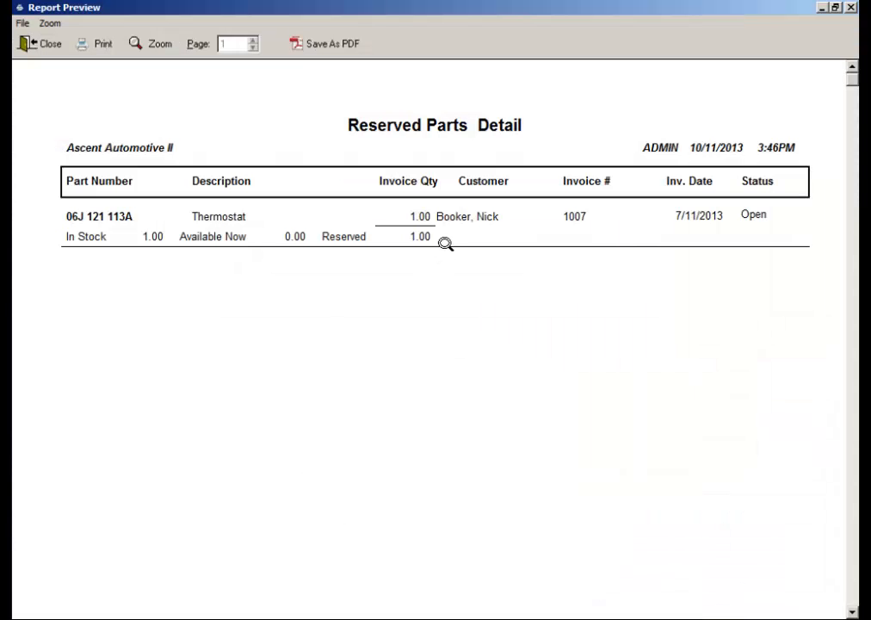
{"action": "mouse_move", "coordinate": [465, 238]}
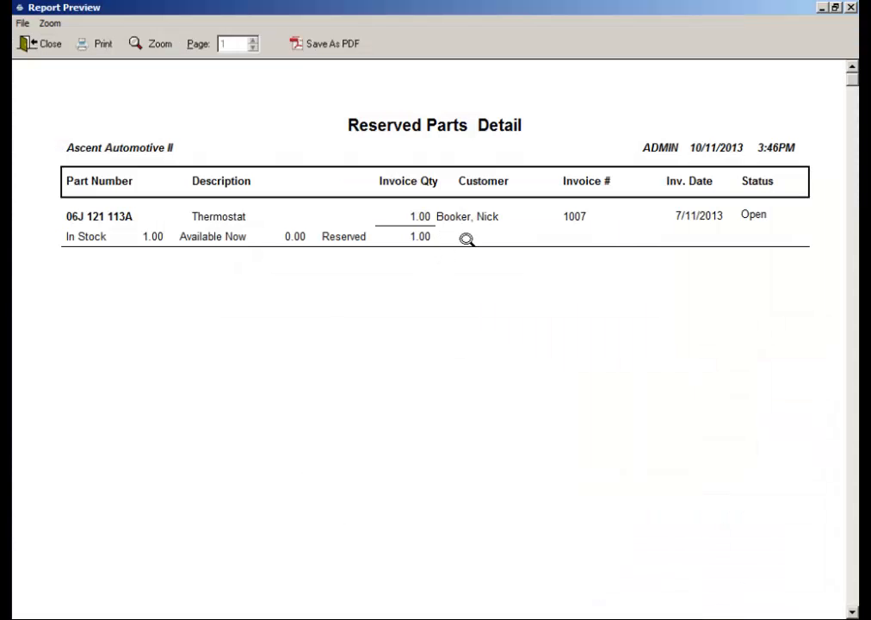
{"action": "mouse_move", "coordinate": [530, 241]}
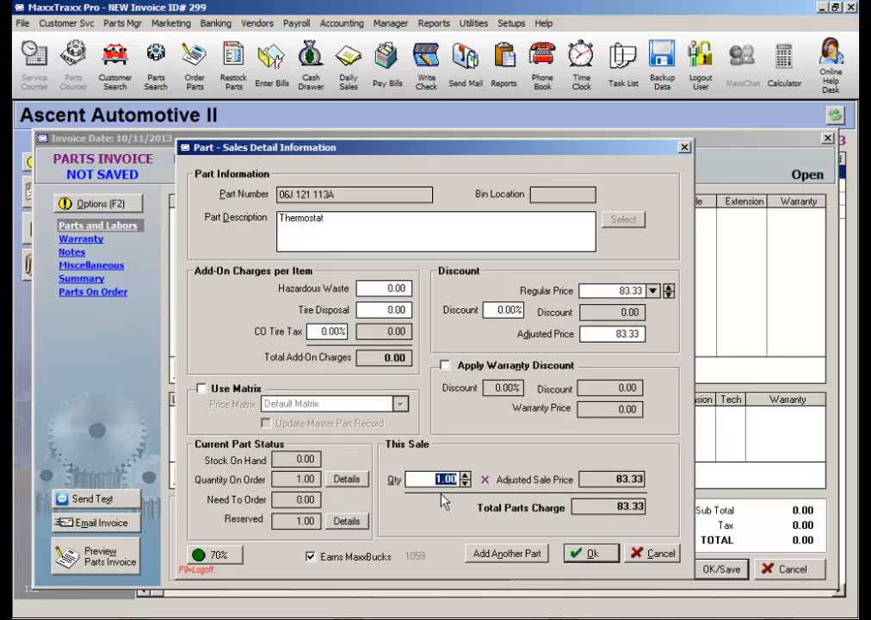
{"action": "mouse_move", "coordinate": [427, 351]}
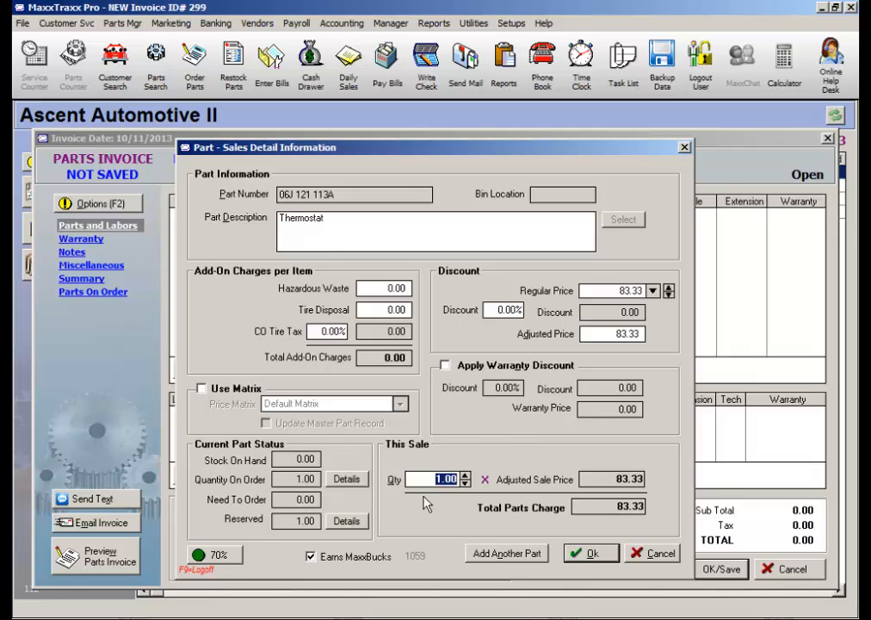
{"action": "mouse_move", "coordinate": [458, 517]}
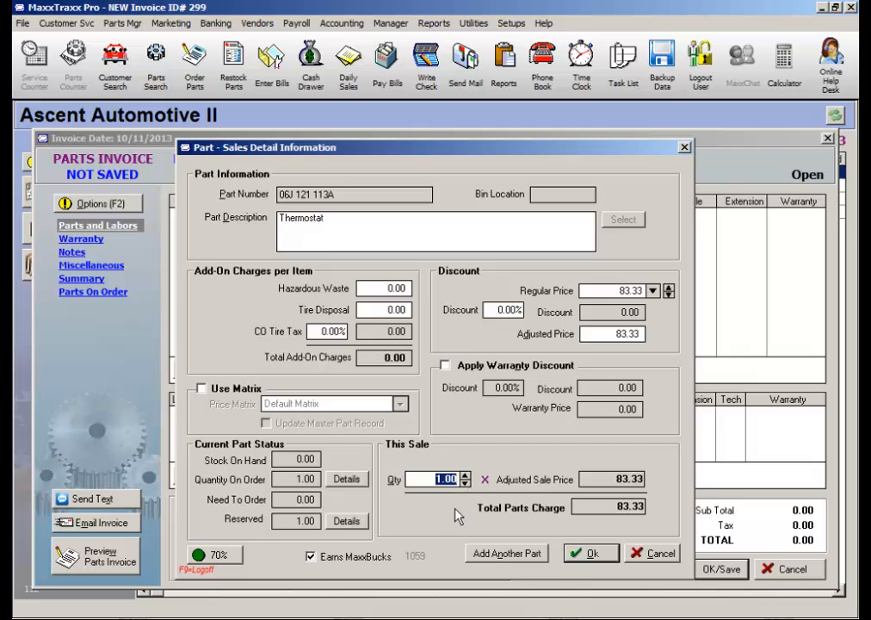
{"action": "mouse_move", "coordinate": [424, 510]}
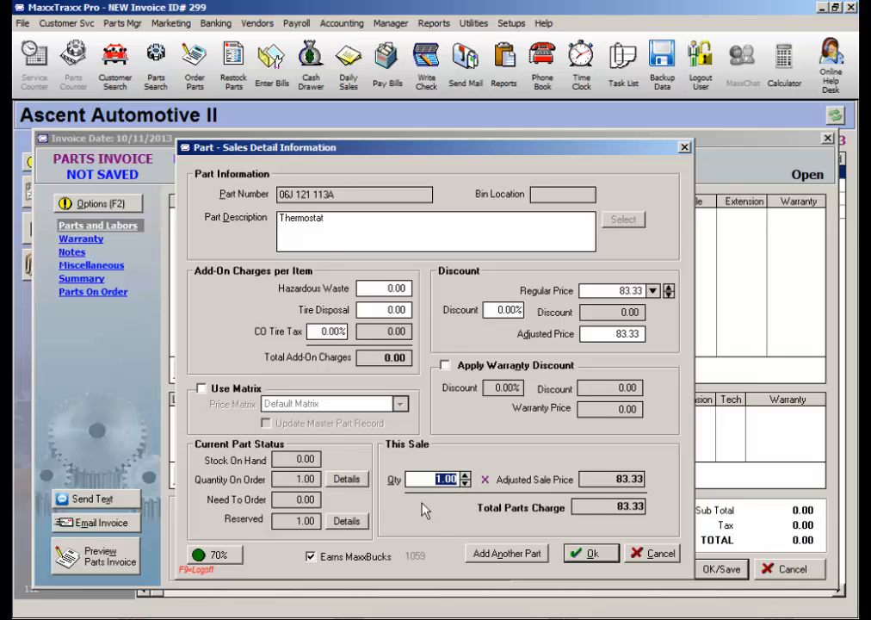
{"action": "mouse_move", "coordinate": [204, 403]}
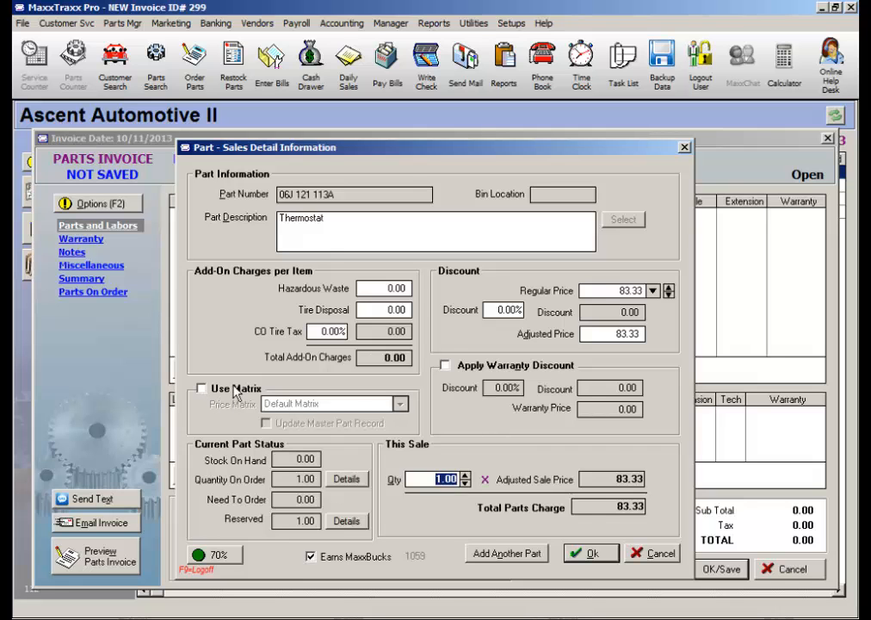
- Reapply matrix pricing so the thermostat's regular price reads 77.90, then edit the price field
{"action": "left_click", "coordinate": [203, 389]}
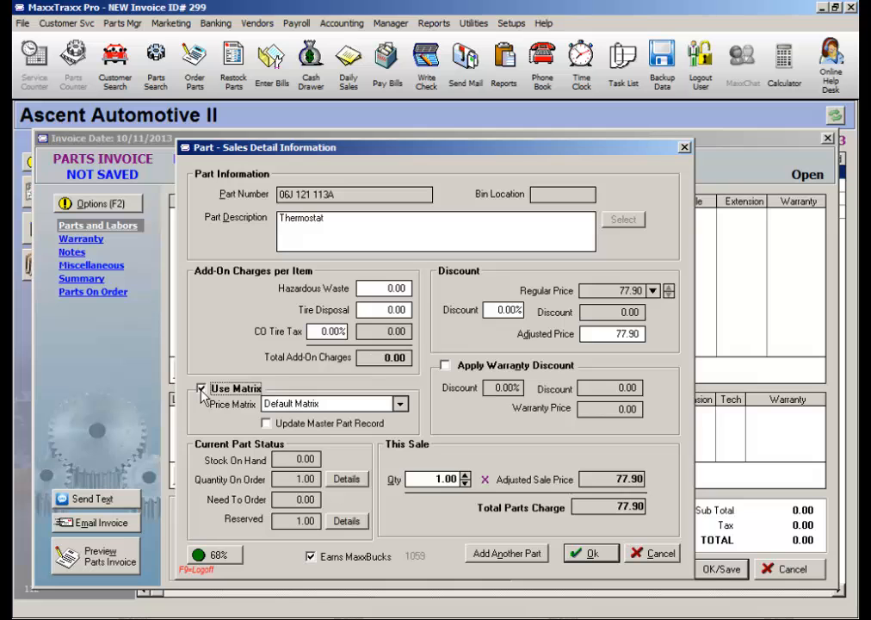
{"action": "mouse_move", "coordinate": [605, 355]}
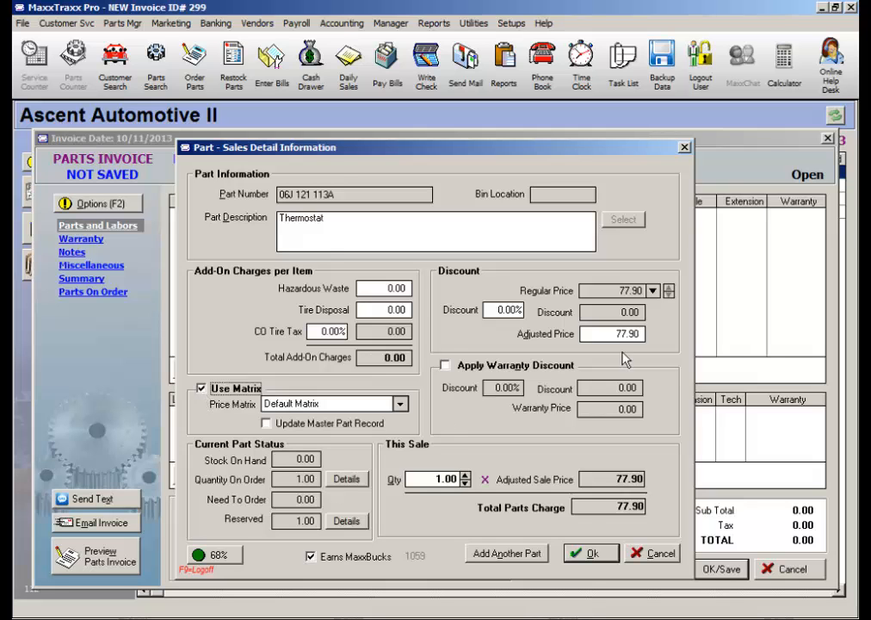
{"action": "mouse_move", "coordinate": [651, 300]}
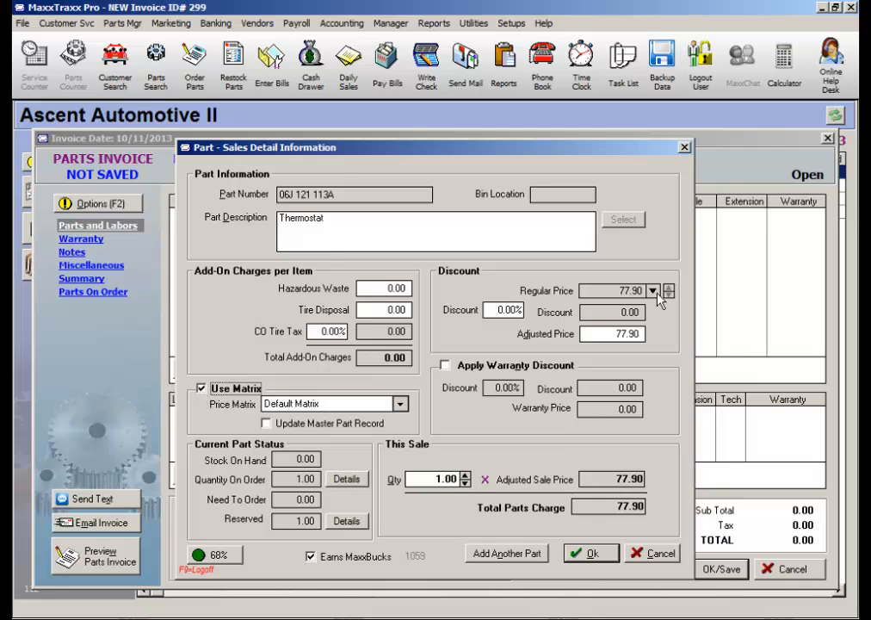
{"action": "left_click", "coordinate": [661, 289]}
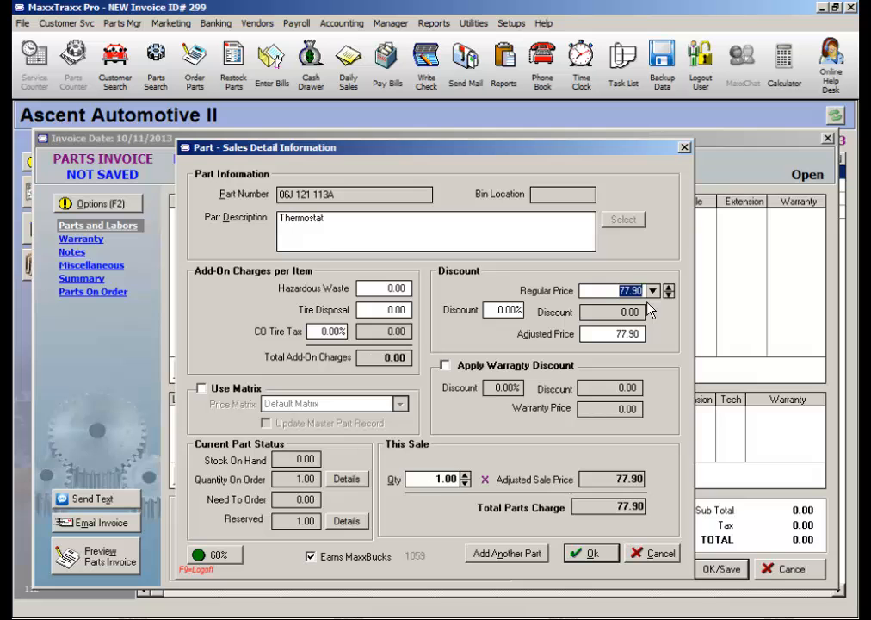
- Confirm the thermostat line at 77.90 on the invoice and list the choices for adding labor
{"action": "left_click", "coordinate": [589, 553]}
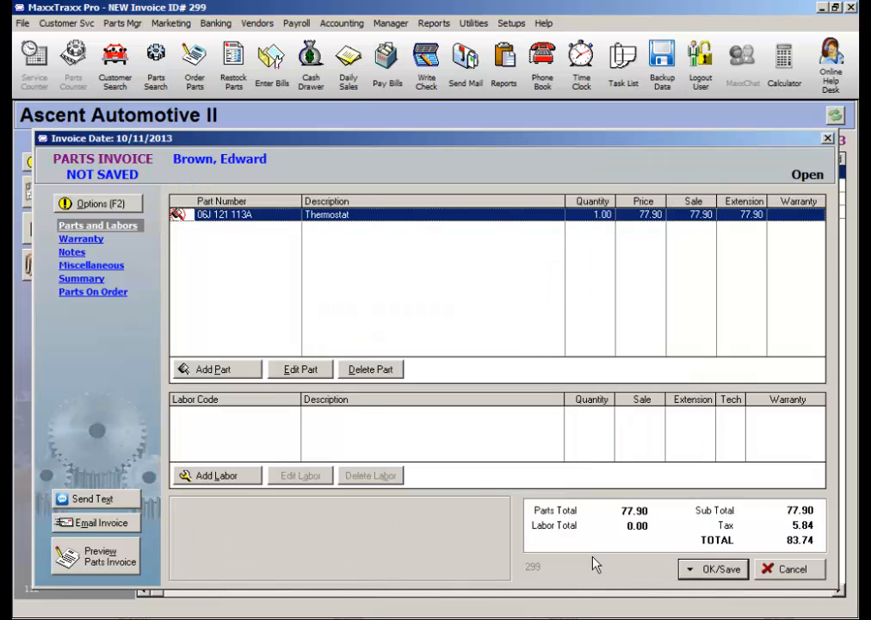
{"action": "left_click", "coordinate": [213, 369]}
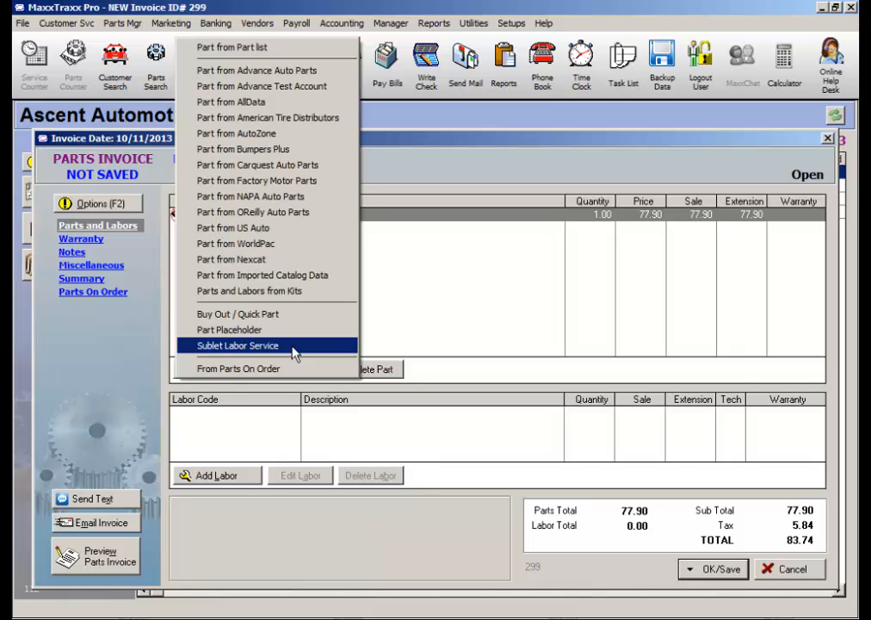
{"action": "mouse_move", "coordinate": [248, 290]}
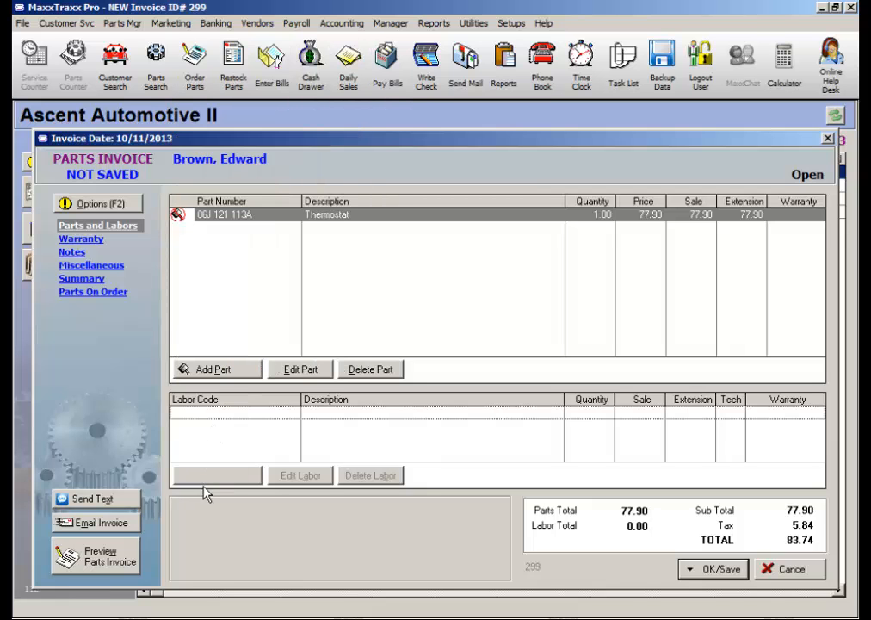
{"action": "left_click", "coordinate": [217, 475]}
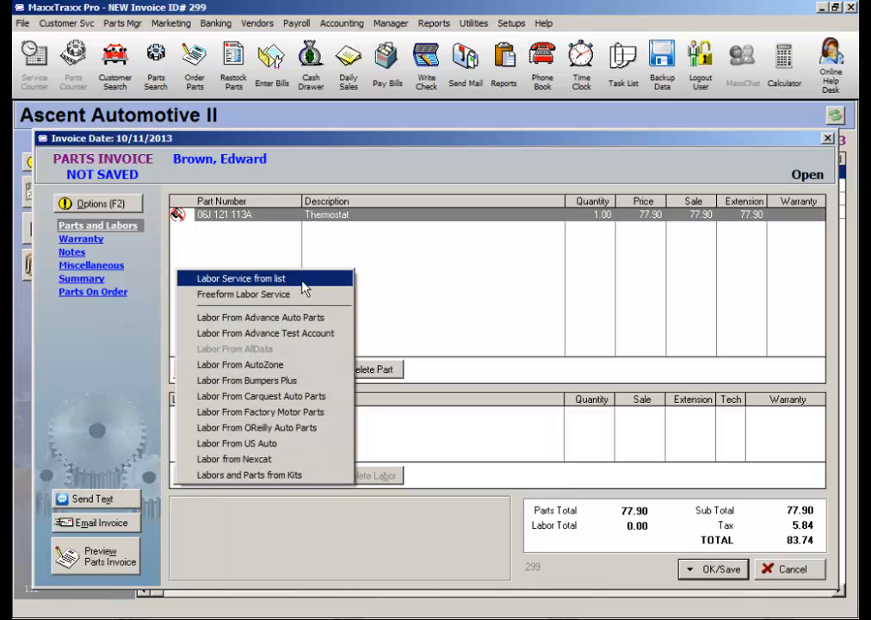
- Choose the TMB Tire Mount & Balance service from the stored list and assign tech PB
{"action": "left_click", "coordinate": [241, 279]}
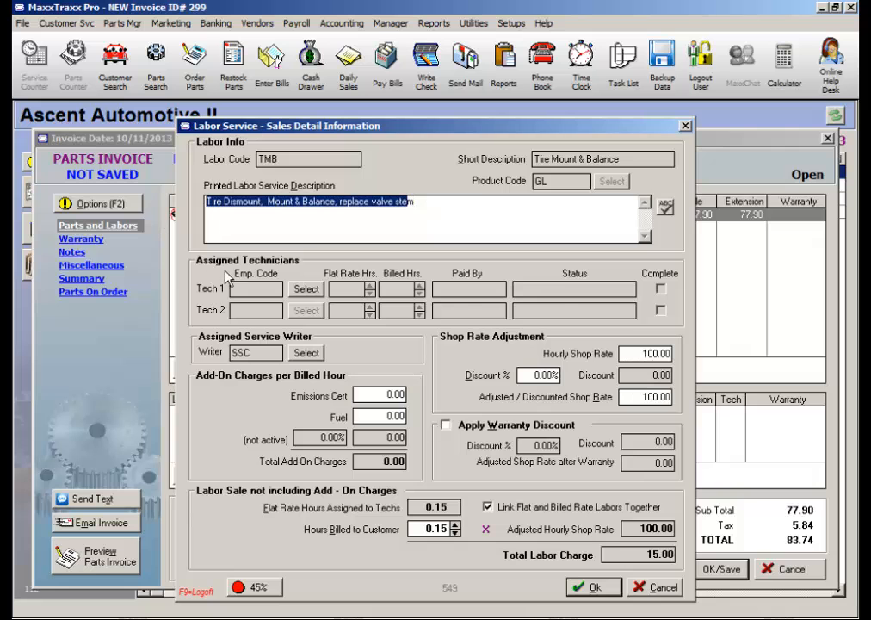
{"action": "left_click", "coordinate": [307, 289]}
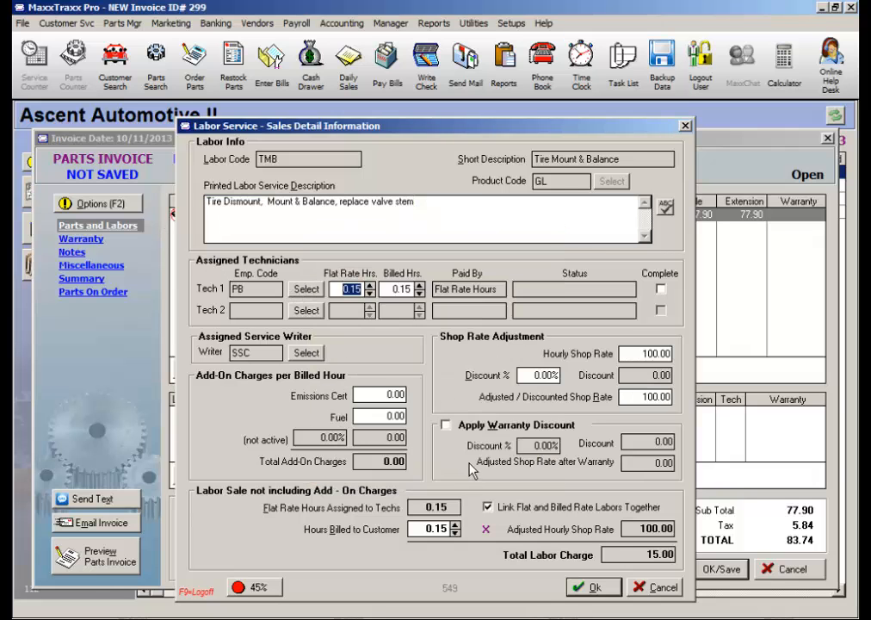
{"action": "left_click", "coordinate": [379, 415]}
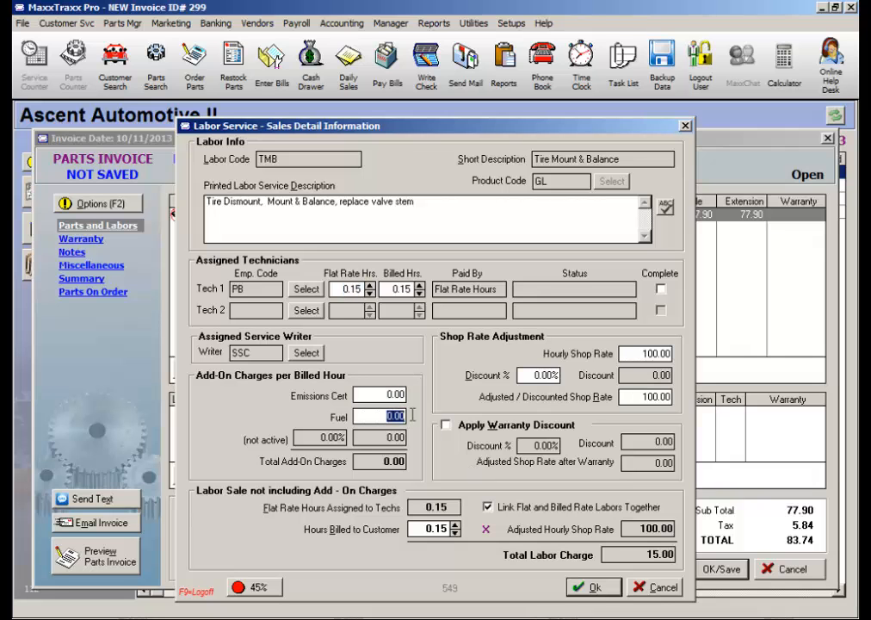
{"action": "mouse_move", "coordinate": [516, 382]}
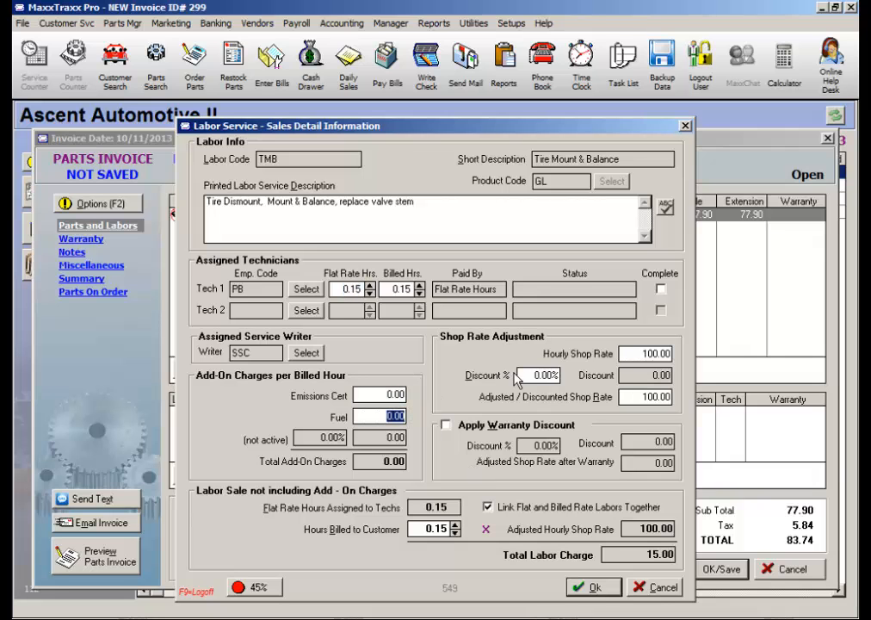
{"action": "left_click", "coordinate": [541, 376]}
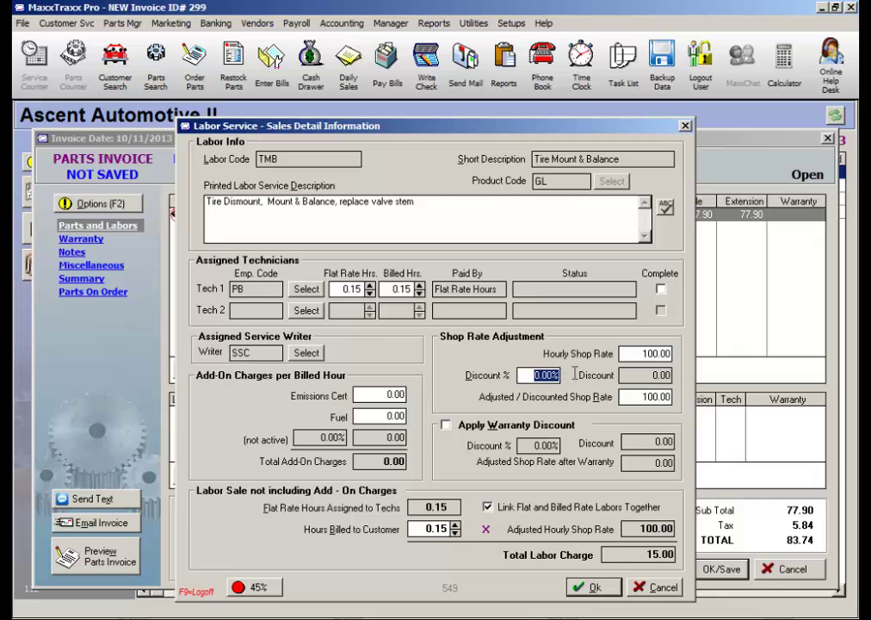
{"action": "mouse_move", "coordinate": [500, 472]}
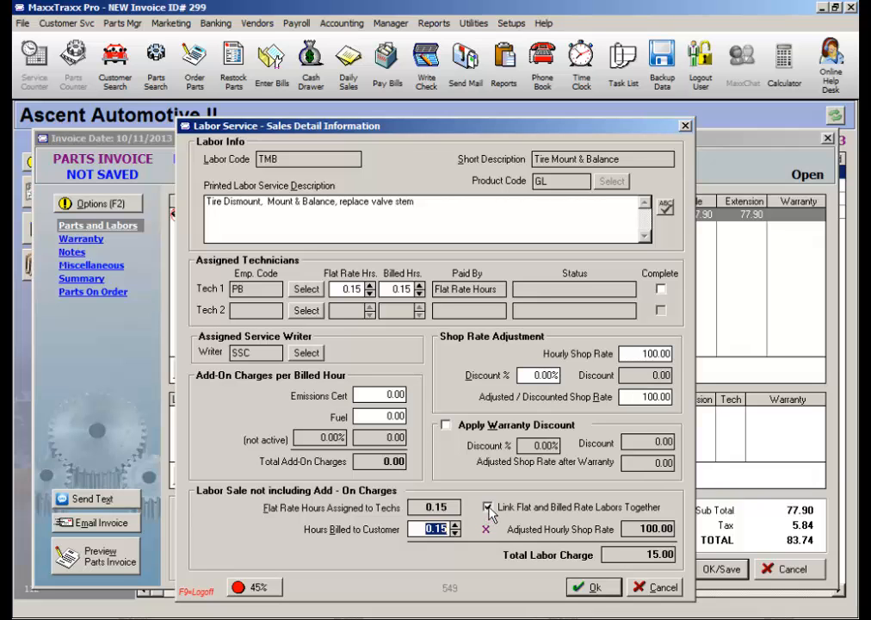
- Allow tech hours to differ from the 0.15 billed hours and add the 15.00 labor line
{"action": "left_click", "coordinate": [488, 506]}
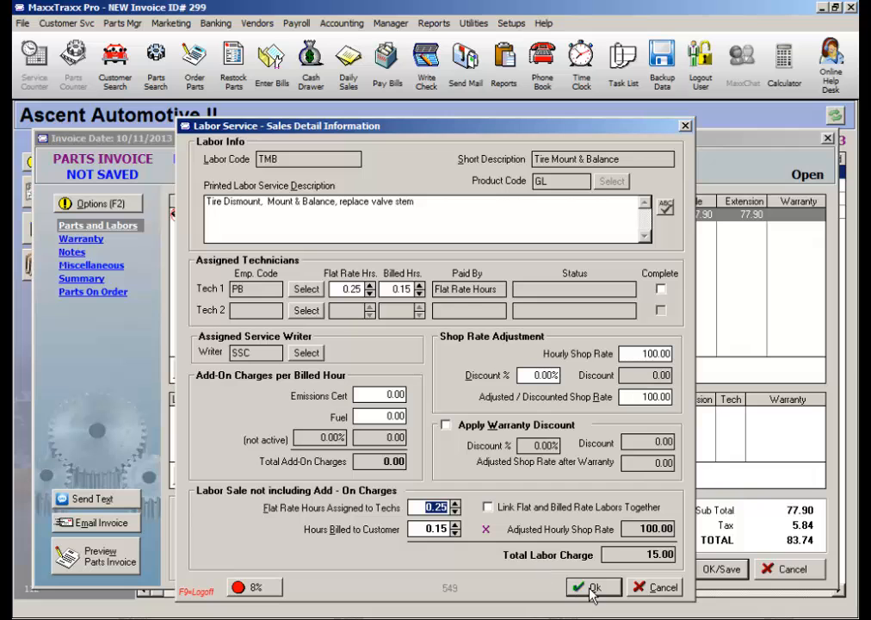
{"action": "left_click", "coordinate": [593, 586]}
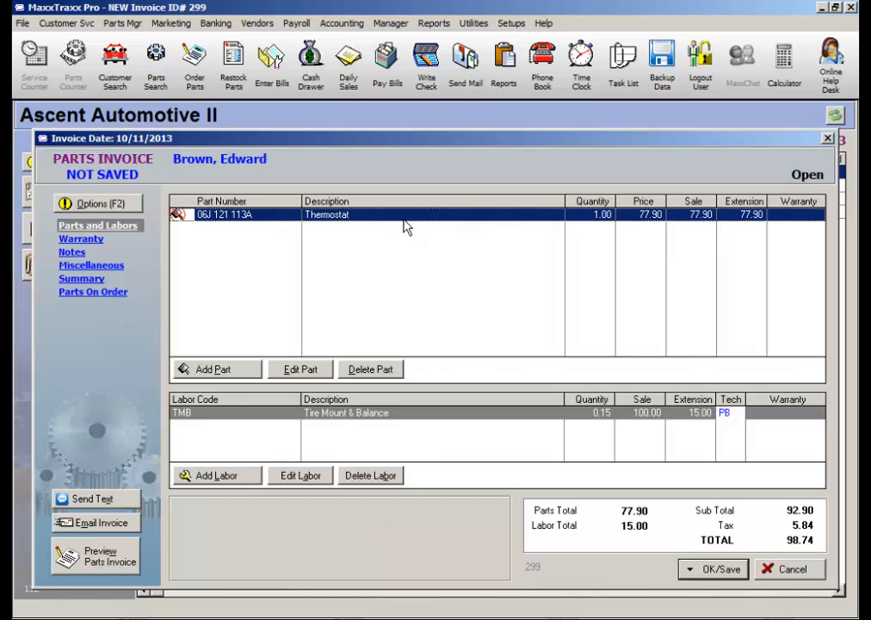
- View the Repair Order Profit summary from the invoice options, close it and reopen the options list
{"action": "left_click", "coordinate": [96, 203]}
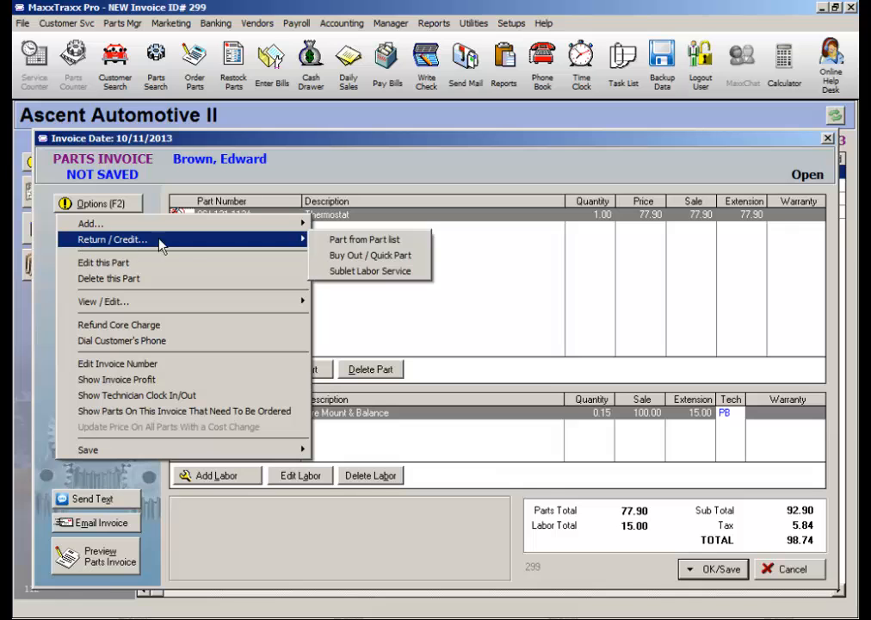
{"action": "mouse_move", "coordinate": [370, 272]}
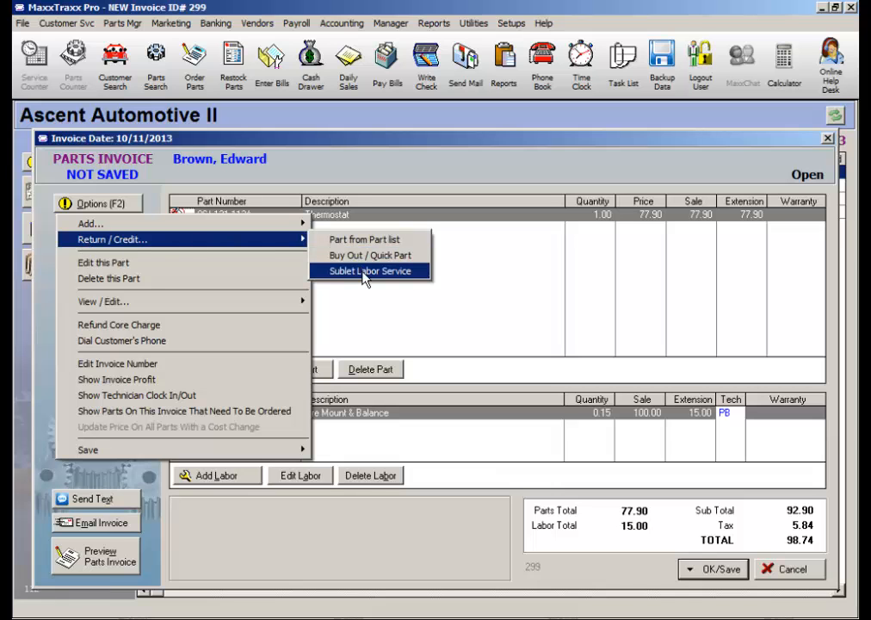
{"action": "mouse_move", "coordinate": [245, 330]}
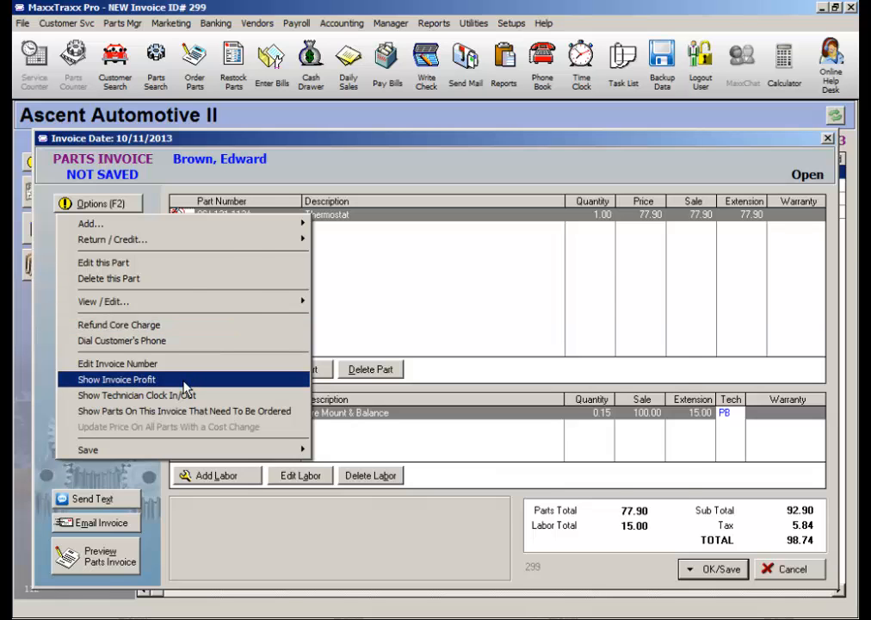
{"action": "left_click", "coordinate": [117, 379]}
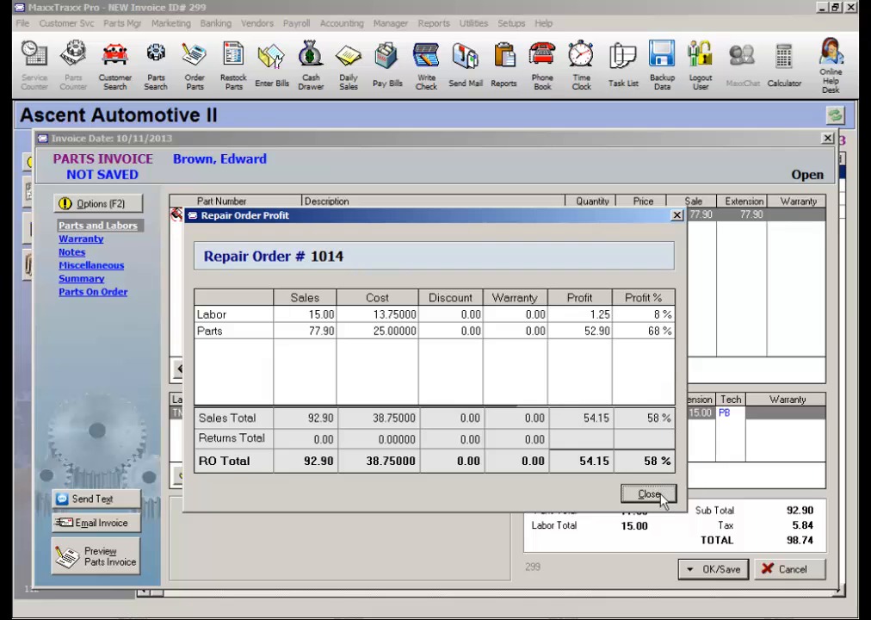
{"action": "left_click", "coordinate": [650, 492]}
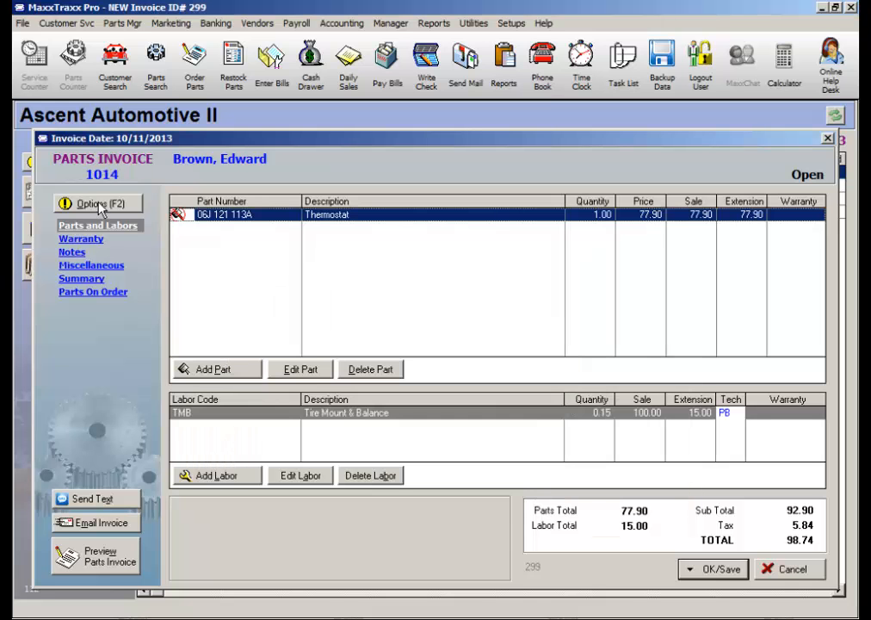
{"action": "left_click", "coordinate": [95, 203]}
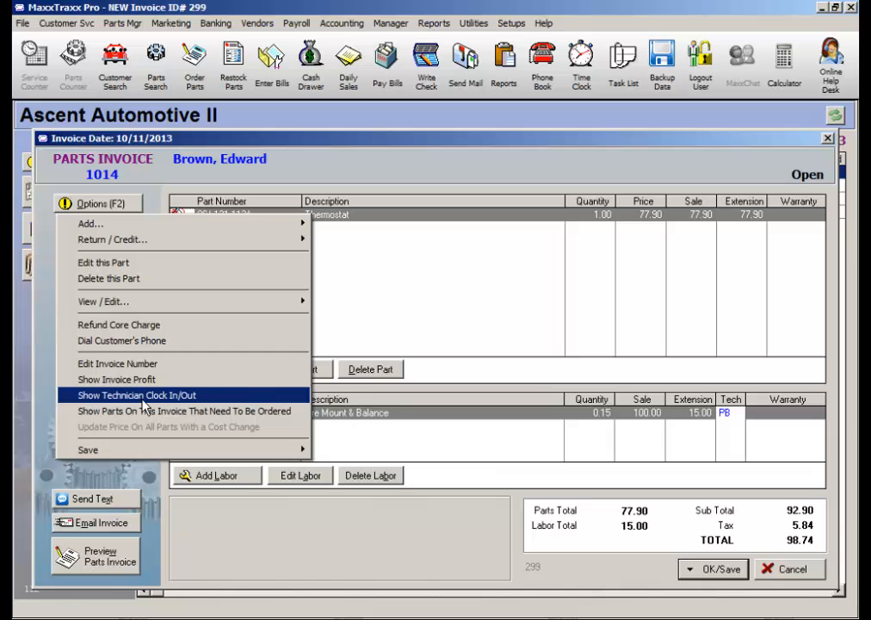
{"action": "mouse_move", "coordinate": [434, 316]}
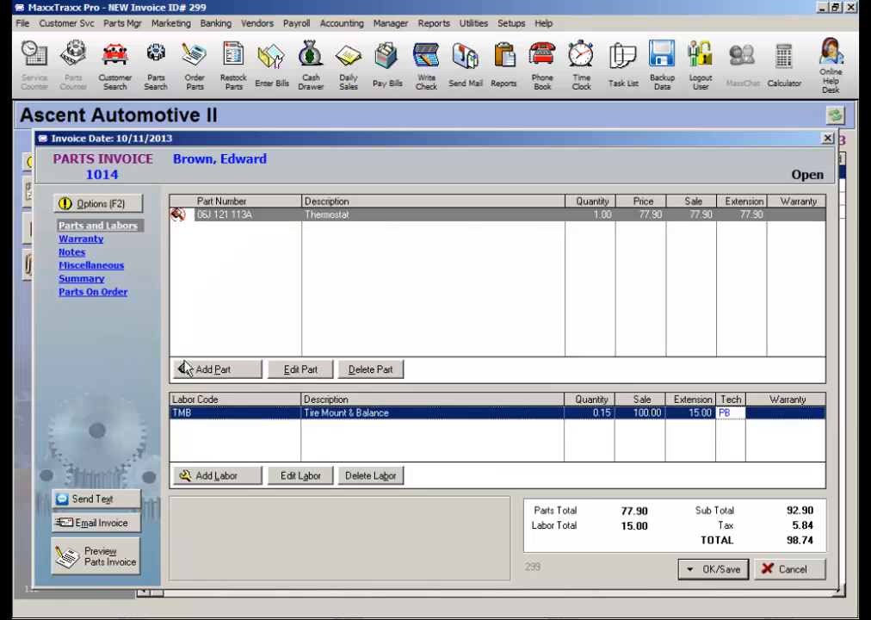
{"action": "left_click", "coordinate": [95, 204]}
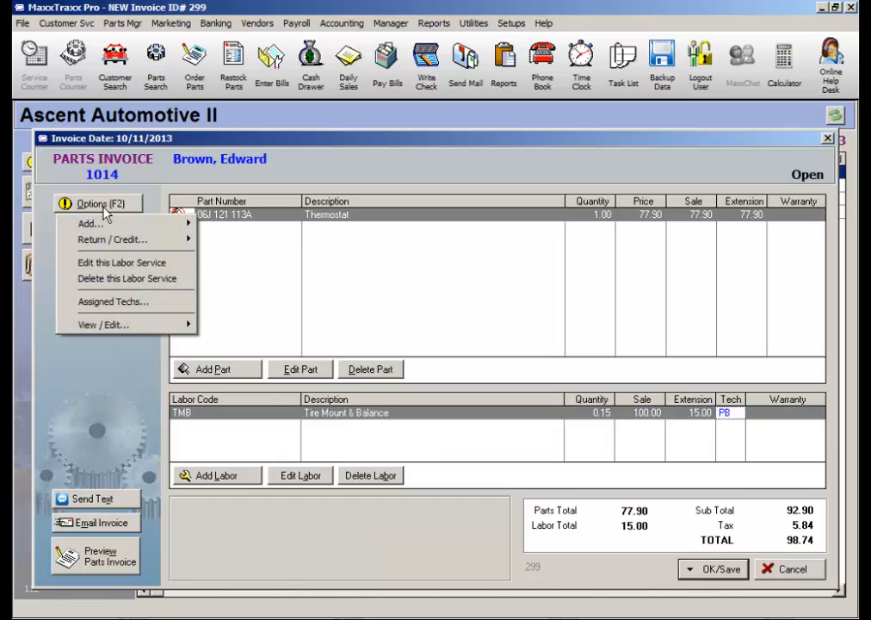
{"action": "mouse_move", "coordinate": [110, 240]}
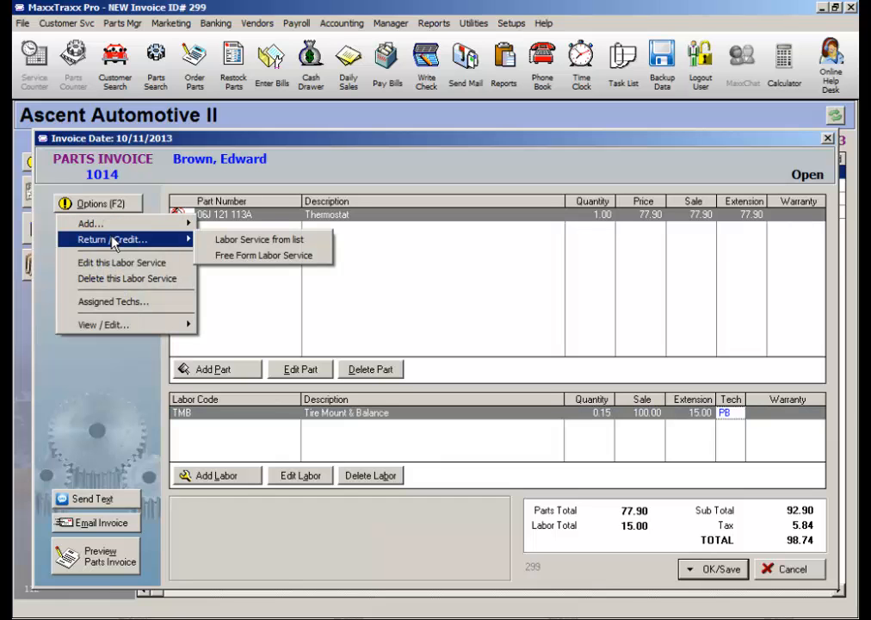
{"action": "mouse_move", "coordinate": [114, 301]}
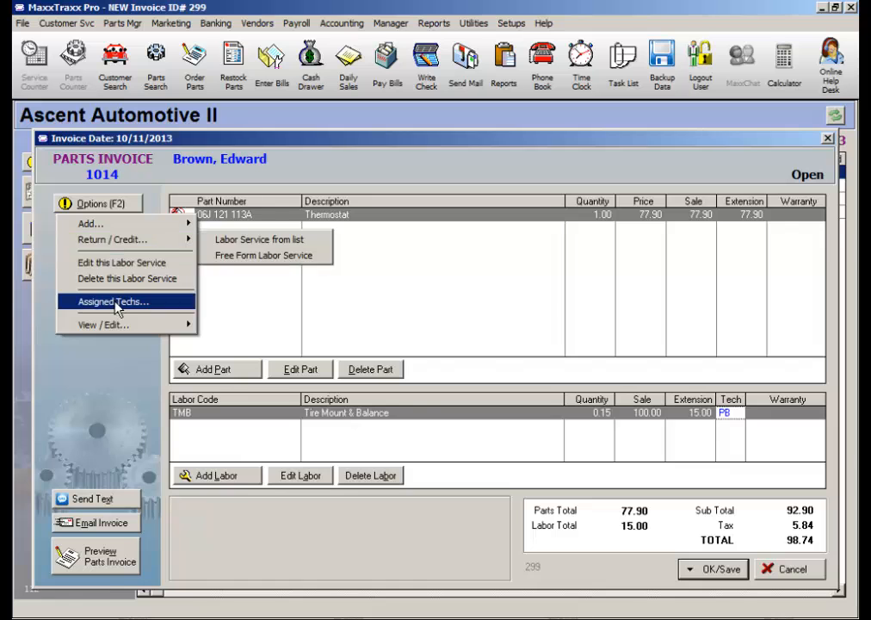
{"action": "left_click", "coordinate": [114, 302]}
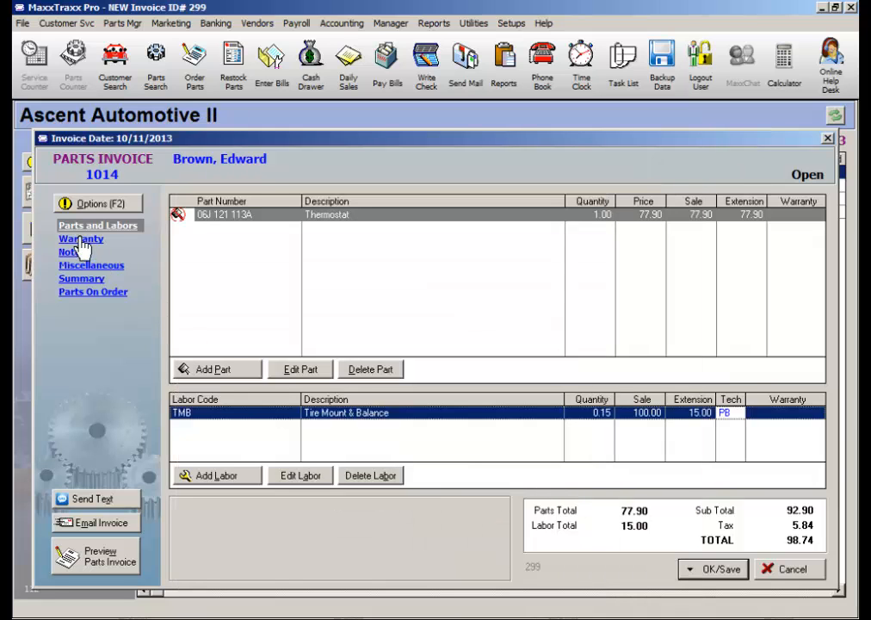
{"action": "mouse_move", "coordinate": [74, 310]}
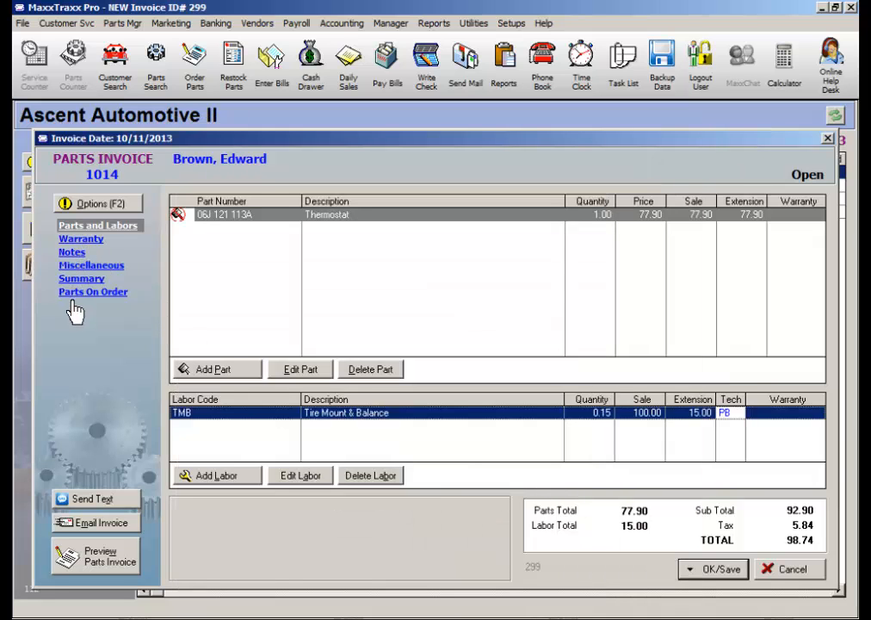
- Check the Part Invoice Warranties window and leave it without adding a warranty
{"action": "left_click", "coordinate": [79, 238]}
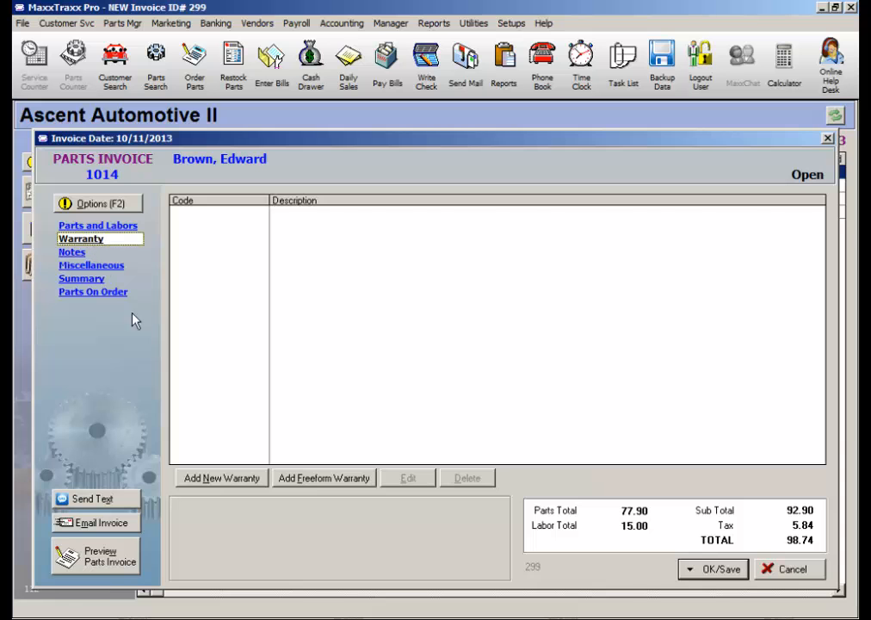
{"action": "left_click", "coordinate": [221, 478]}
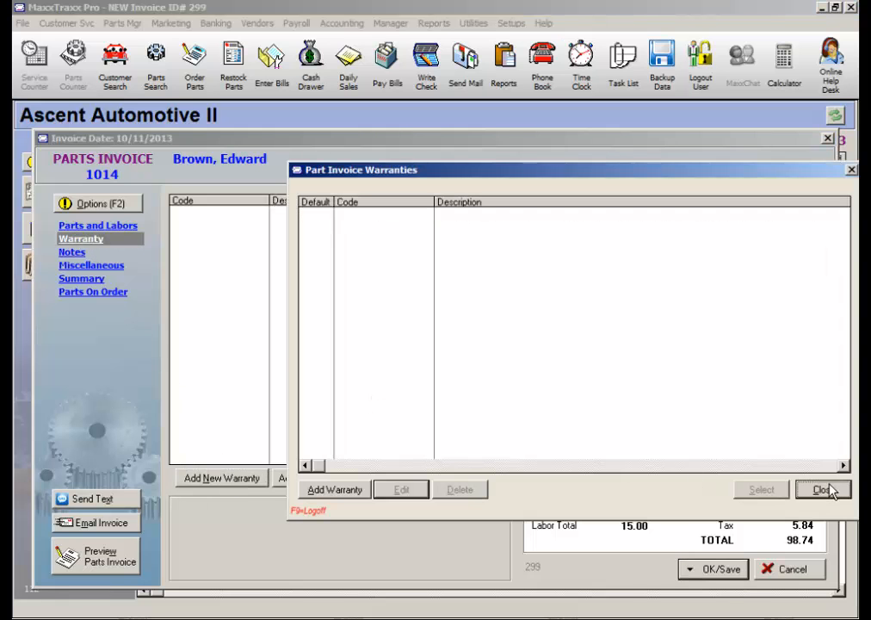
{"action": "left_click", "coordinate": [72, 251]}
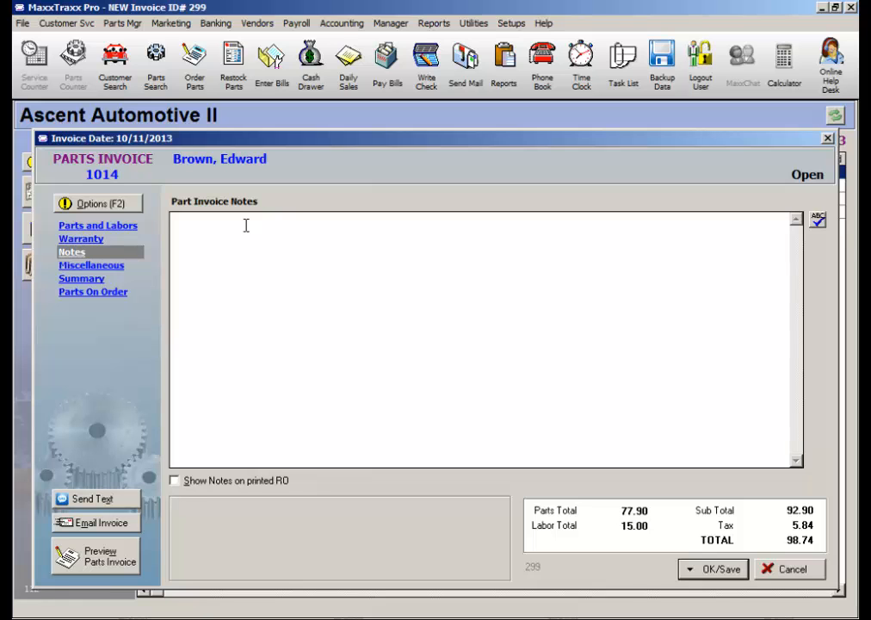
- Show the blank invoice notes page and toggle printing notes on the repair order
{"action": "left_click", "coordinate": [176, 480]}
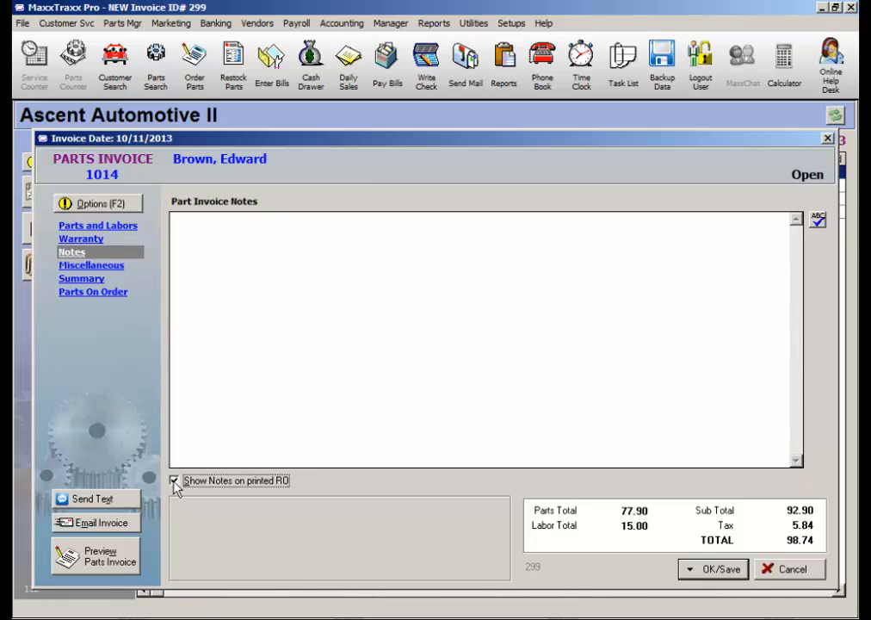
{"action": "left_click", "coordinate": [175, 481]}
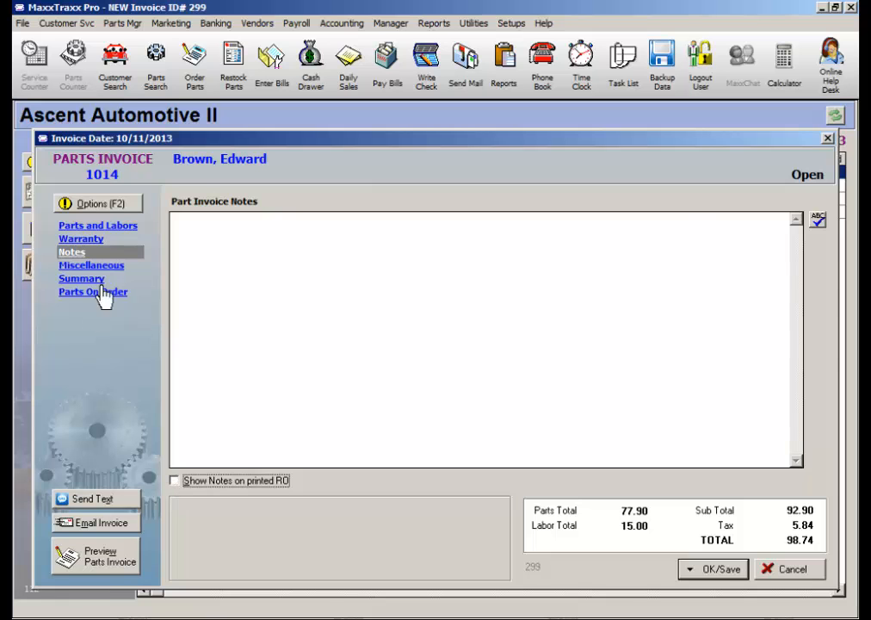
- Enter the PO number in the invoice's miscellaneous details
{"action": "left_click", "coordinate": [91, 265]}
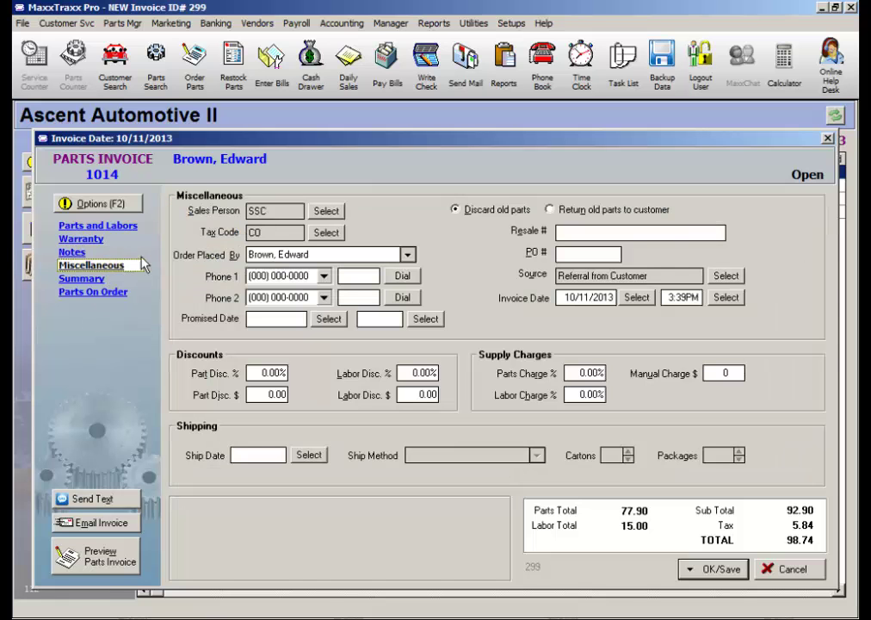
{"action": "left_click", "coordinate": [269, 211]}
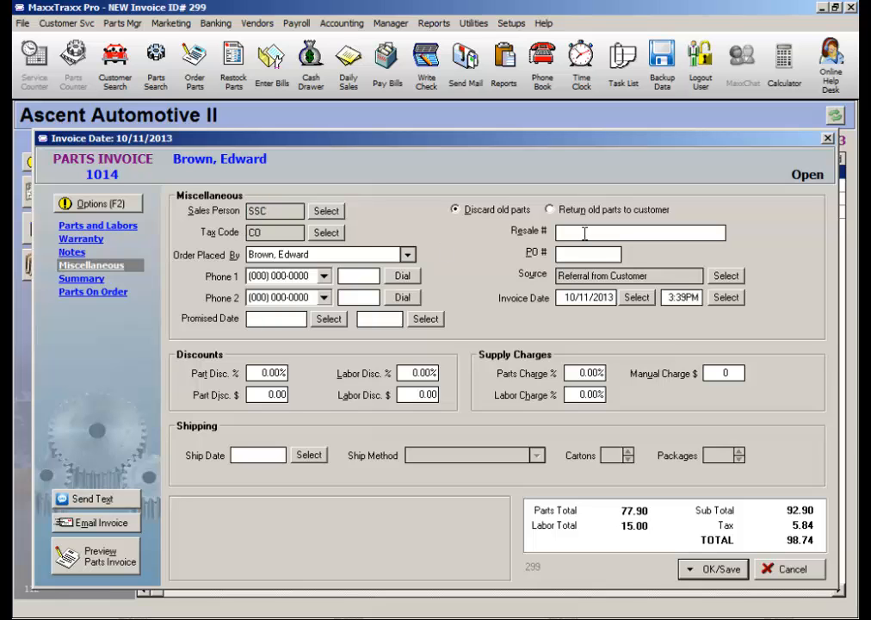
{"action": "type", "text": "12345"}
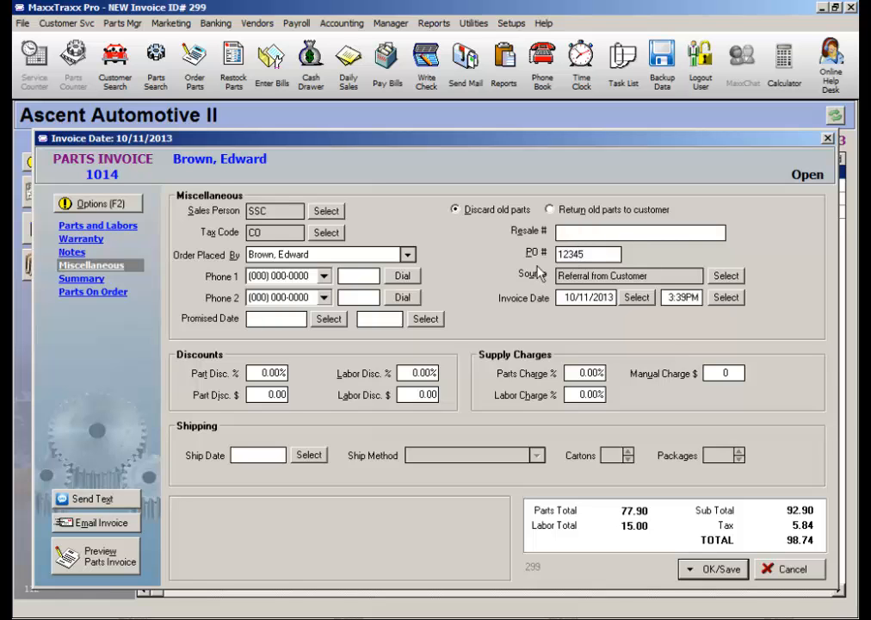
- Review the invoice date, labor discount and labor supply charge fields, leaving them unchanged
{"action": "left_click", "coordinate": [589, 296]}
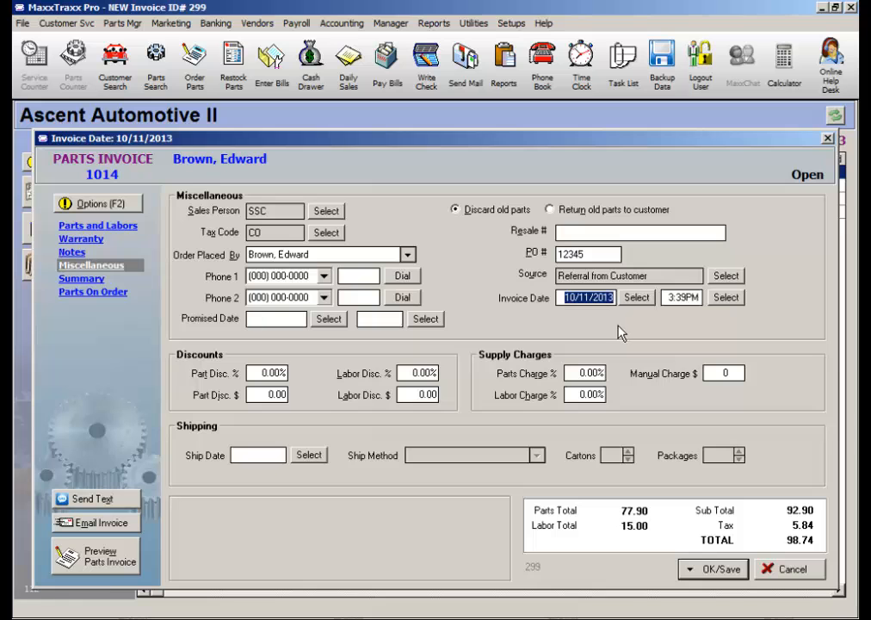
{"action": "mouse_move", "coordinate": [425, 362]}
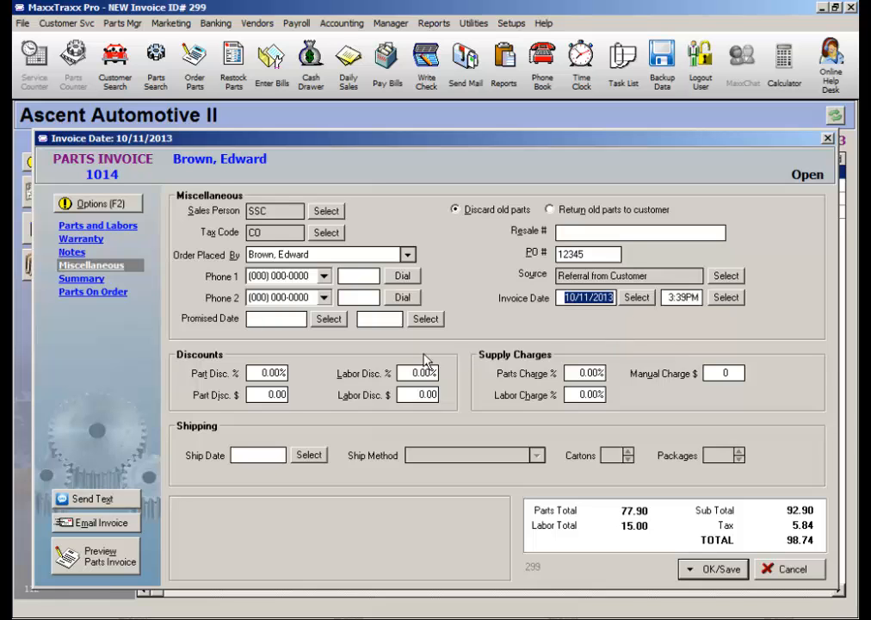
{"action": "left_click", "coordinate": [269, 394]}
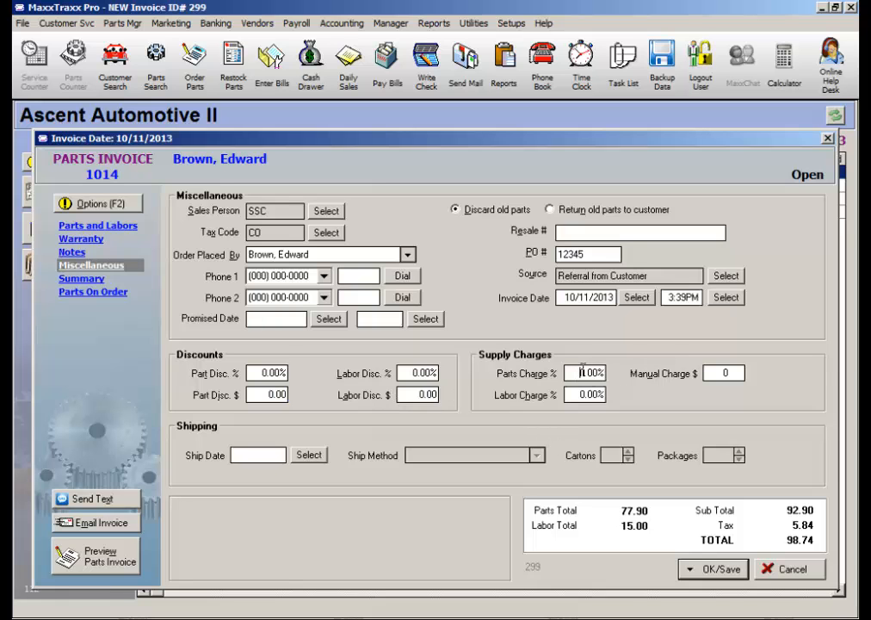
{"action": "left_click", "coordinate": [589, 397]}
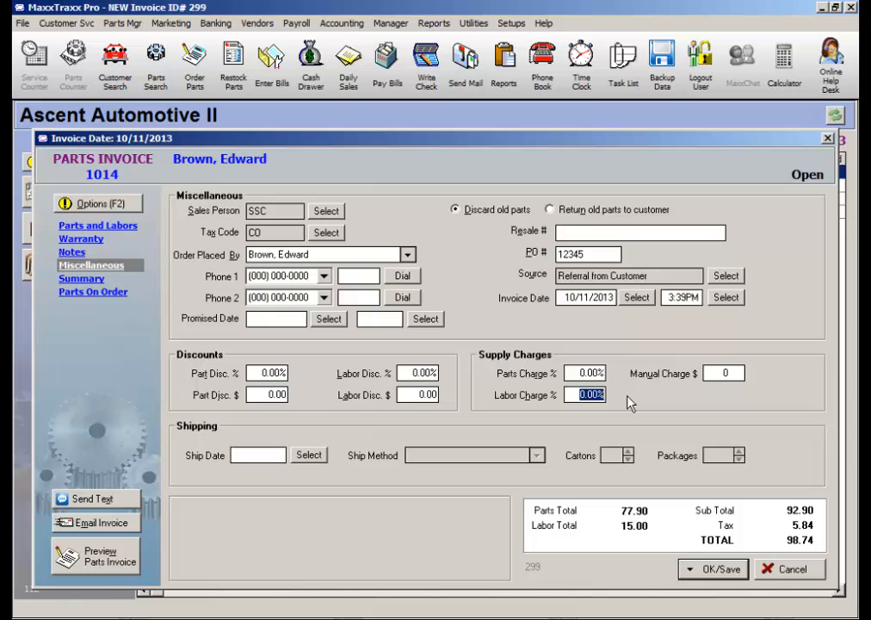
{"action": "mouse_move", "coordinate": [210, 441]}
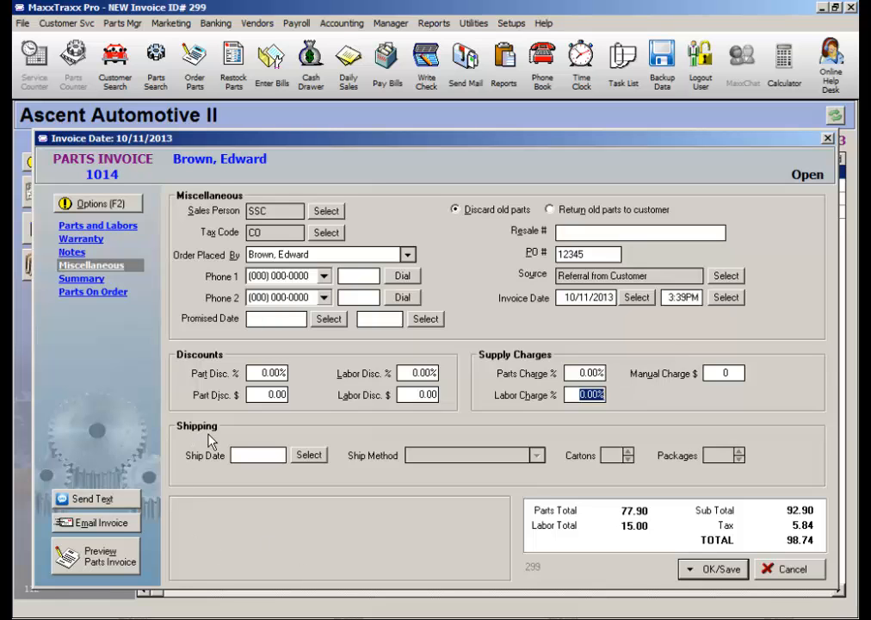
{"action": "mouse_move", "coordinate": [222, 441]}
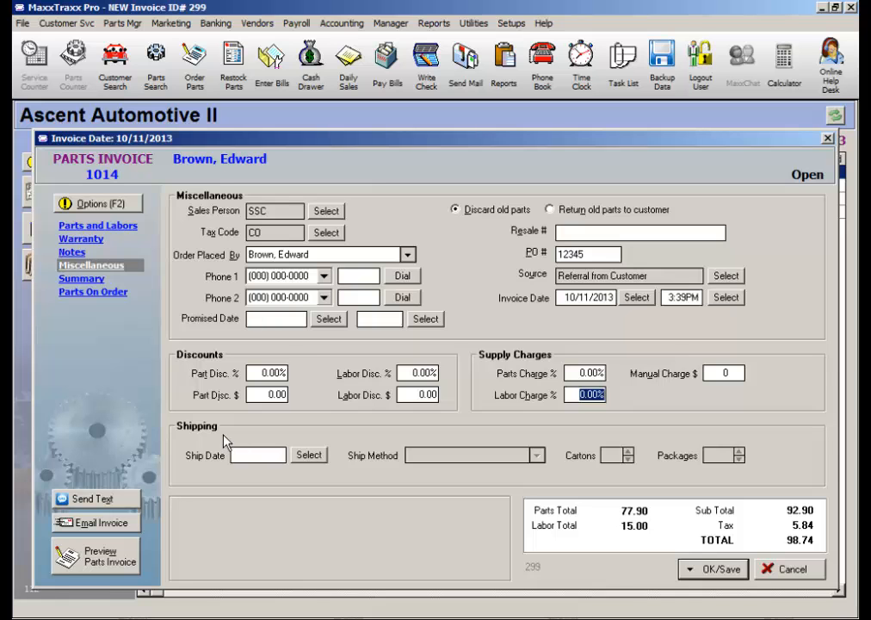
- Review the summary's Labor Non-Tax and Sales Tax rows totalling 98.74, then show the empty parts-on-order list
{"action": "left_click", "coordinate": [80, 279]}
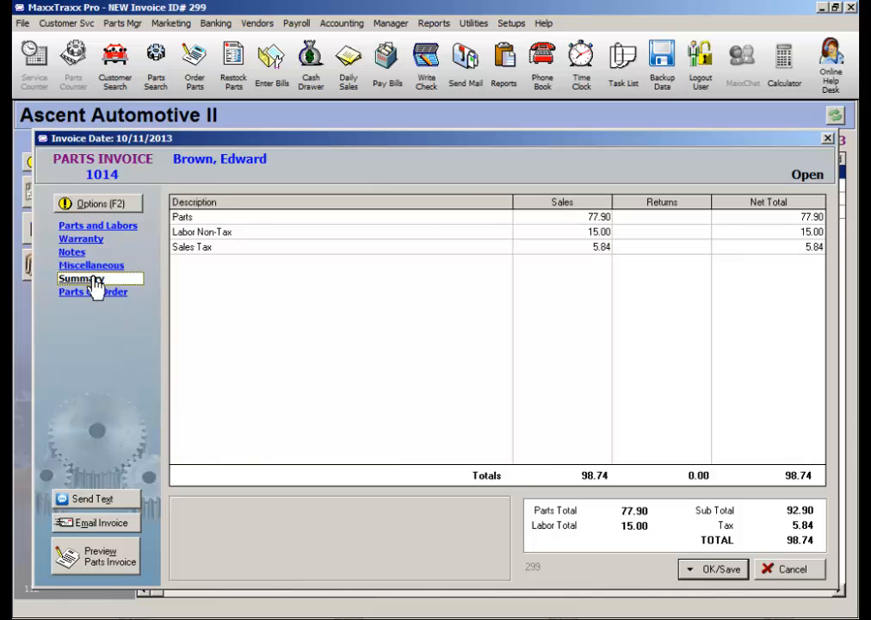
{"action": "left_click", "coordinate": [206, 231]}
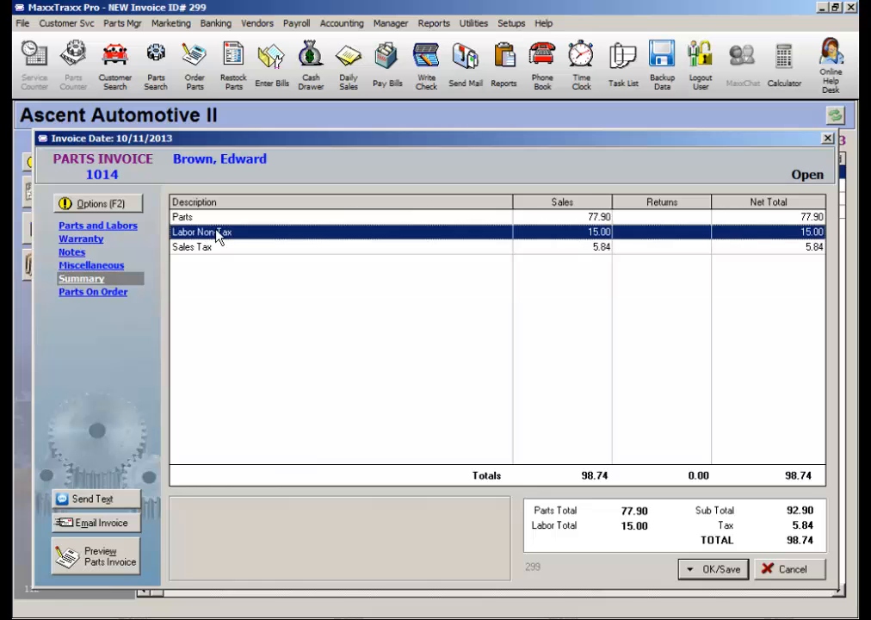
{"action": "left_click", "coordinate": [217, 248]}
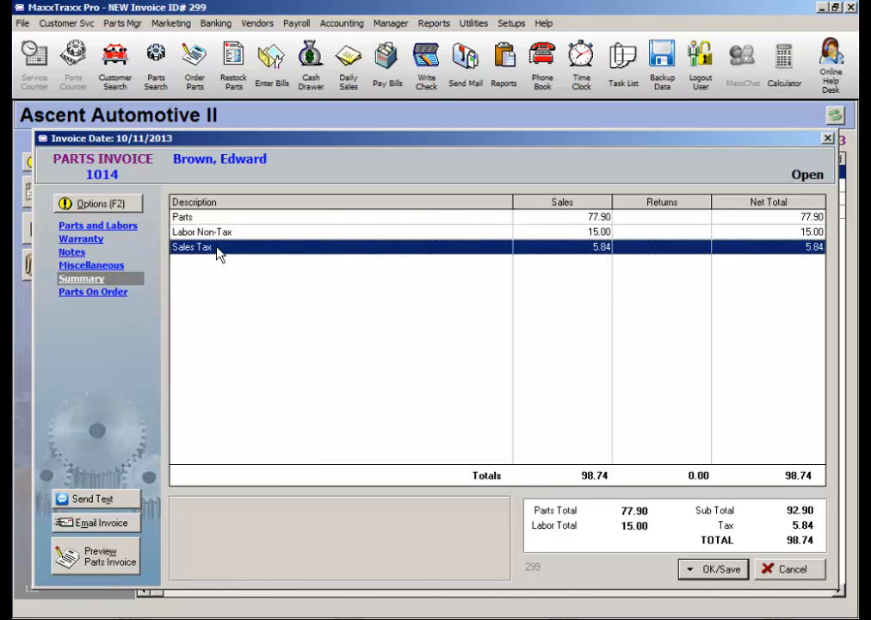
{"action": "left_click", "coordinate": [92, 291]}
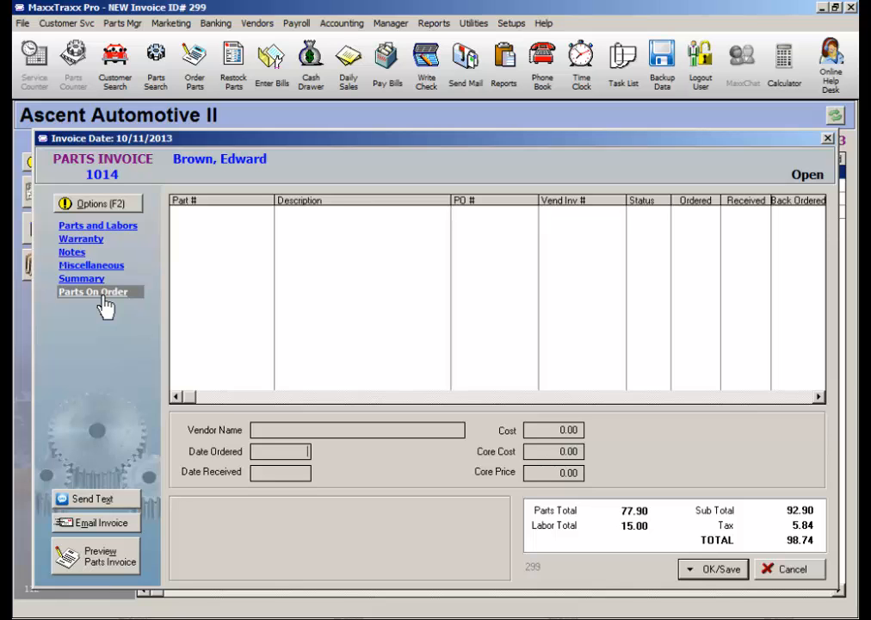
{"action": "mouse_move", "coordinate": [105, 231]}
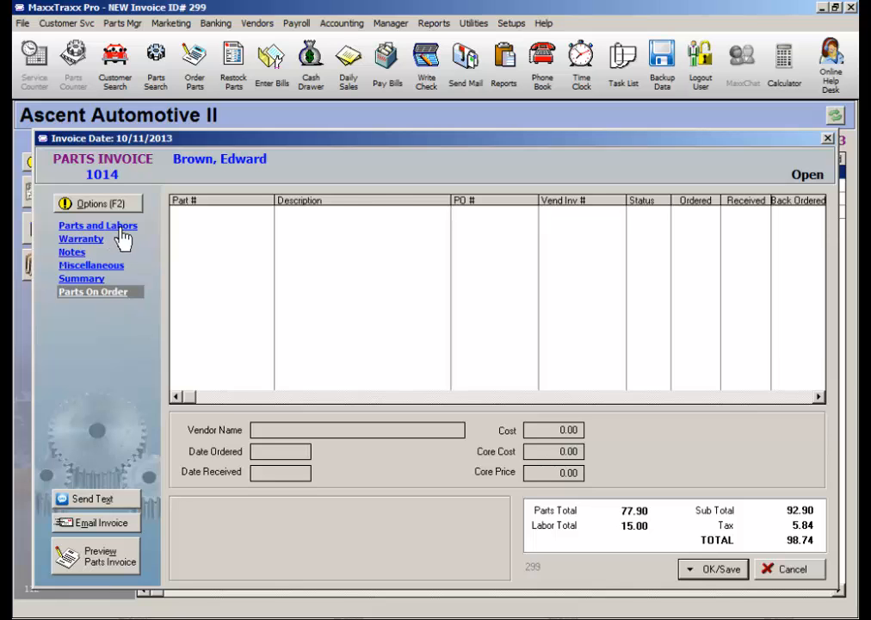
- Take payment on the invoice from OK/Save, posting the thermostat with its current cost
{"action": "left_click", "coordinate": [96, 223]}
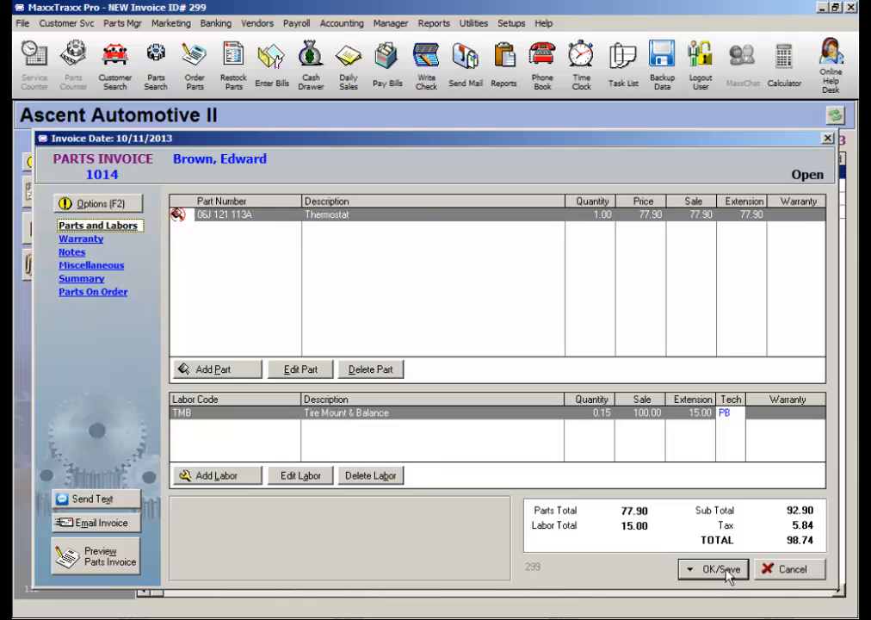
{"action": "left_click", "coordinate": [715, 569]}
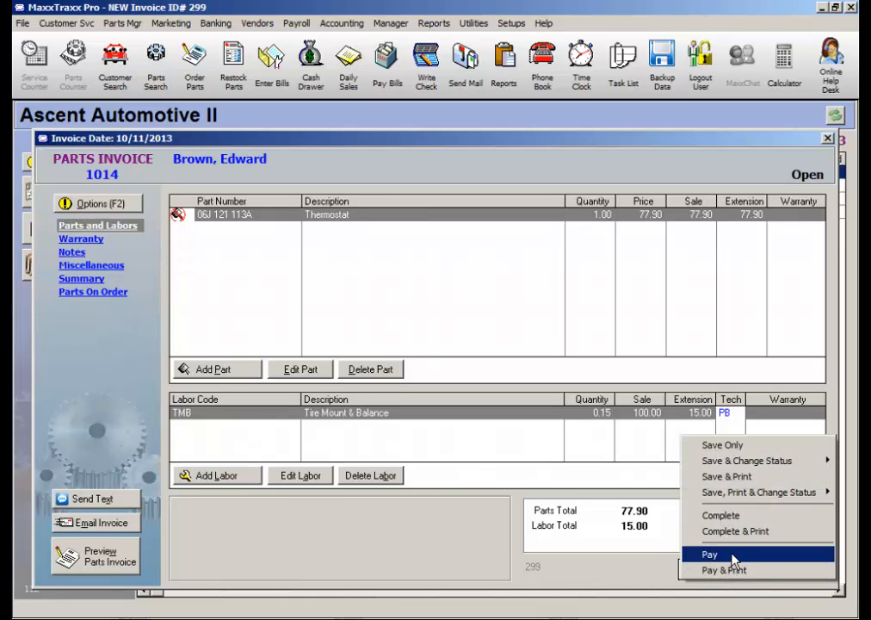
{"action": "left_click", "coordinate": [710, 558]}
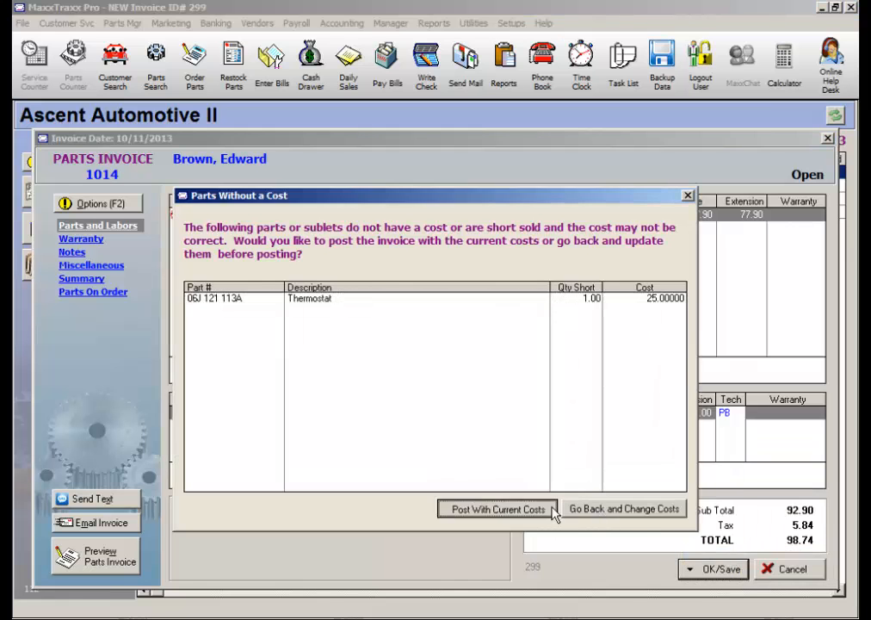
{"action": "left_click", "coordinate": [500, 508]}
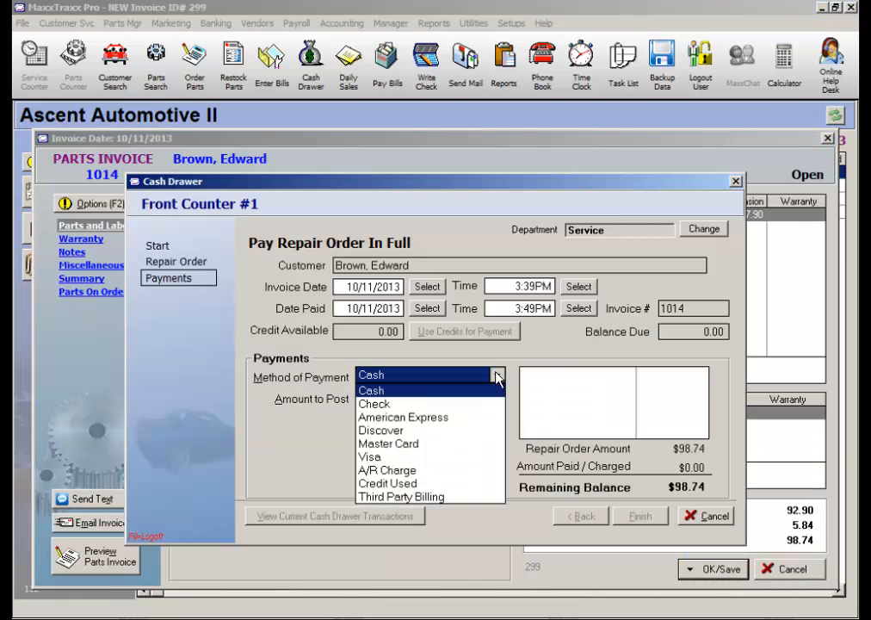
- Pay the full 98.74 balance by Visa and finish
{"action": "left_click", "coordinate": [368, 457]}
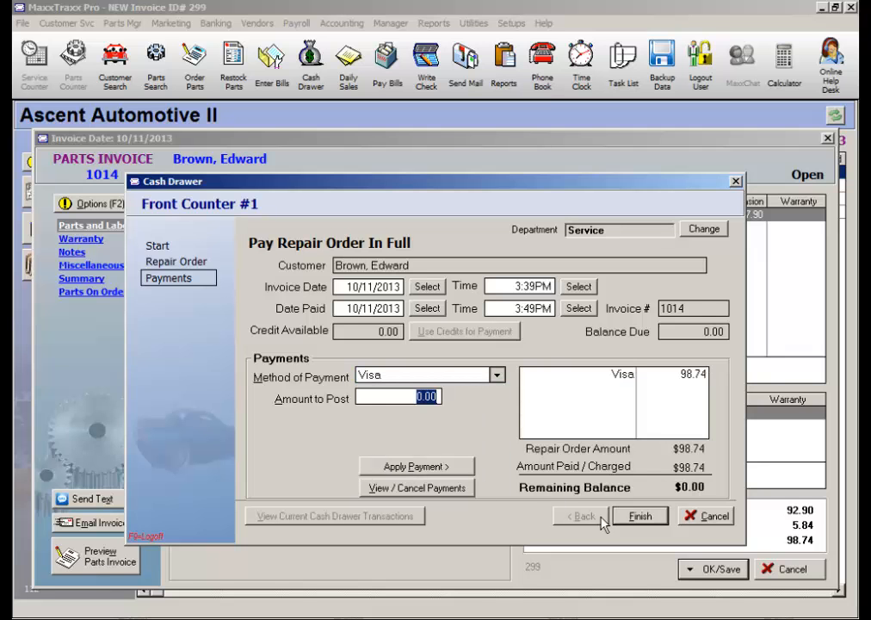
{"action": "left_click", "coordinate": [641, 516]}
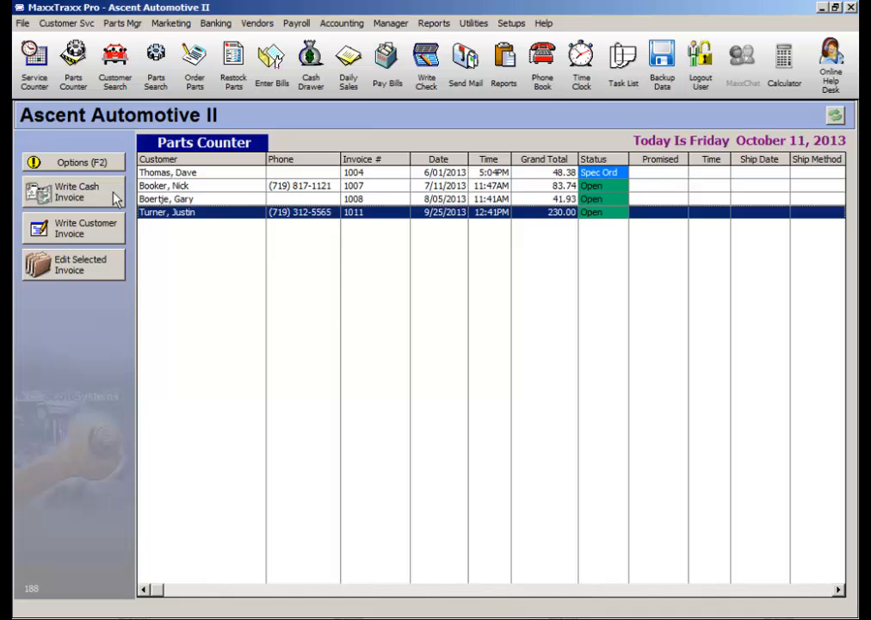
{"action": "mouse_move", "coordinate": [117, 244]}
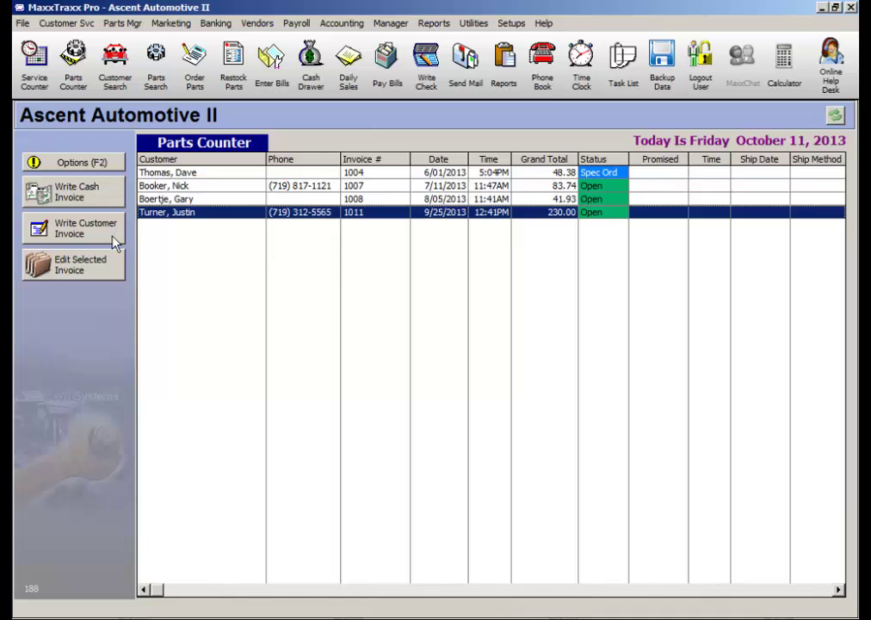
{"action": "mouse_move", "coordinate": [572, 475]}
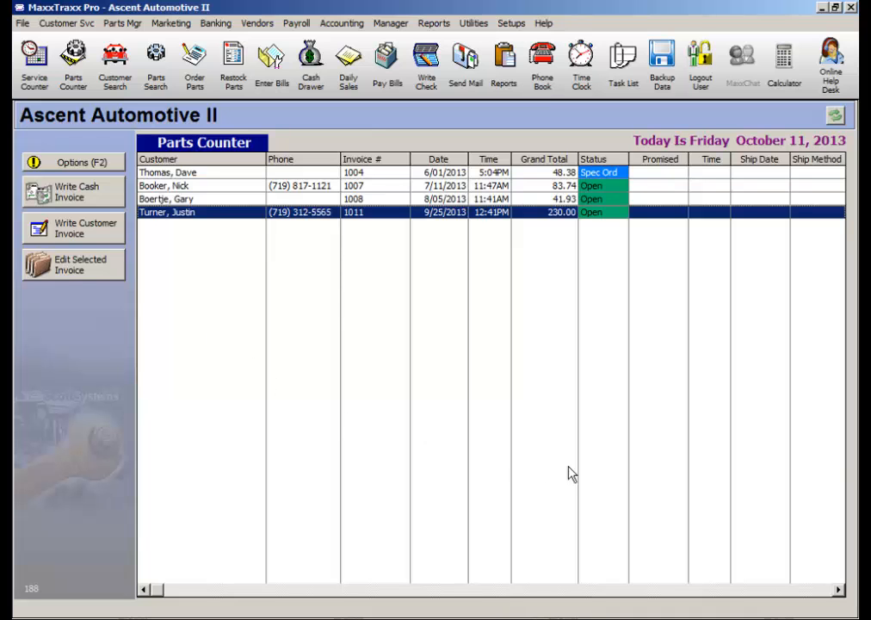
{"action": "mouse_move", "coordinate": [608, 479]}
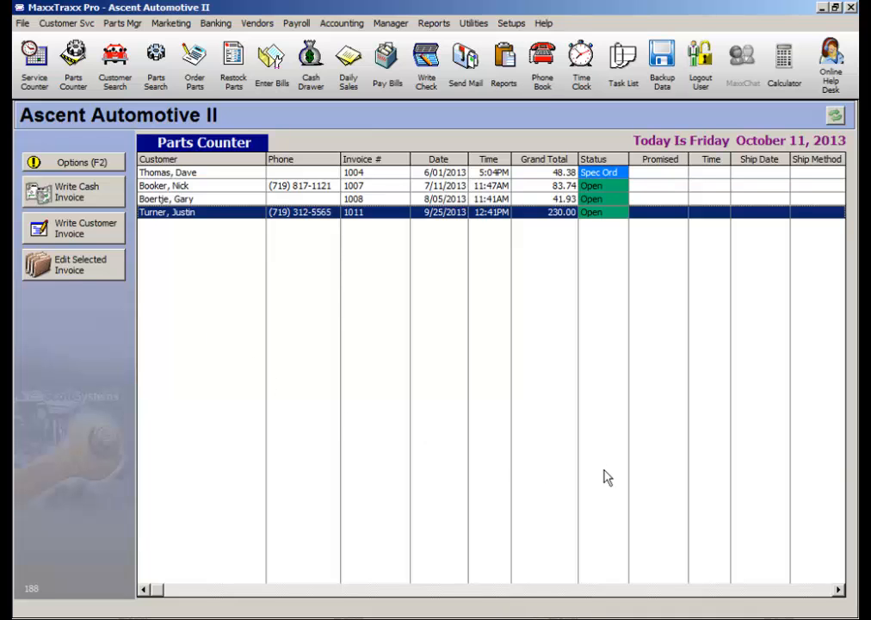